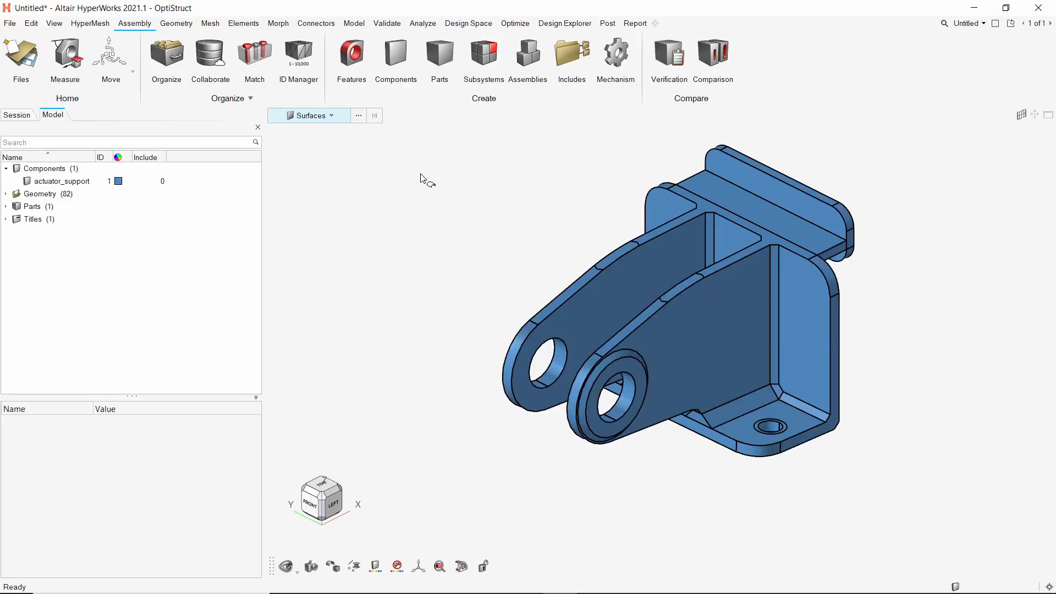
- Toggle the bracket component's visibility off and on and reset the view angle
click(40, 194)
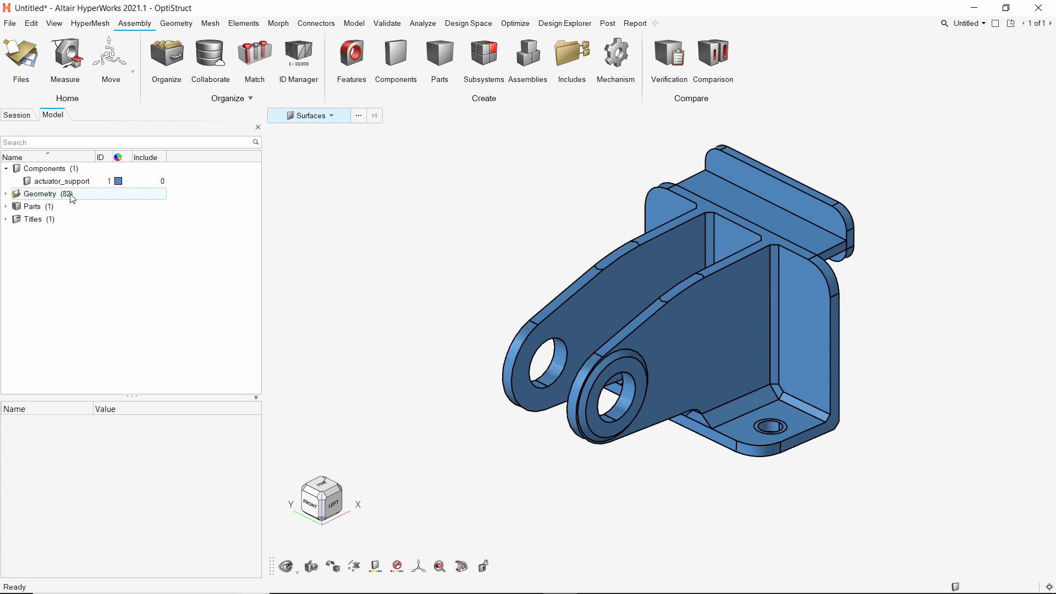
click(26, 181)
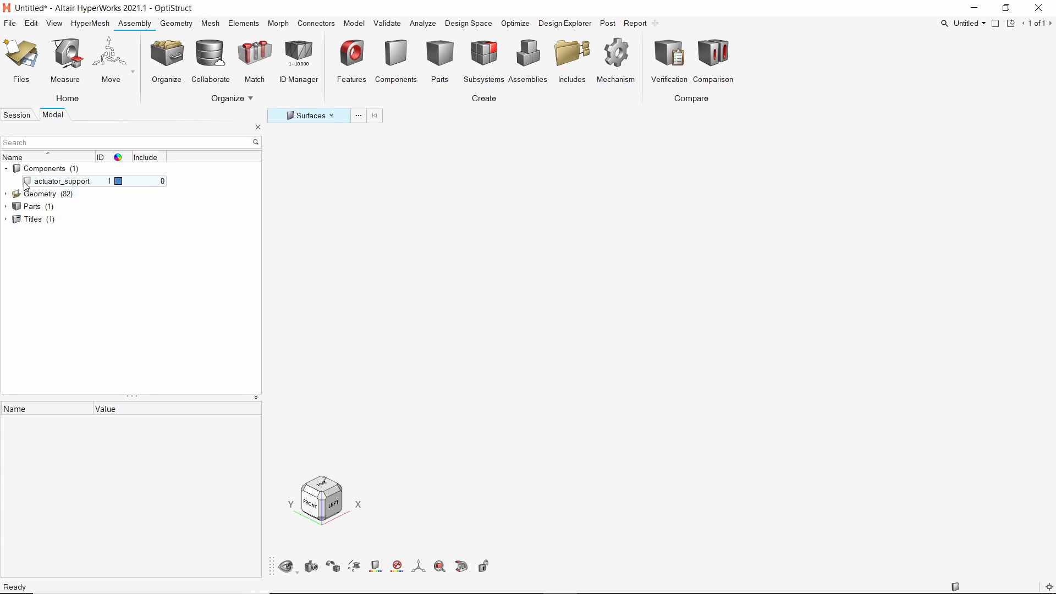
click(26, 180)
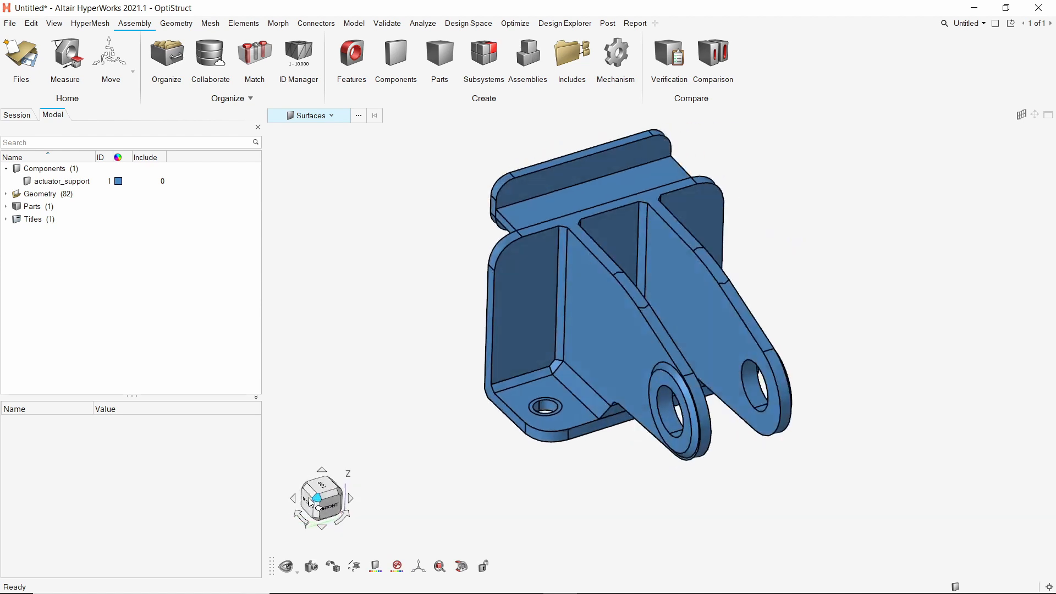
click(322, 508)
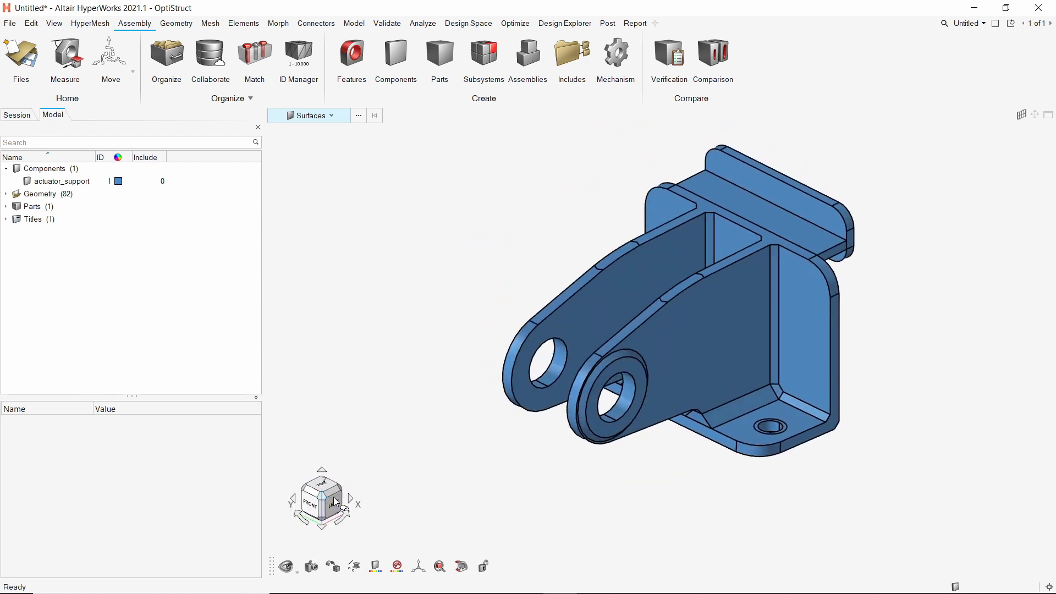
- Rename the actuator_support component to design
right_click(61, 181)
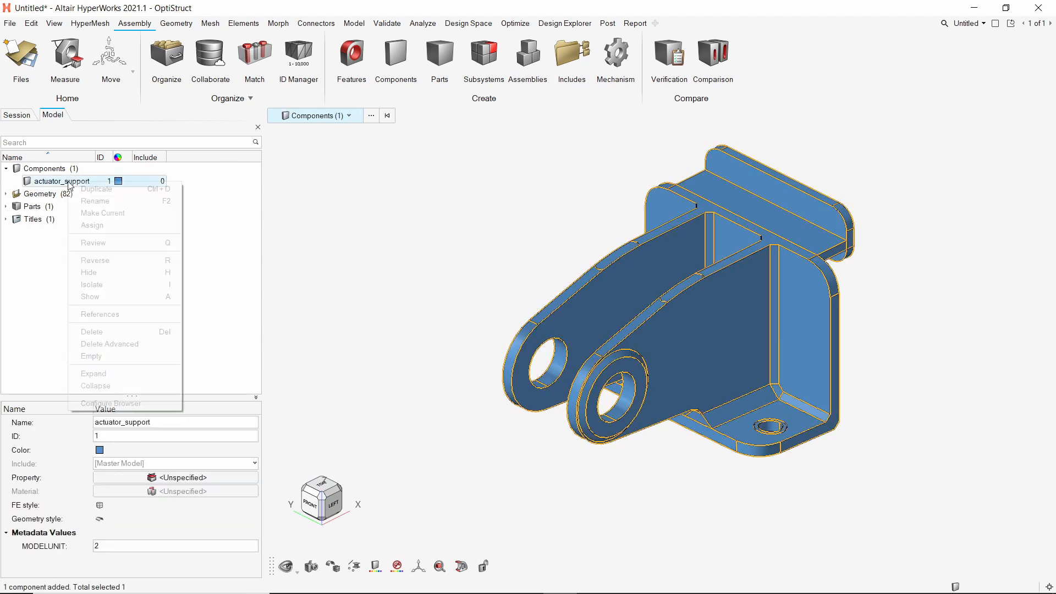
click(96, 201)
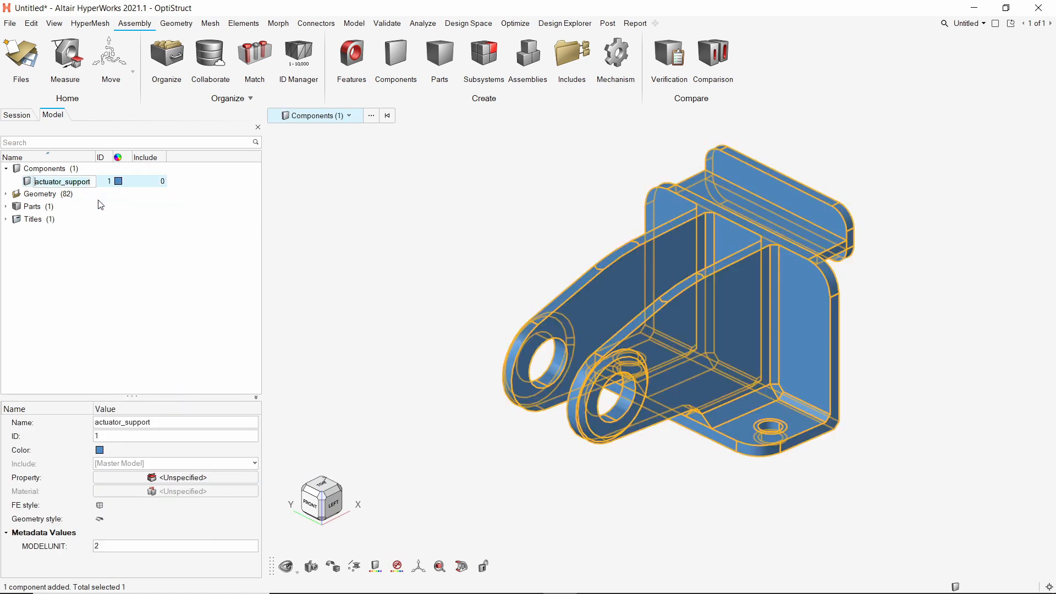
text(design)
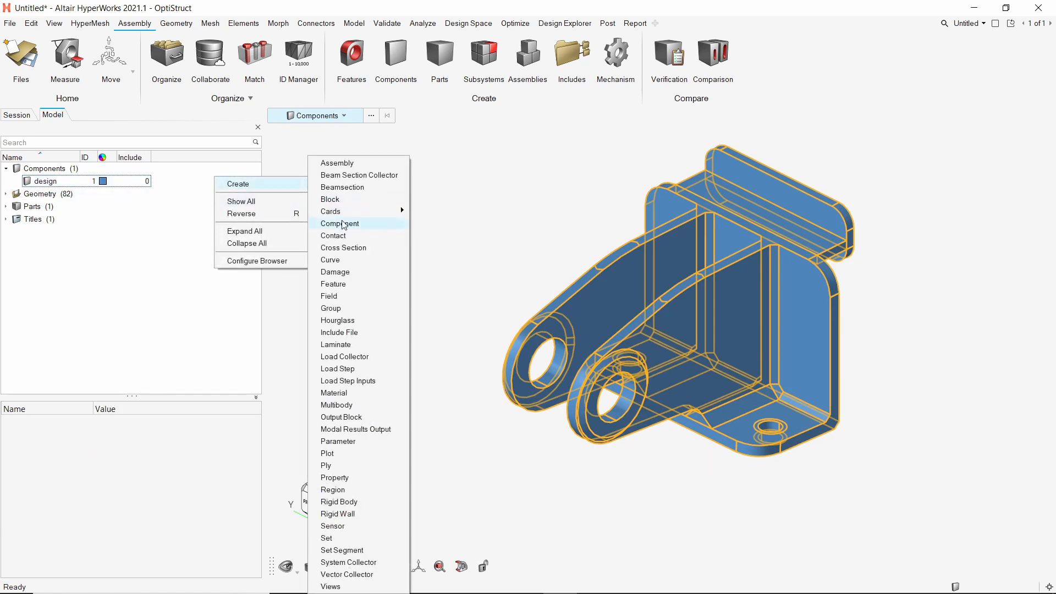
- Create a new component nondesign and colour it green
click(340, 223)
text(nondesign)
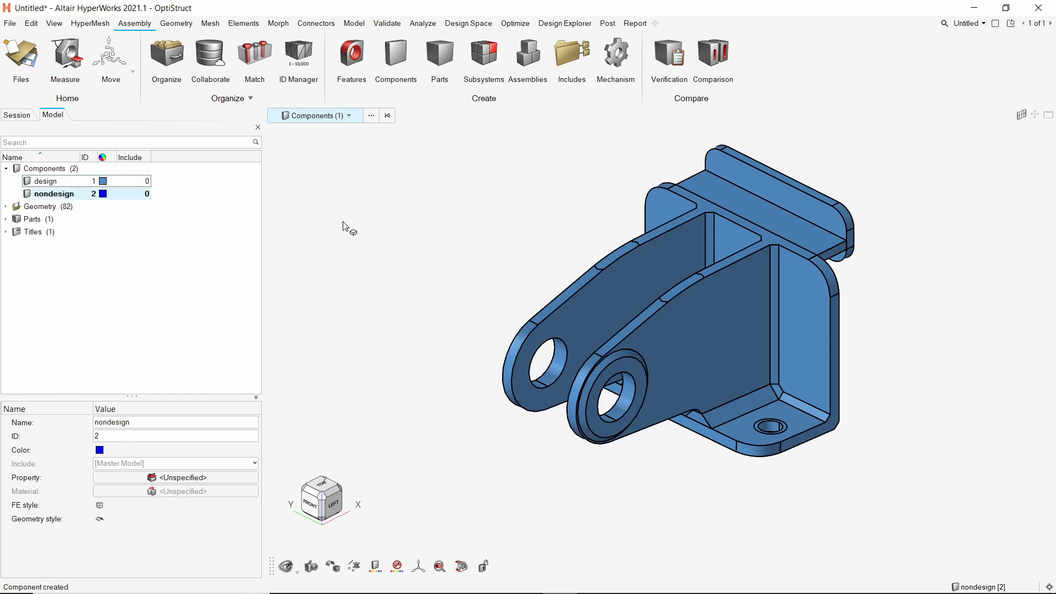
click(103, 194)
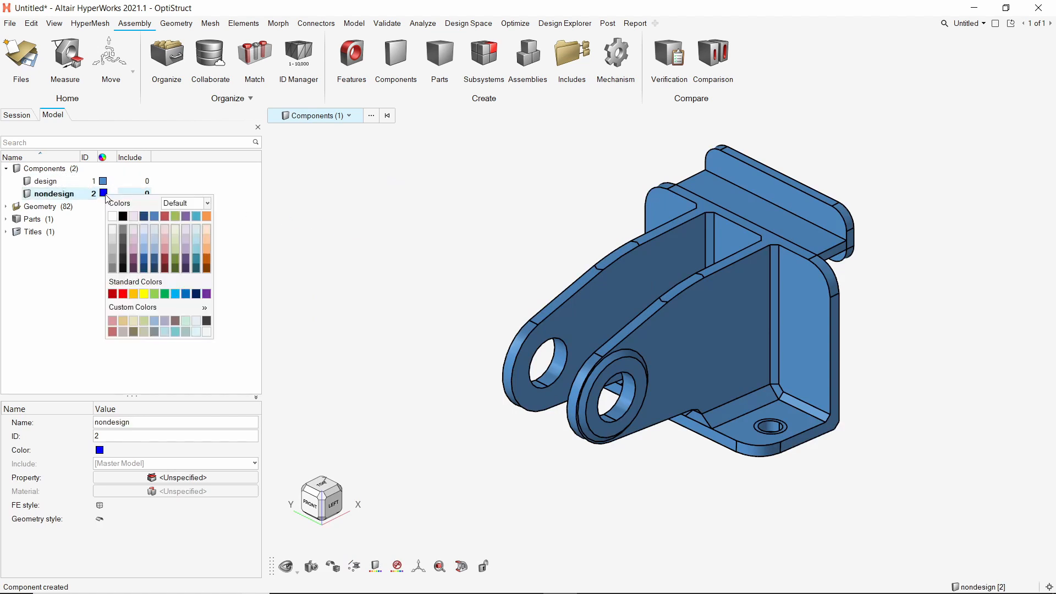
click(175, 216)
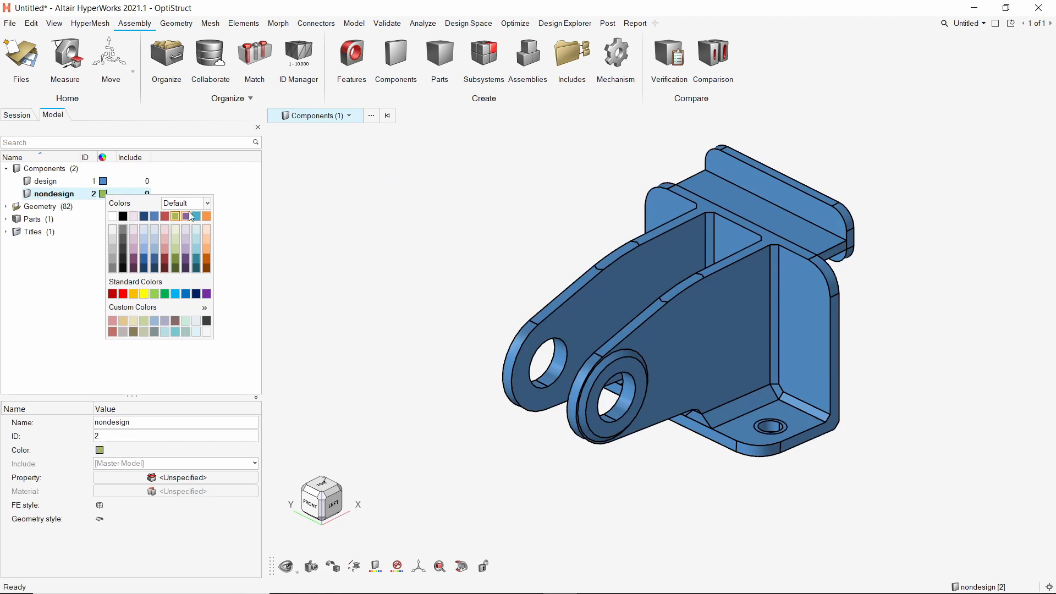
click(175, 216)
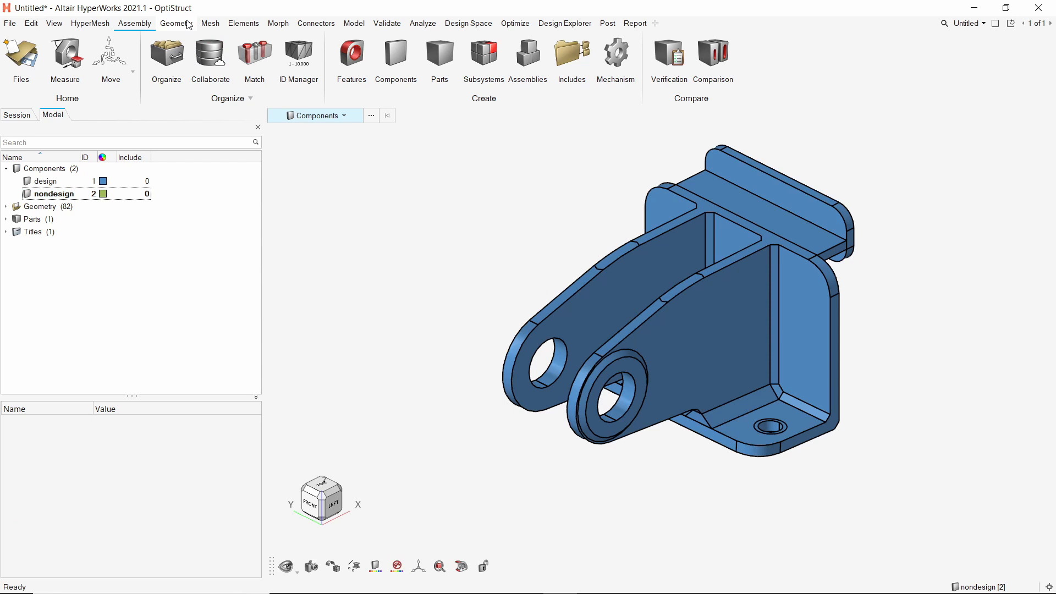
- Set up a surface split of the bracket solid using the inner wall surface with Extend trimmer enabled
click(176, 23)
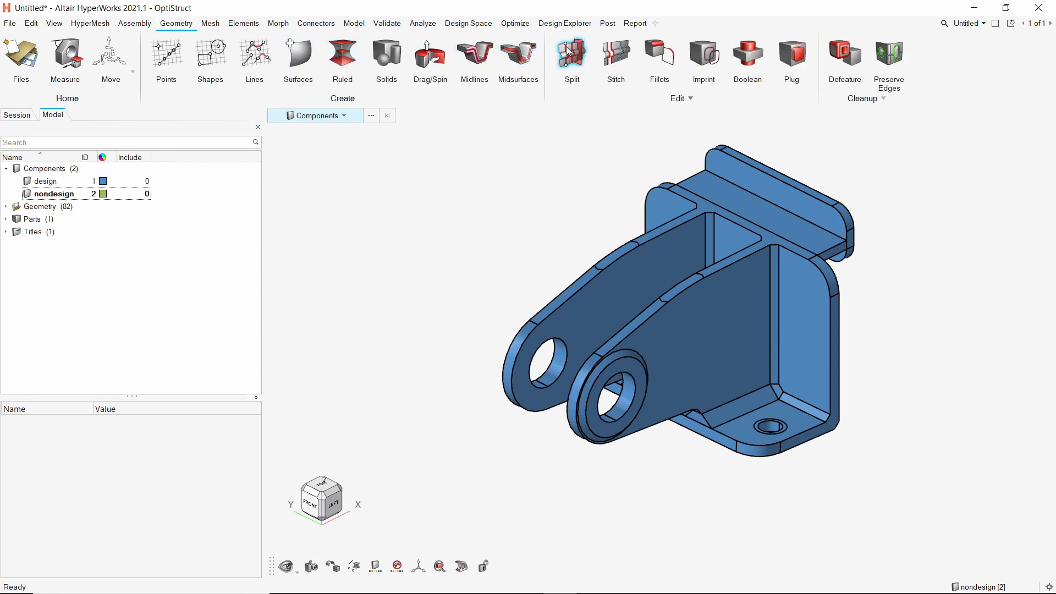
click(572, 57)
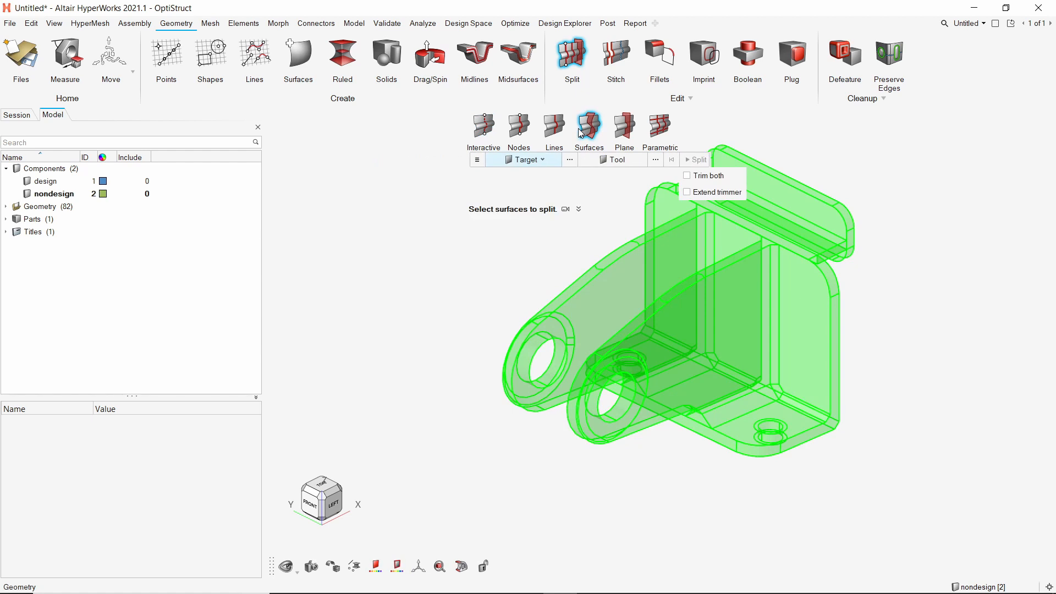
click(542, 159)
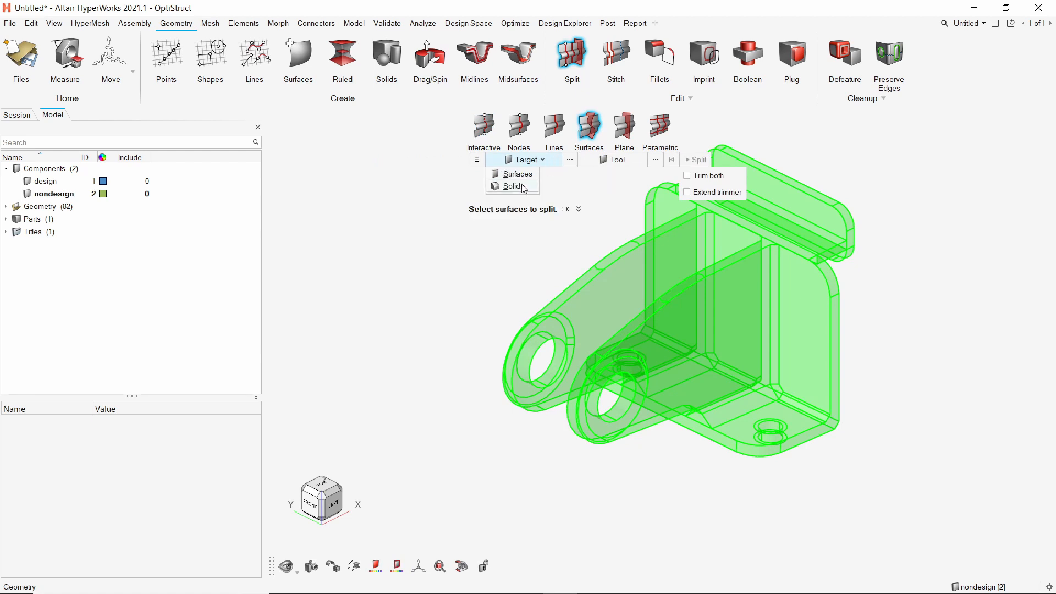
click(515, 186)
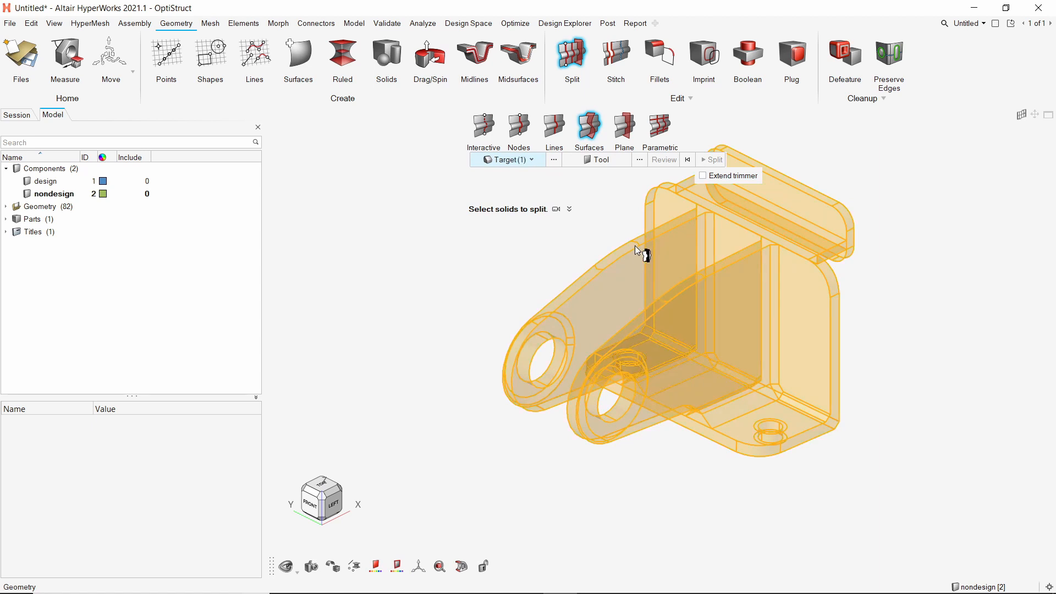
click(598, 159)
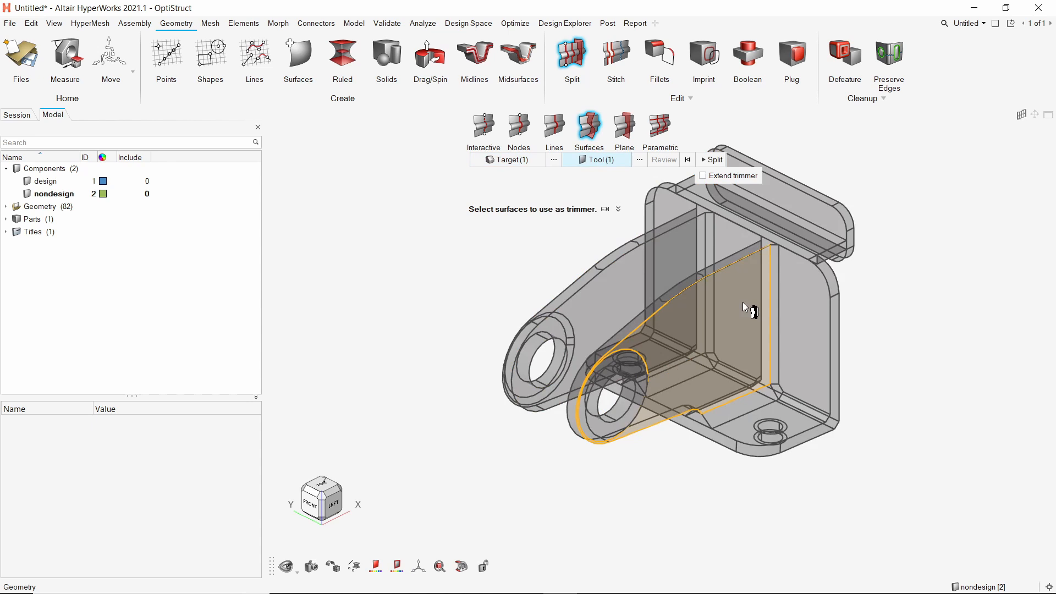
click(703, 176)
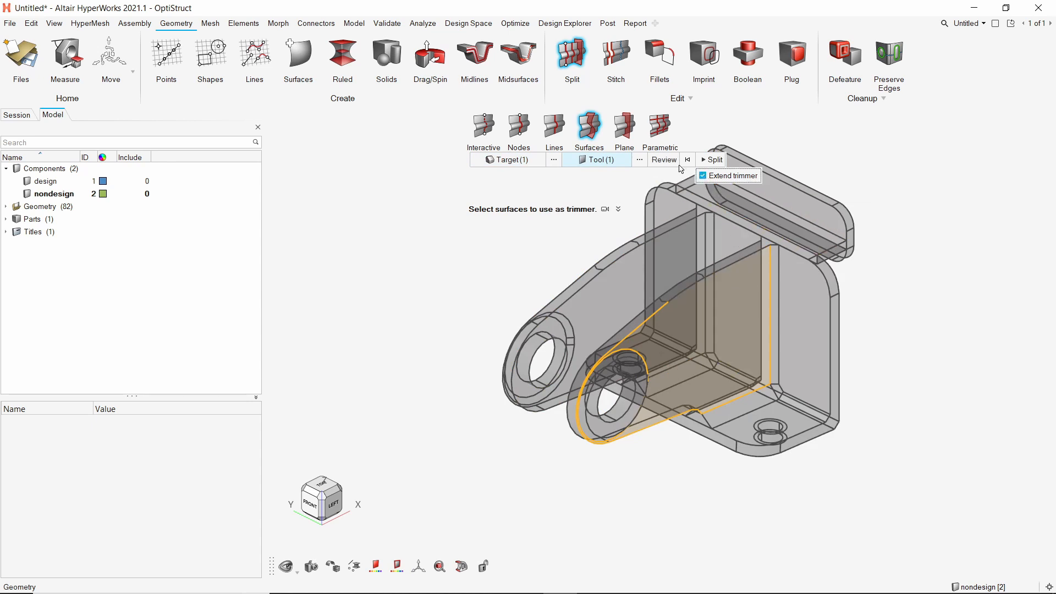
- Review and perform the split, cutting the bracket into solids around the lug holes
click(663, 160)
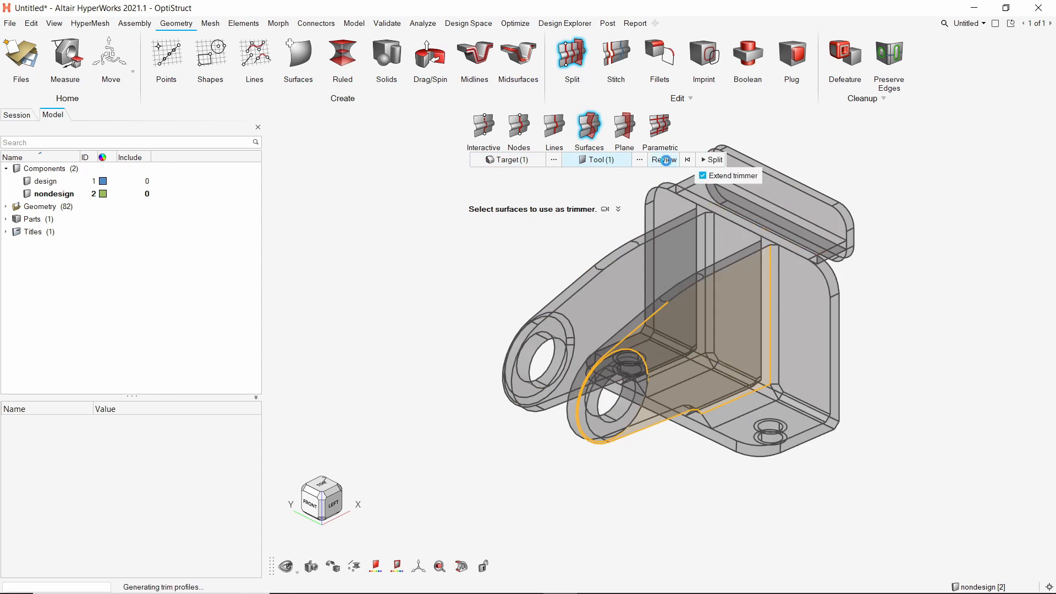
click(663, 159)
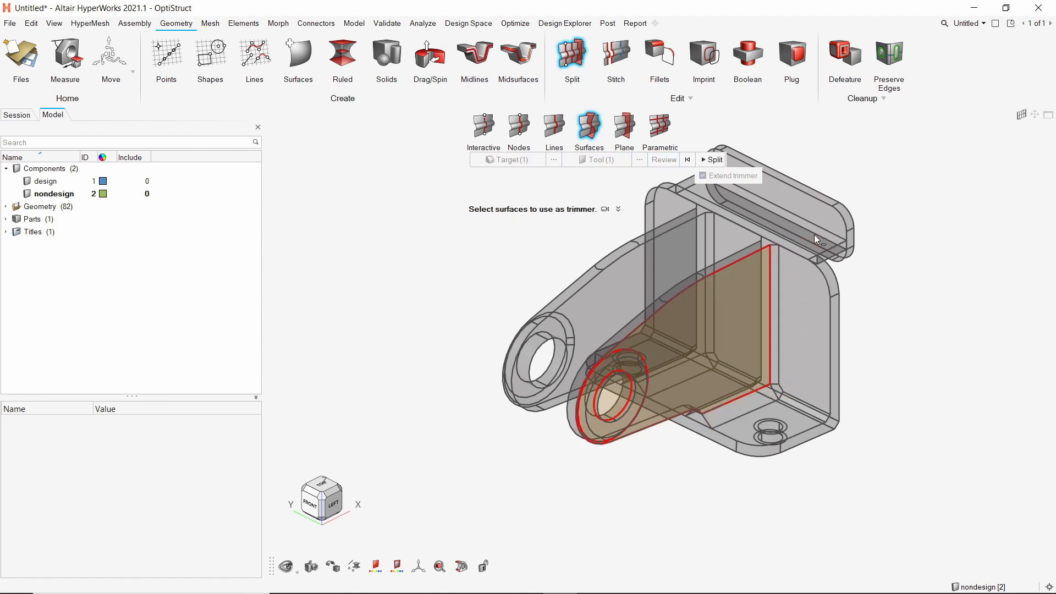
click(715, 159)
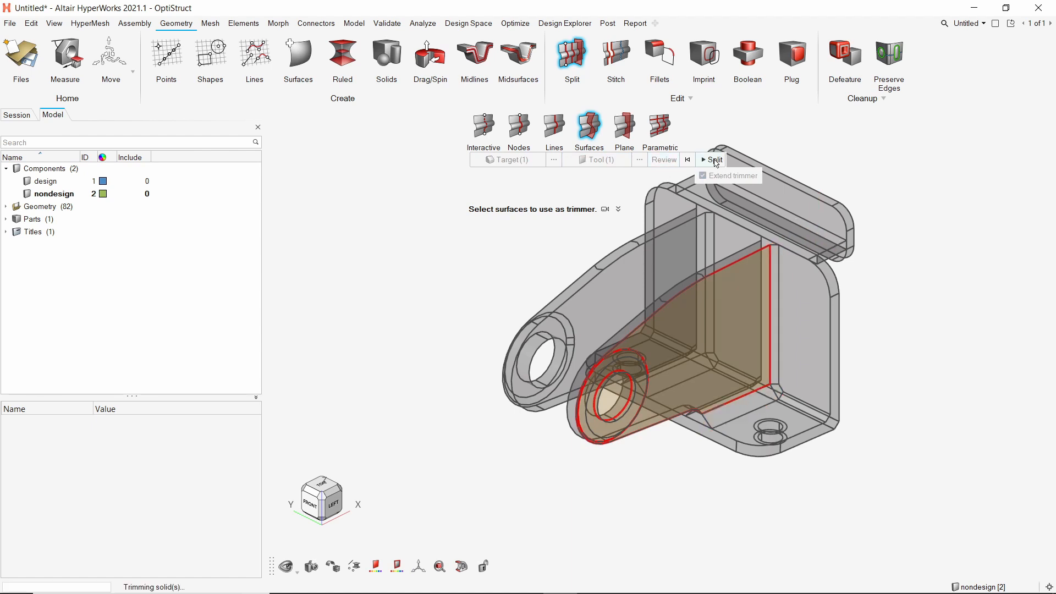
click(712, 160)
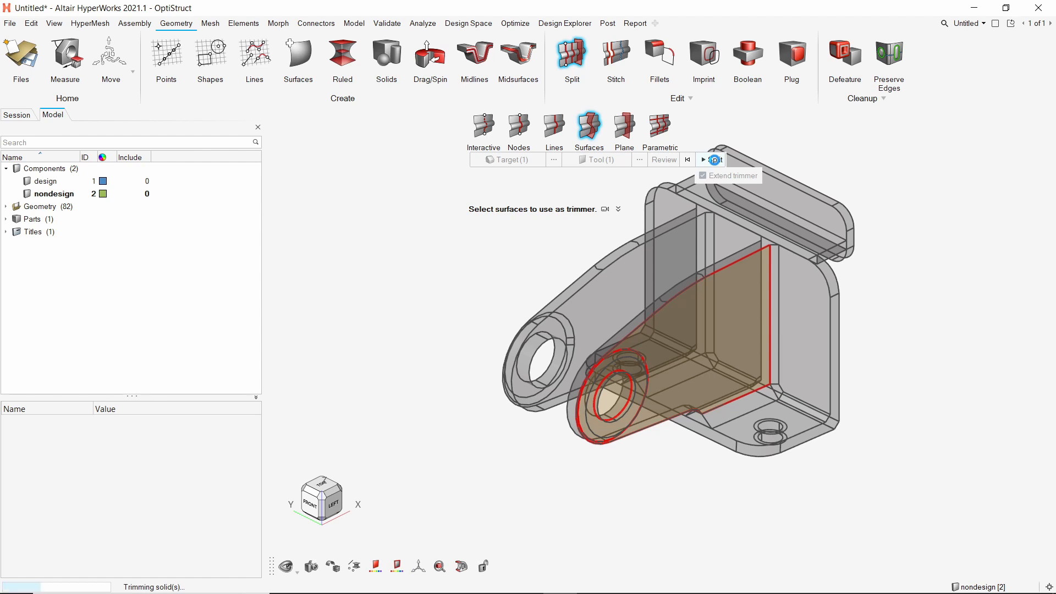
click(714, 159)
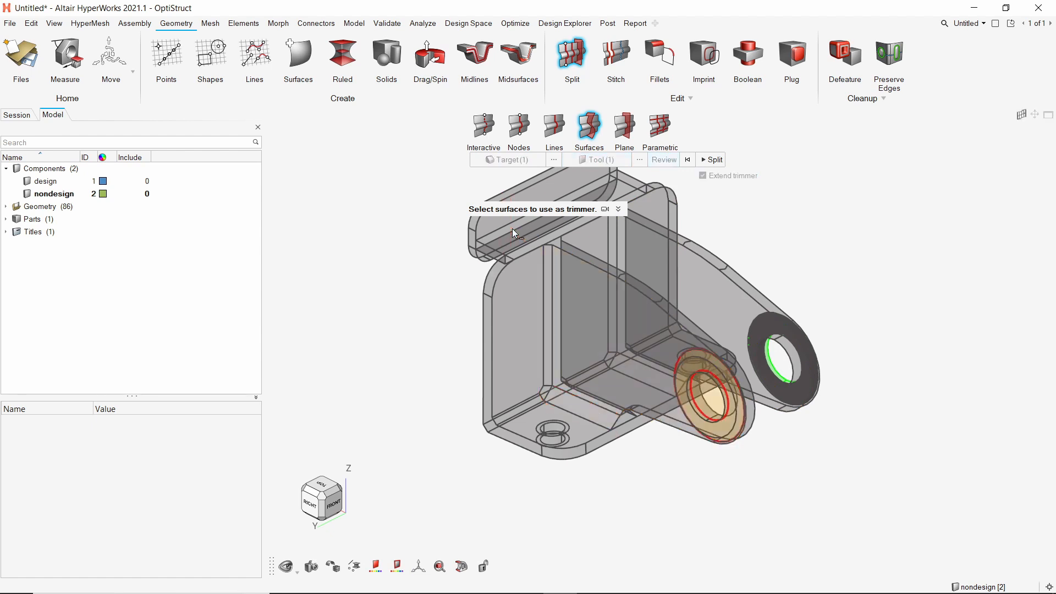
click(712, 160)
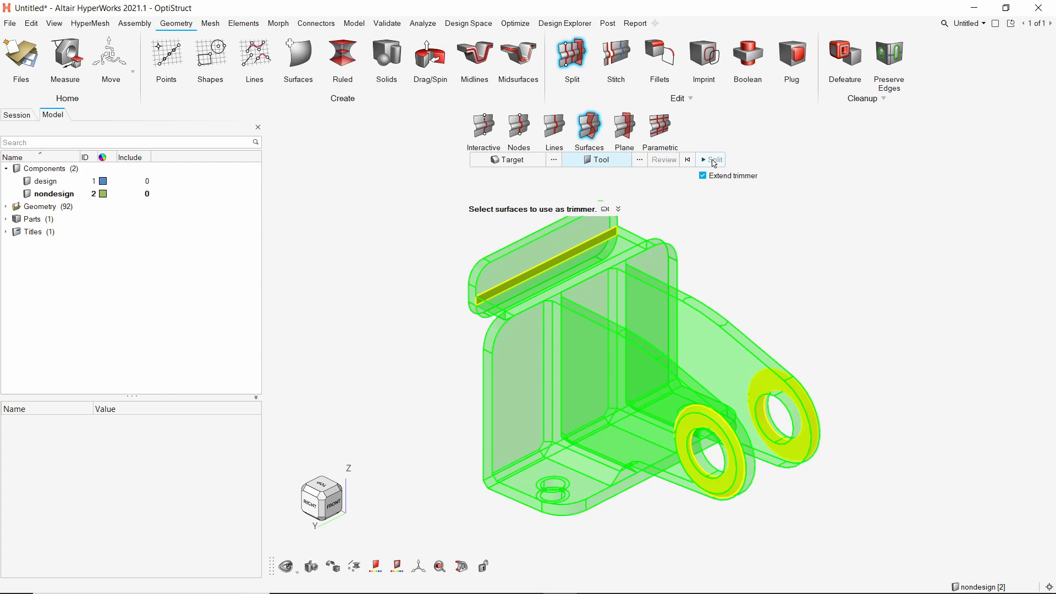
- Switch to line splitting of solids and pick both bolt-hole edges as cutting lines
click(554, 124)
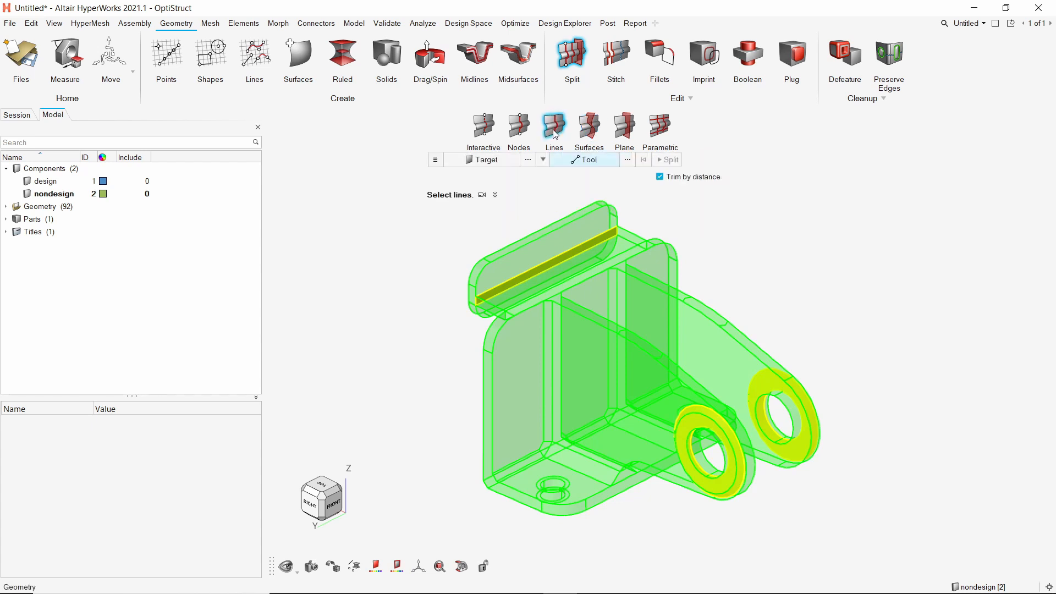
click(481, 159)
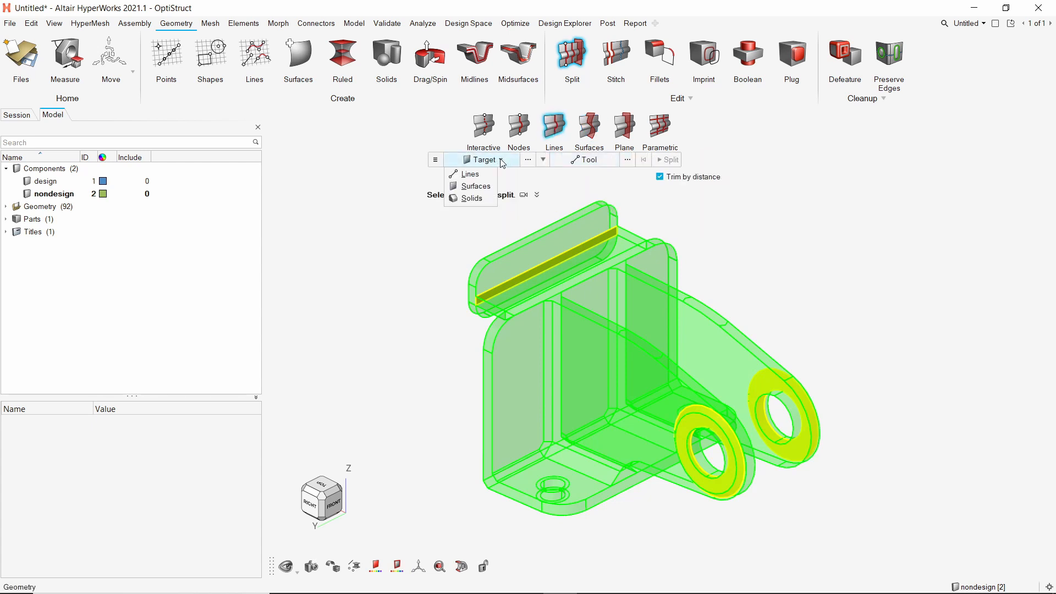
click(476, 198)
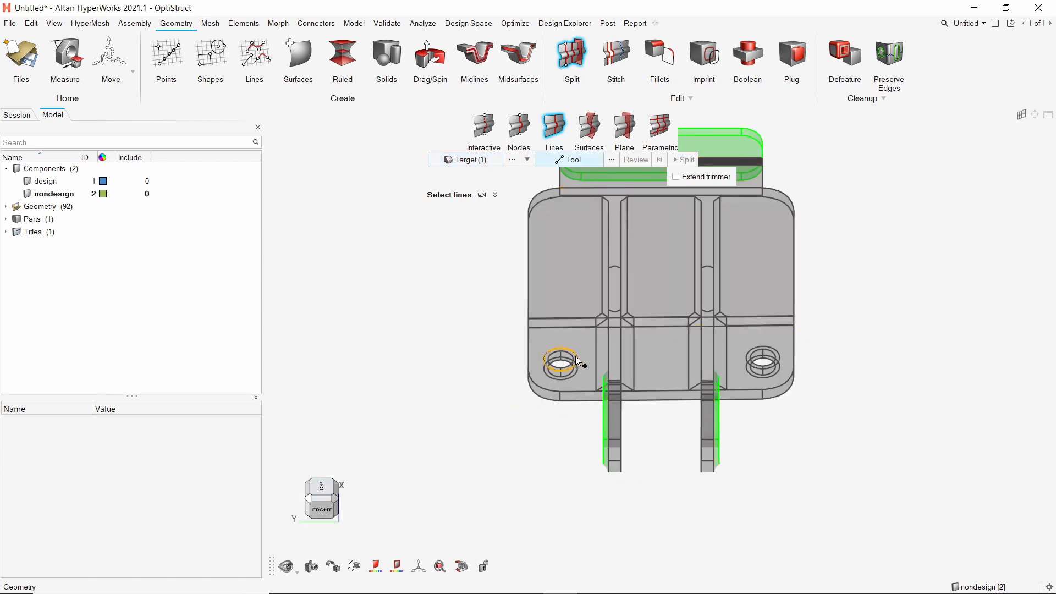
click(555, 364)
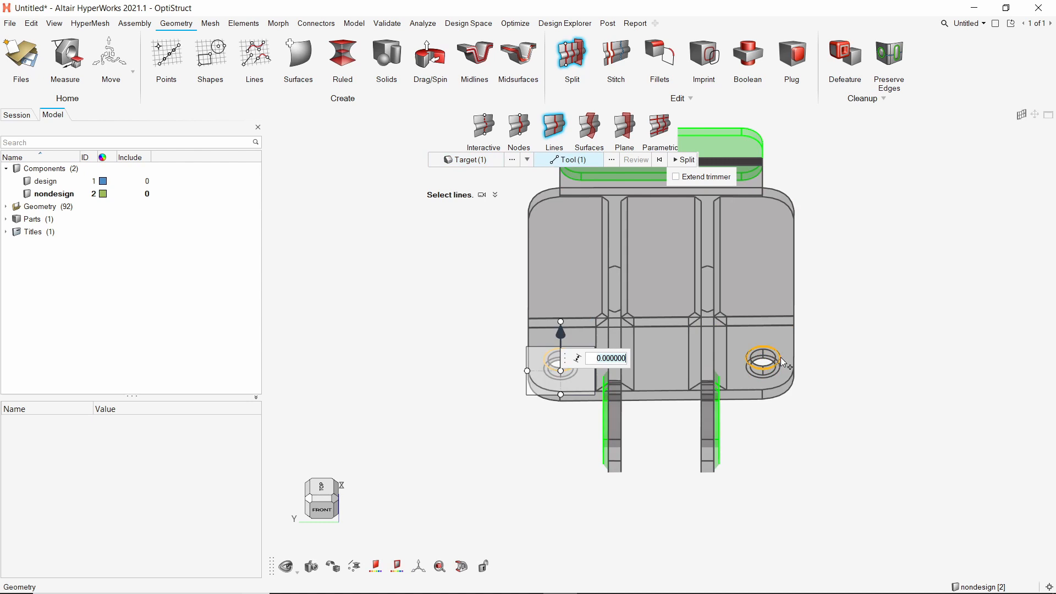
click(763, 362)
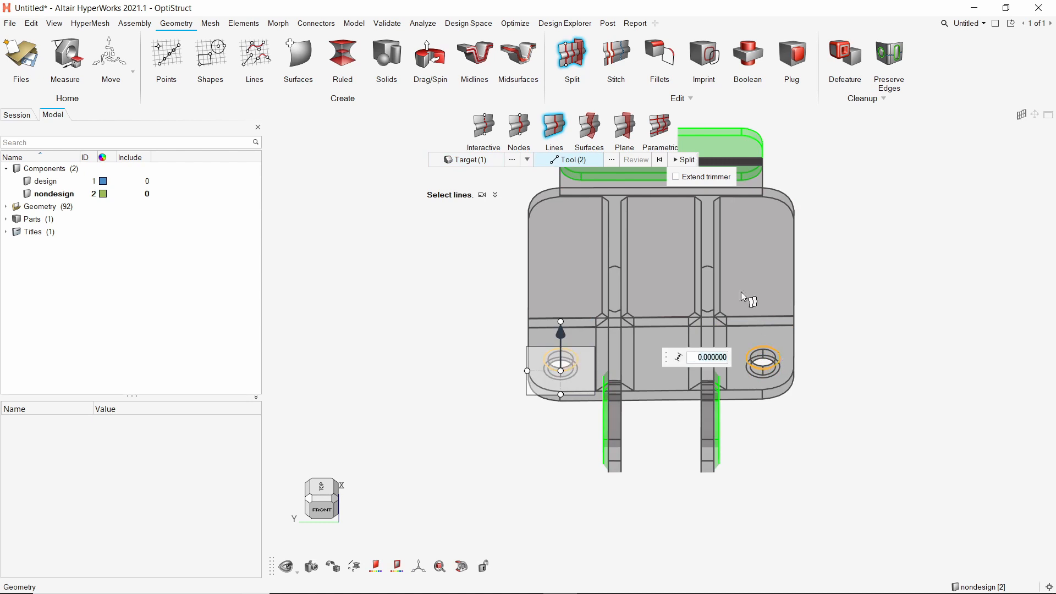
- Extend the trimming lines, review and cut the base mounting holes into separate solids
click(675, 176)
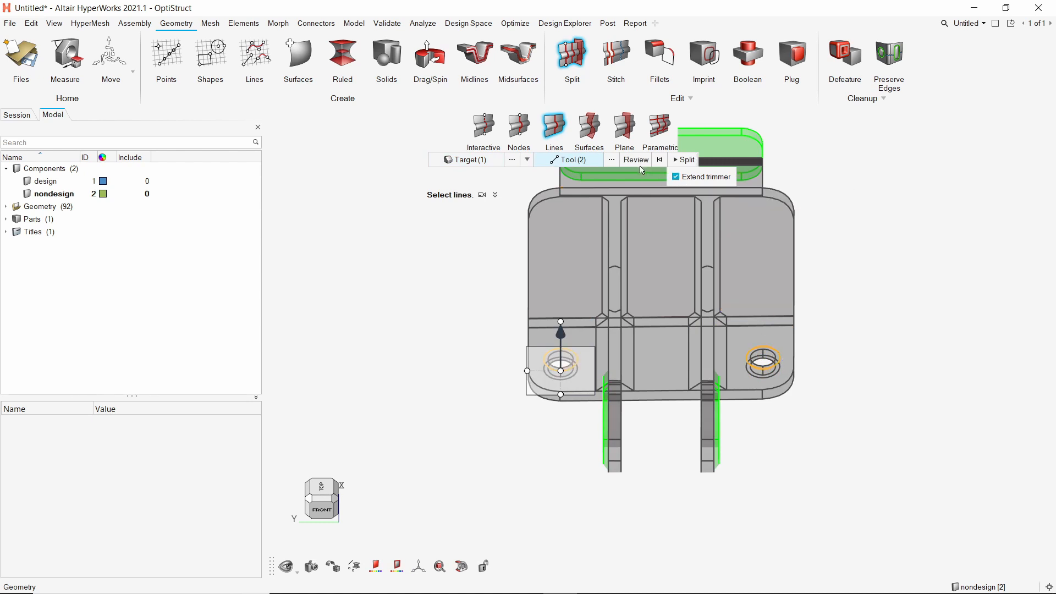
click(633, 160)
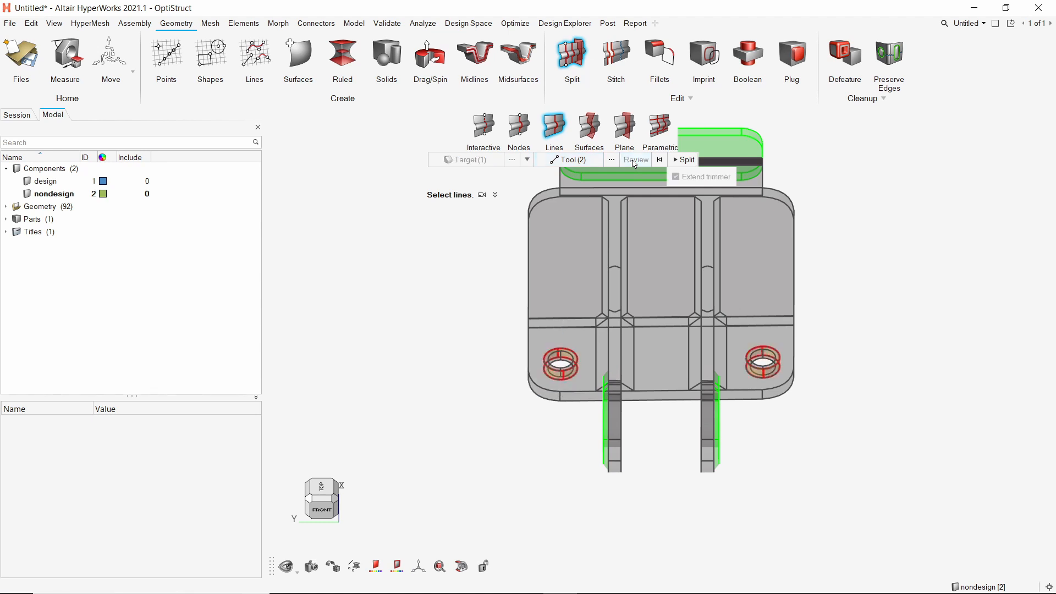
click(686, 160)
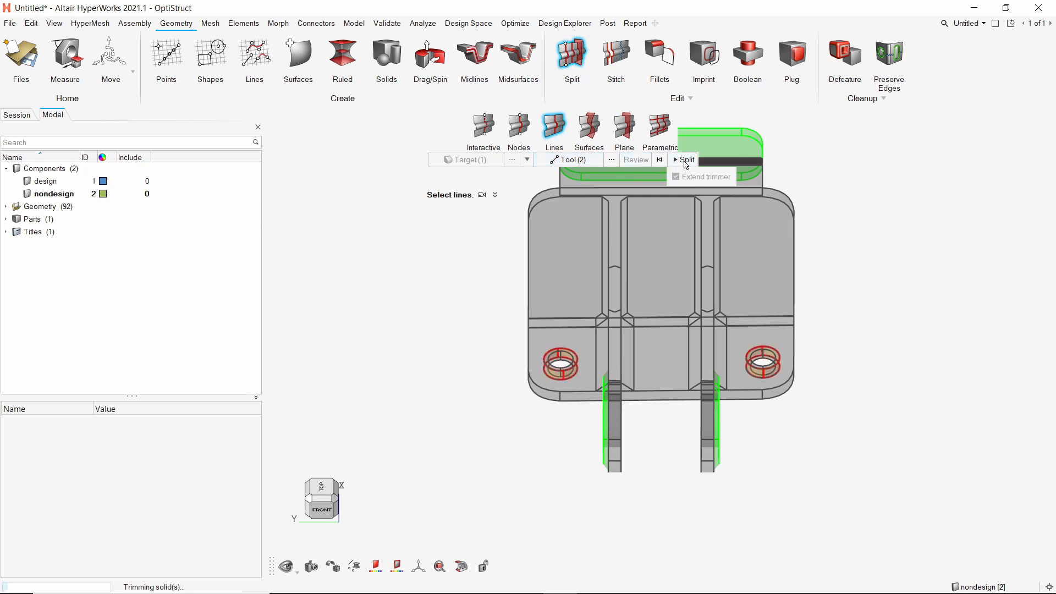
click(676, 175)
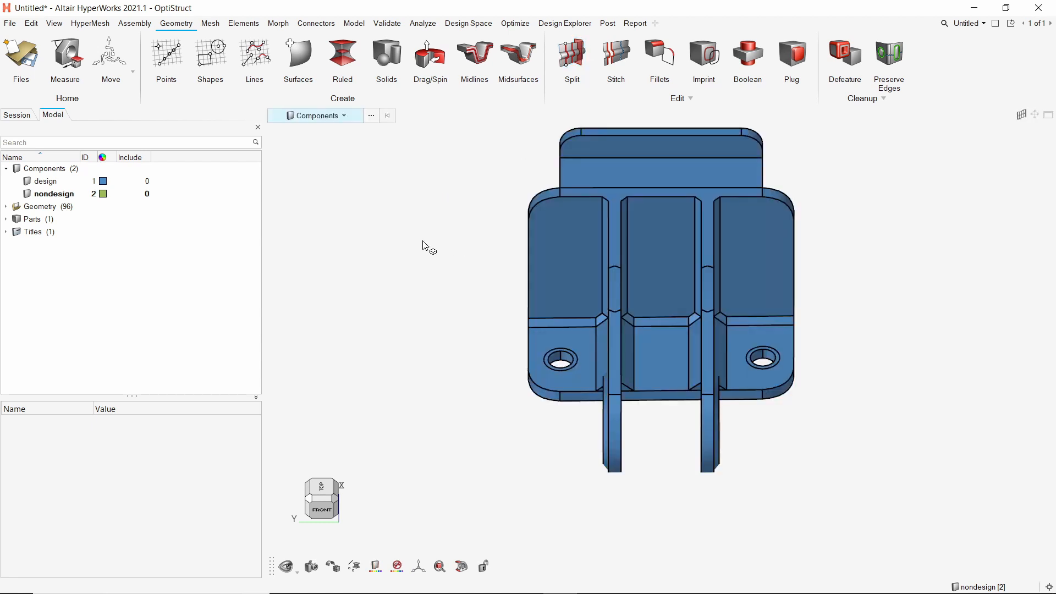
mouse_move(333, 121)
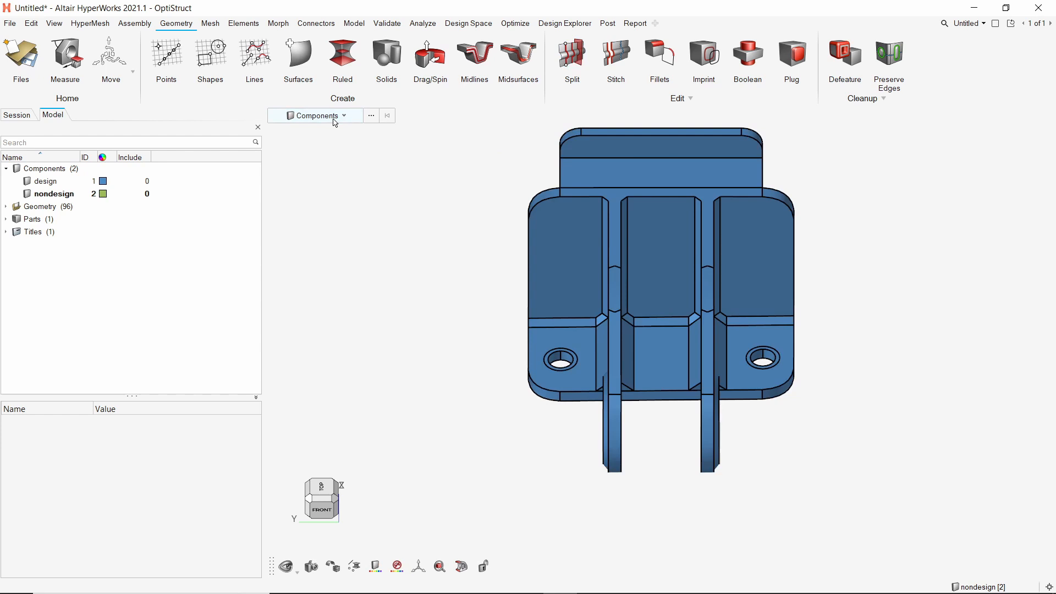
- Organize the top plate and hole-ring solids into the nondesign component
click(344, 116)
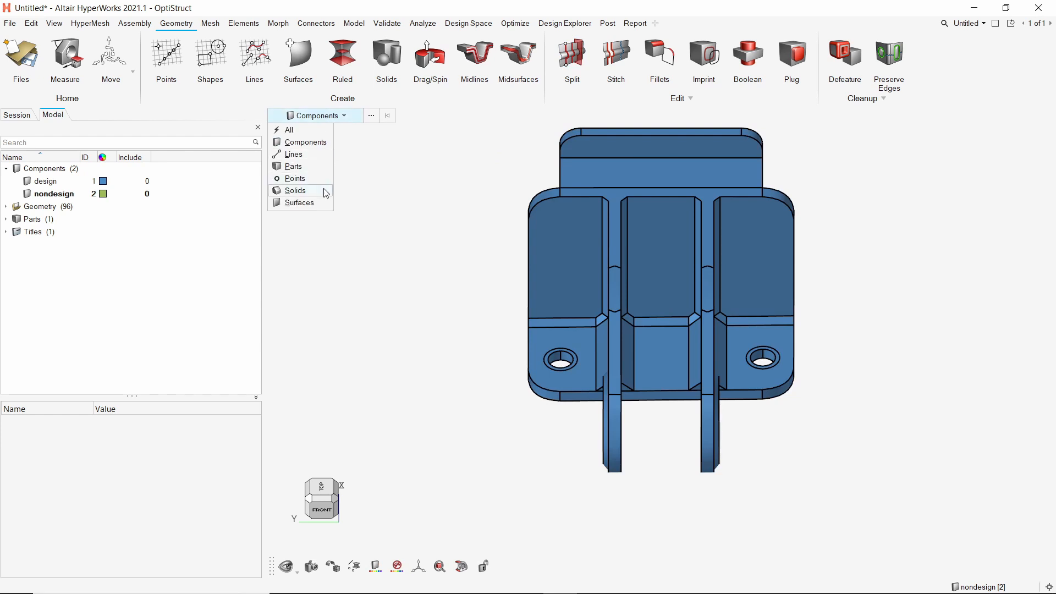
click(294, 191)
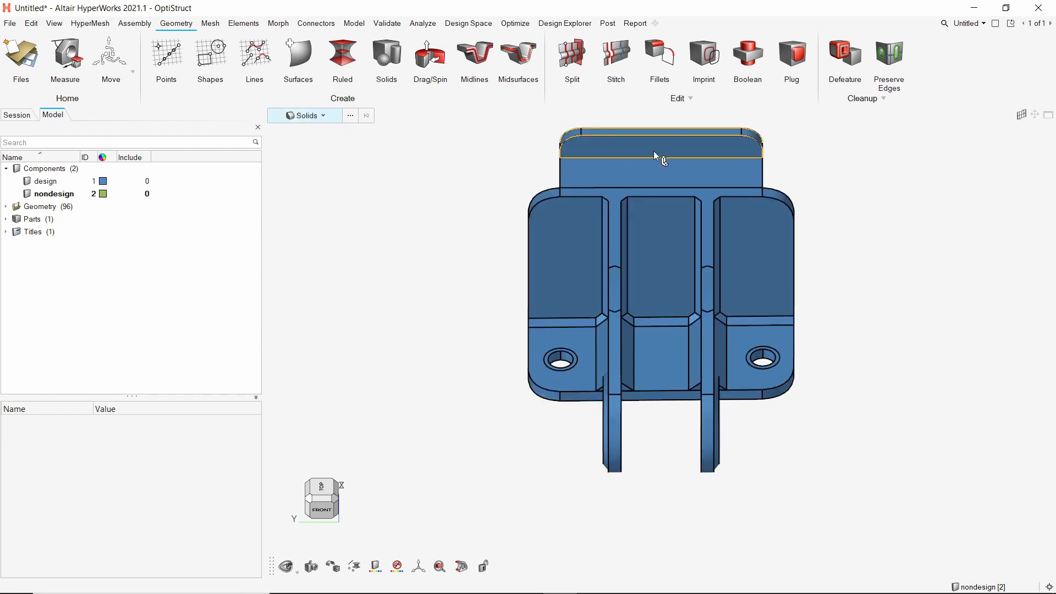
click(661, 142)
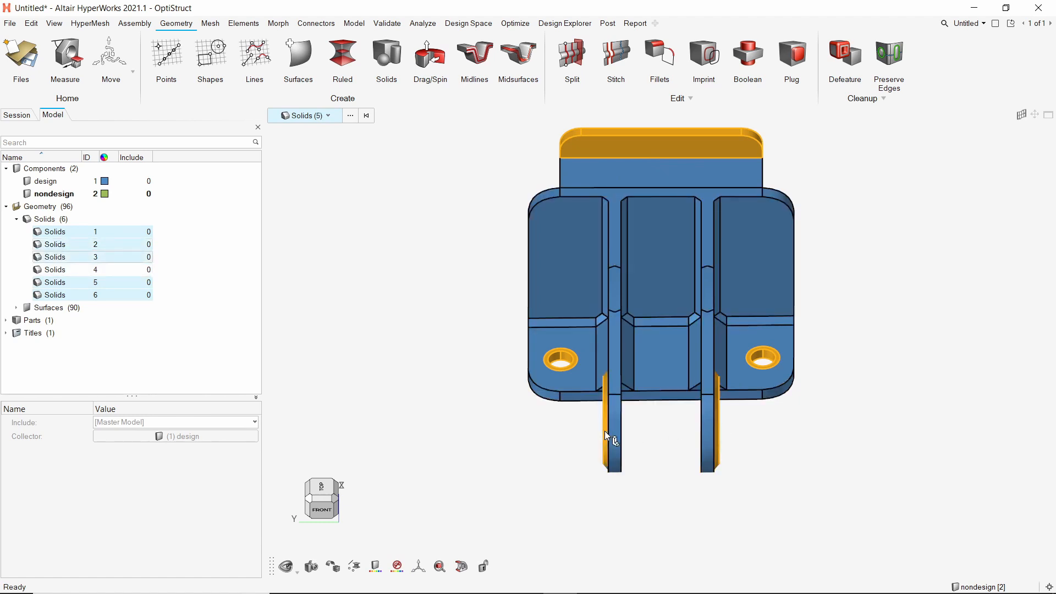
key(o)
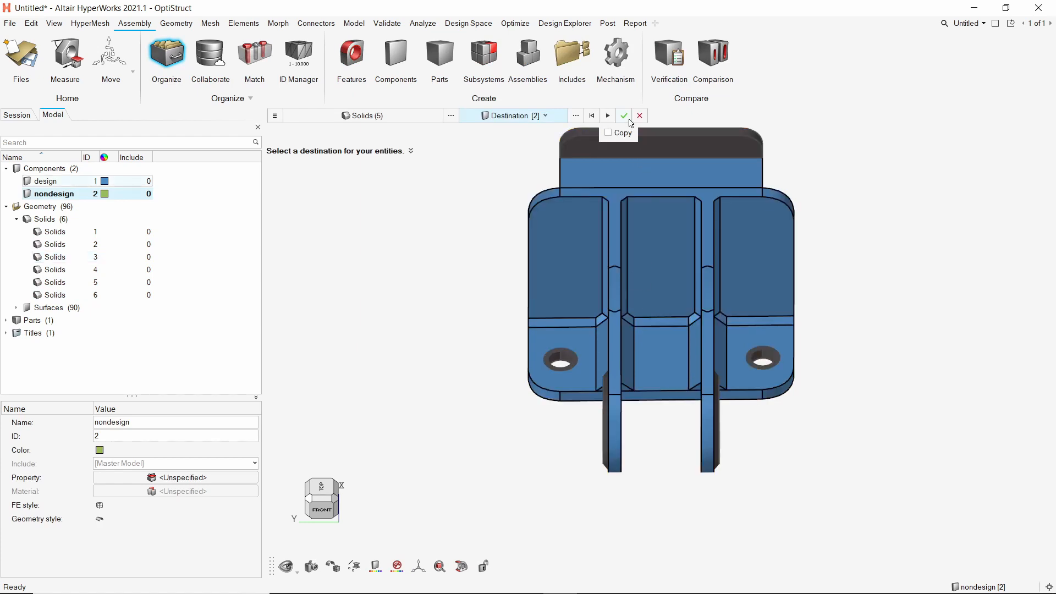
click(623, 116)
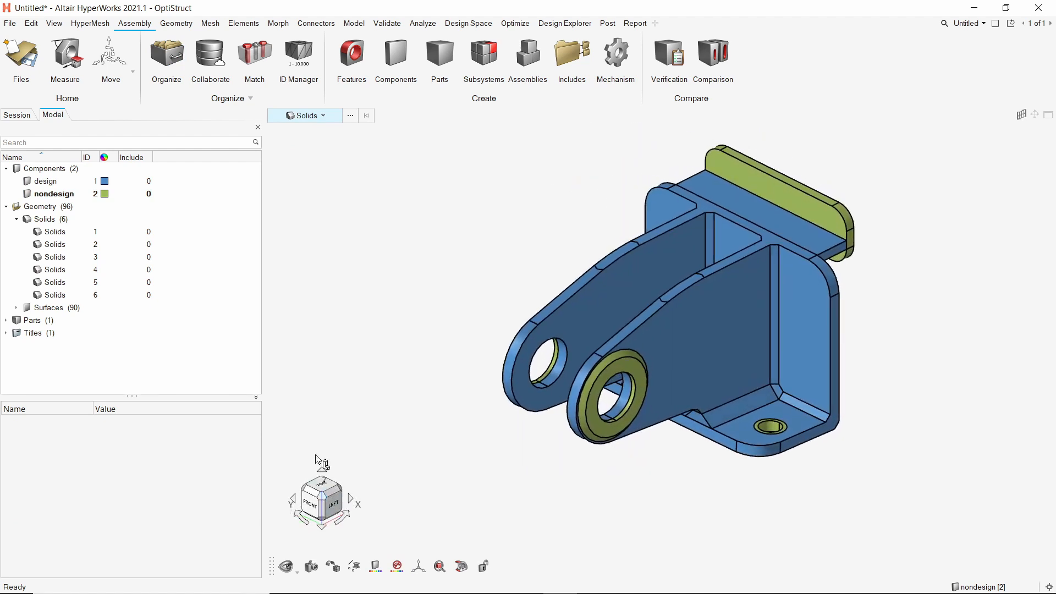
- Create material aluminum with E 75000.0, NU 0.3 and RHO 2.7e-09
right_click(218, 182)
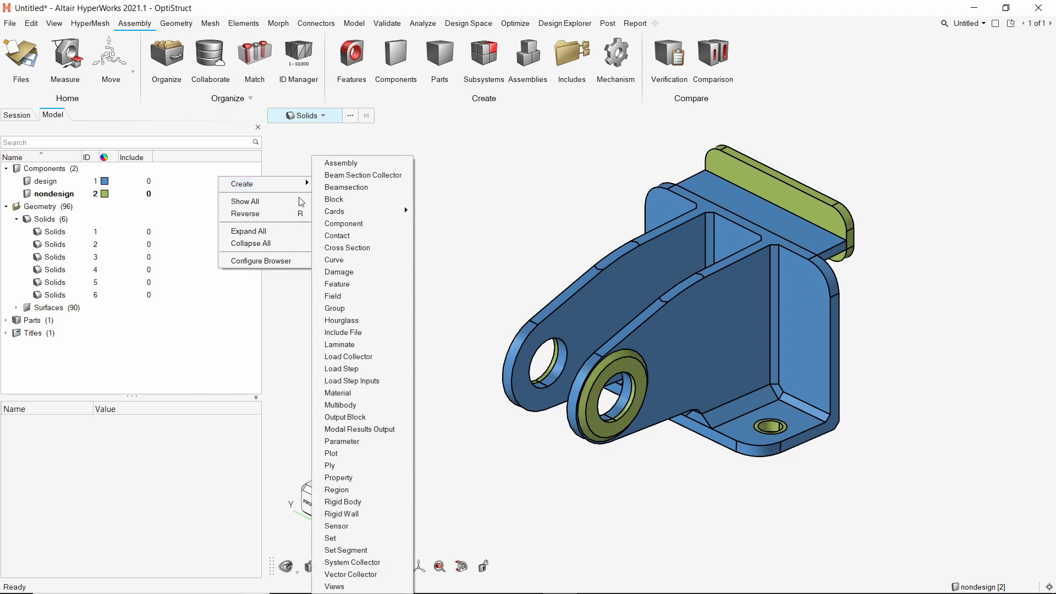
click(338, 393)
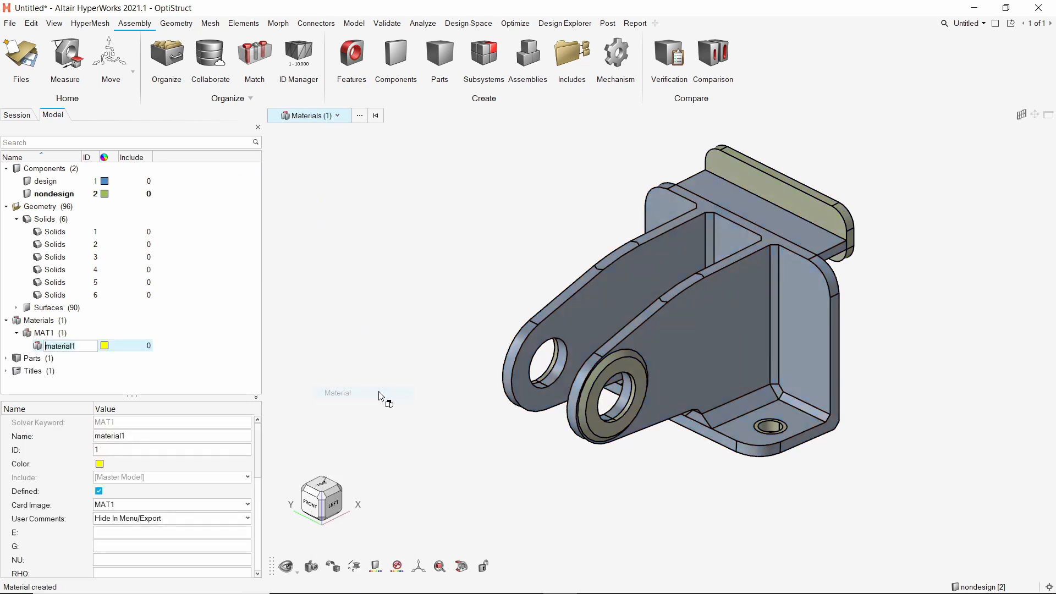
text(aluminum)
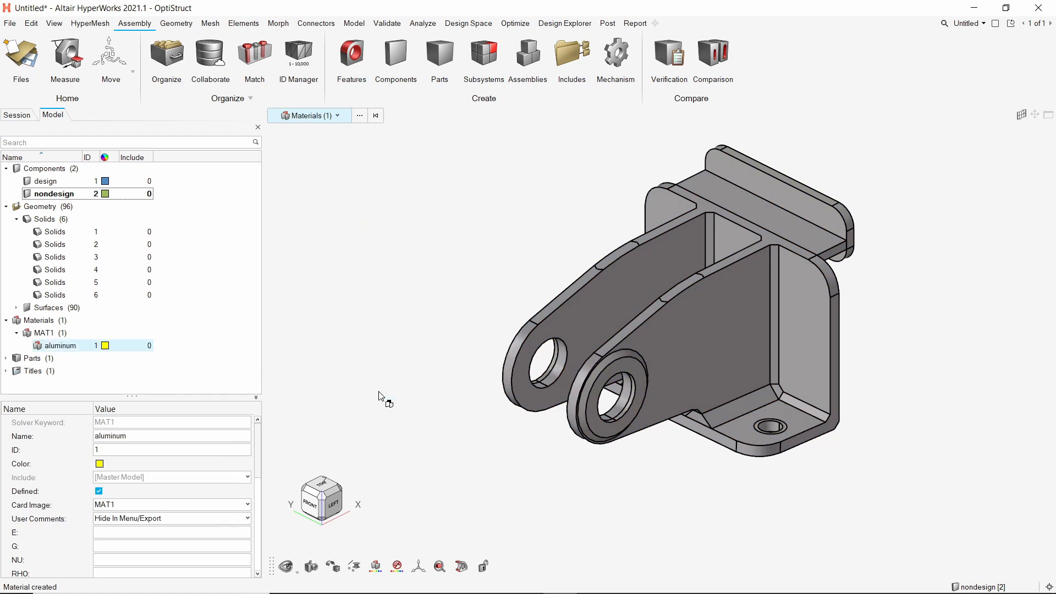
text(210000)
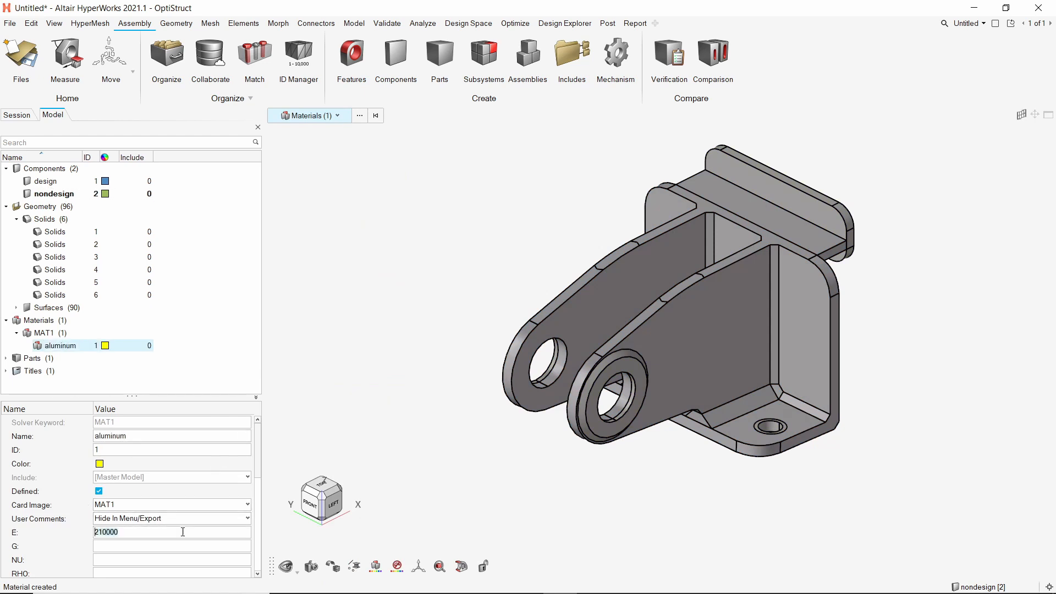
text(75000.0)
click(172, 558)
text(0.3)
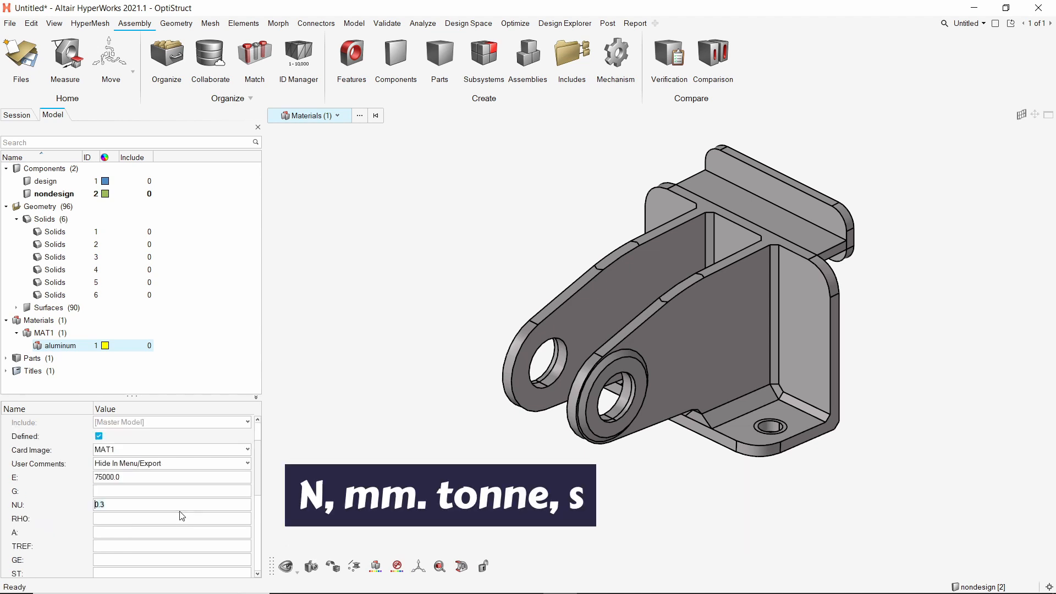
text(7.85e-09)
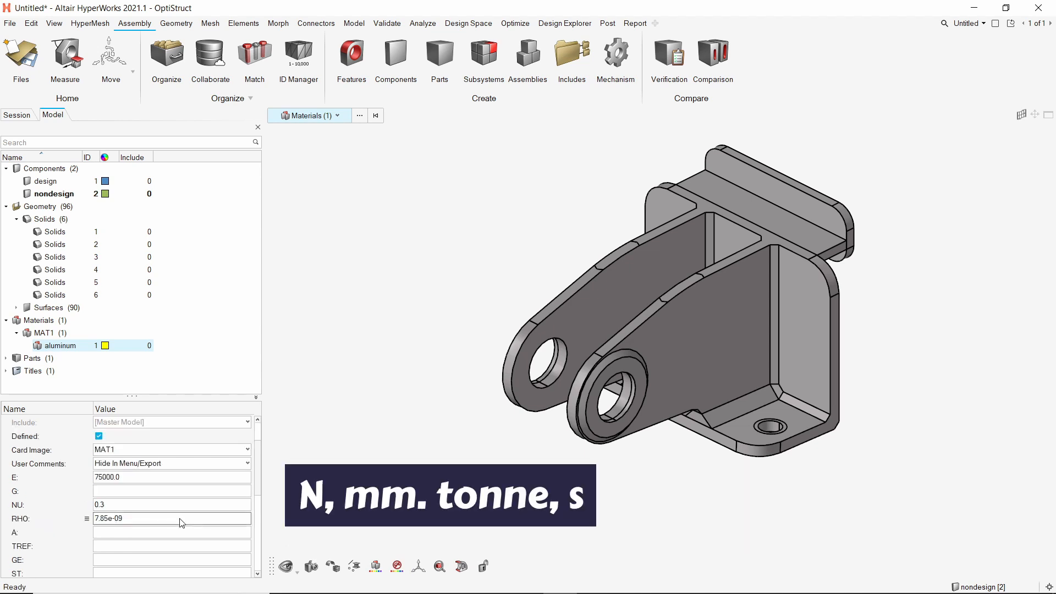
text(2.7)
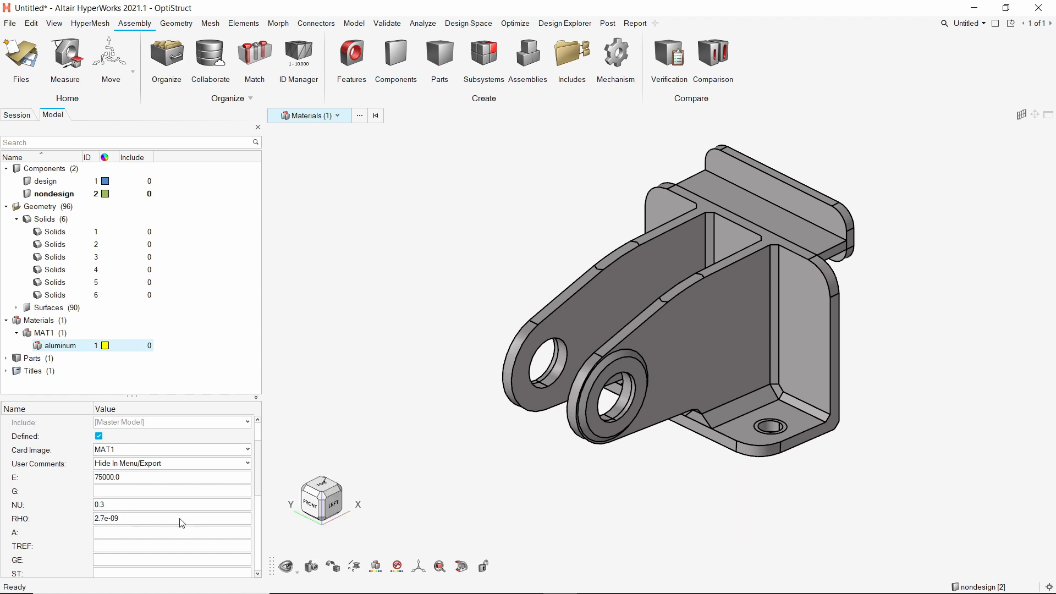
mouse_move(213, 203)
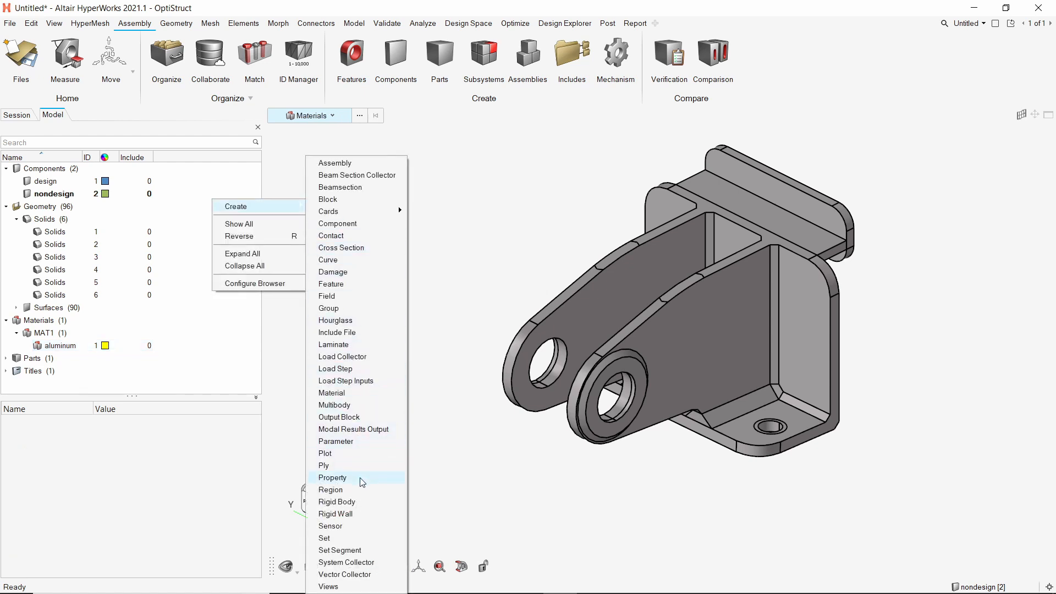
- Create a PSOLID property named design using the aluminum material
click(331, 477)
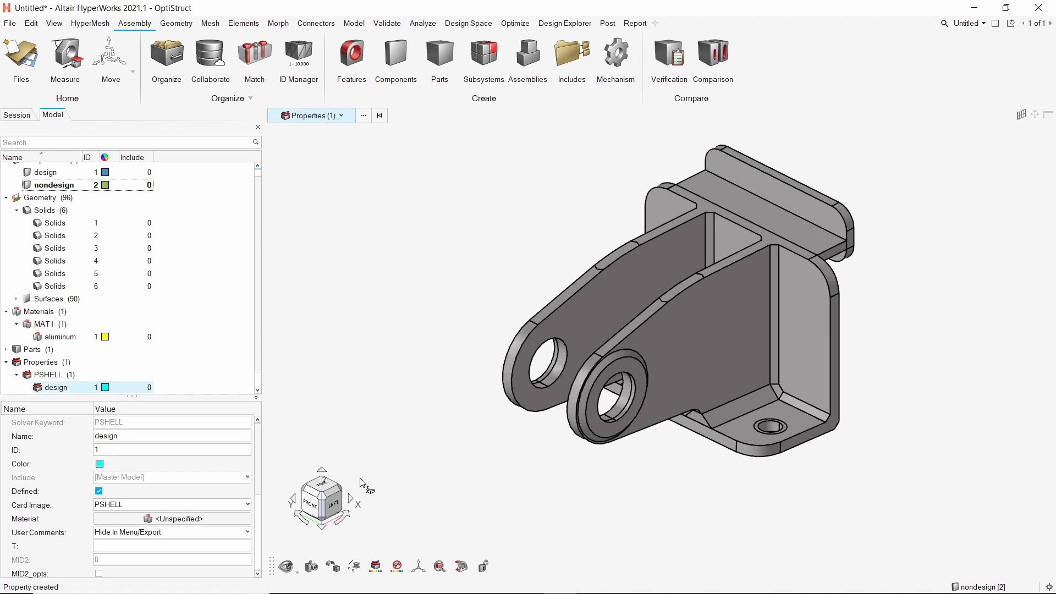
click(247, 505)
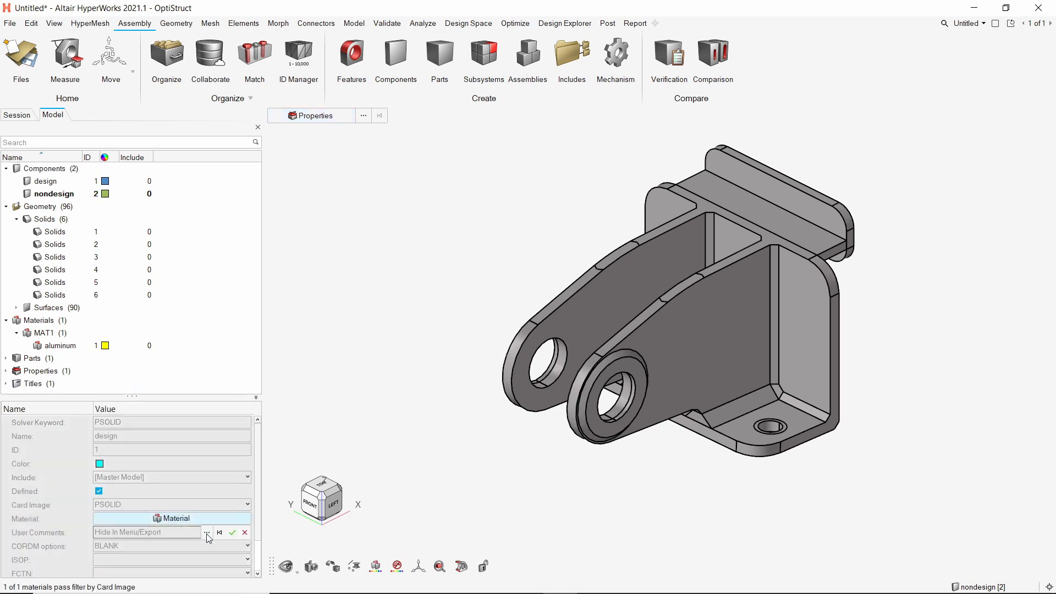
click(207, 532)
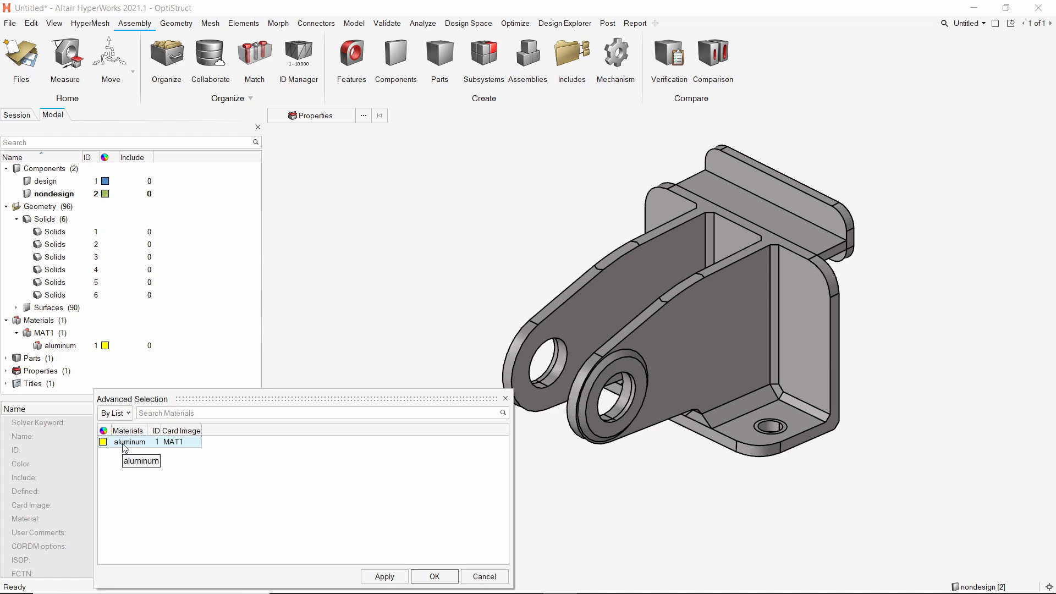
click(433, 577)
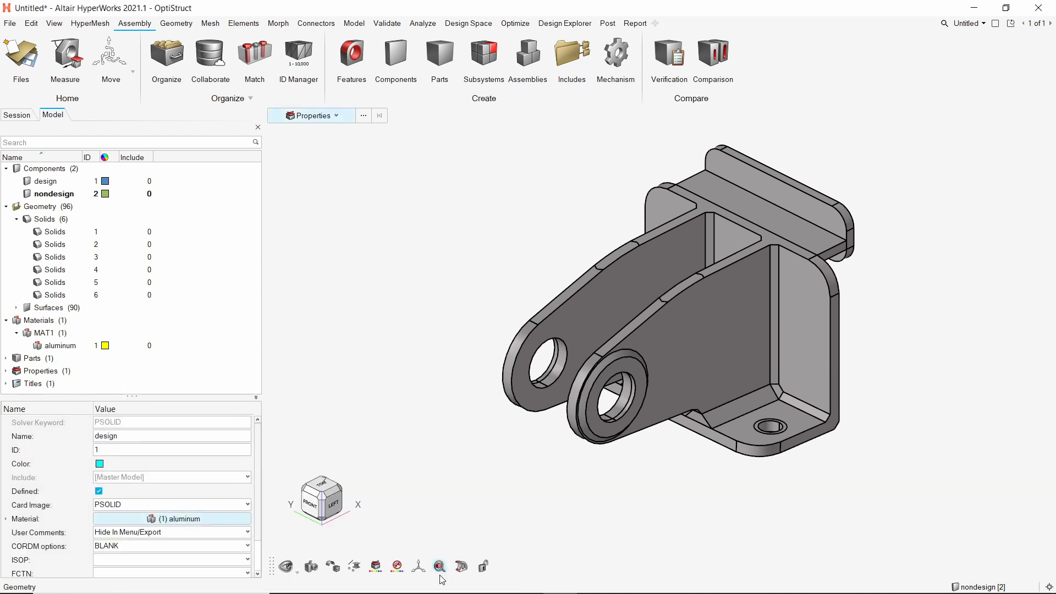
click(39, 371)
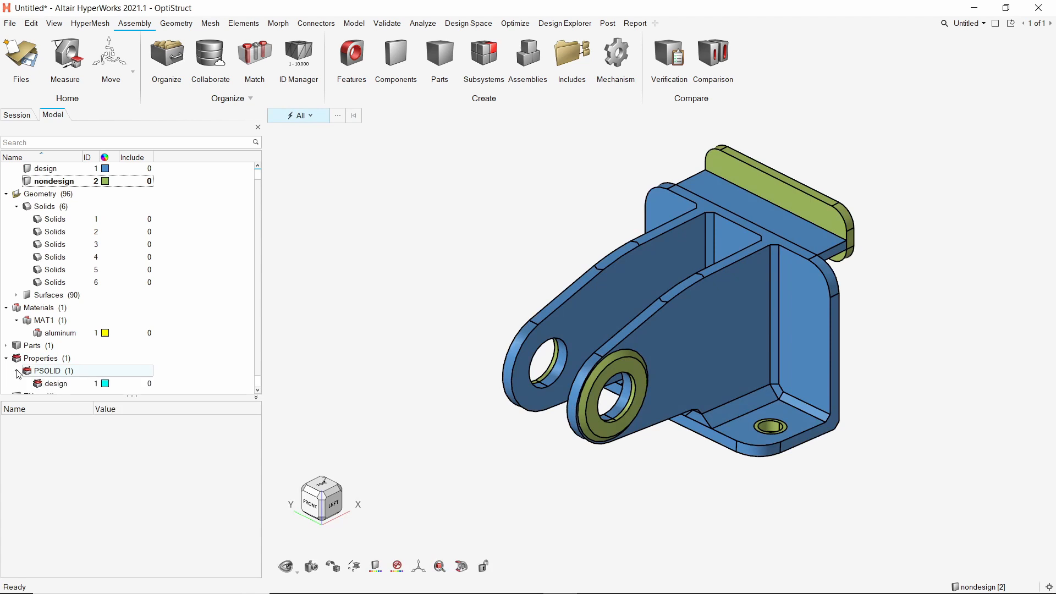
- Duplicate the design property and rename the copy nondesign
right_click(56, 371)
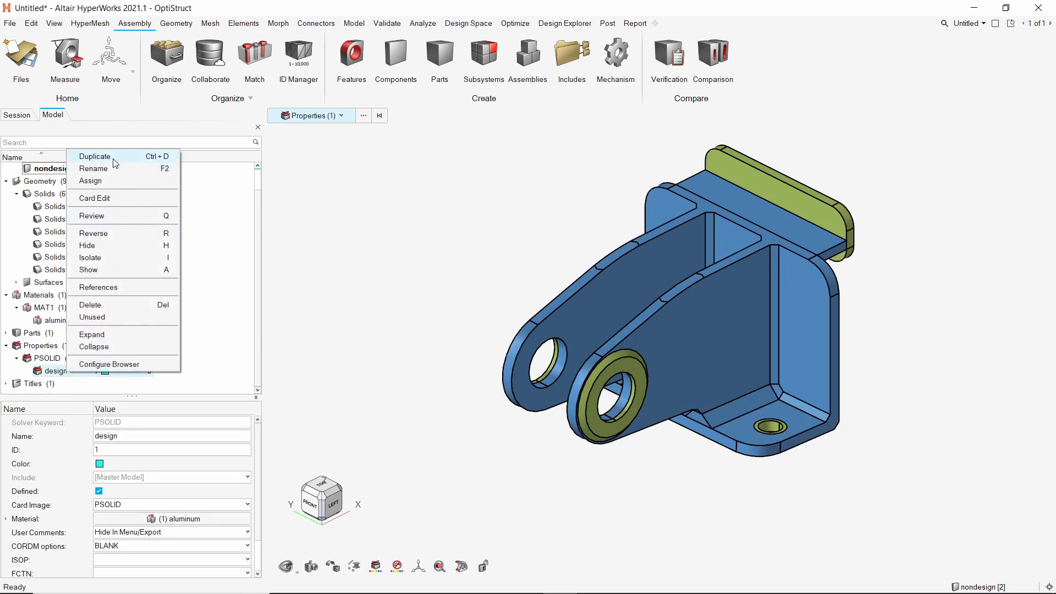
click(94, 156)
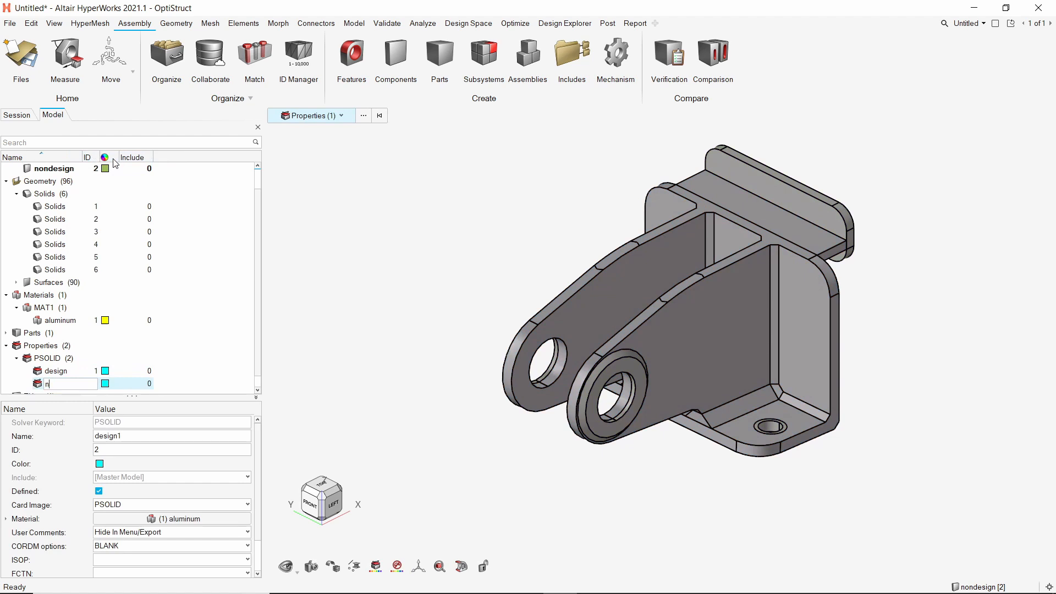
text(ondesign)
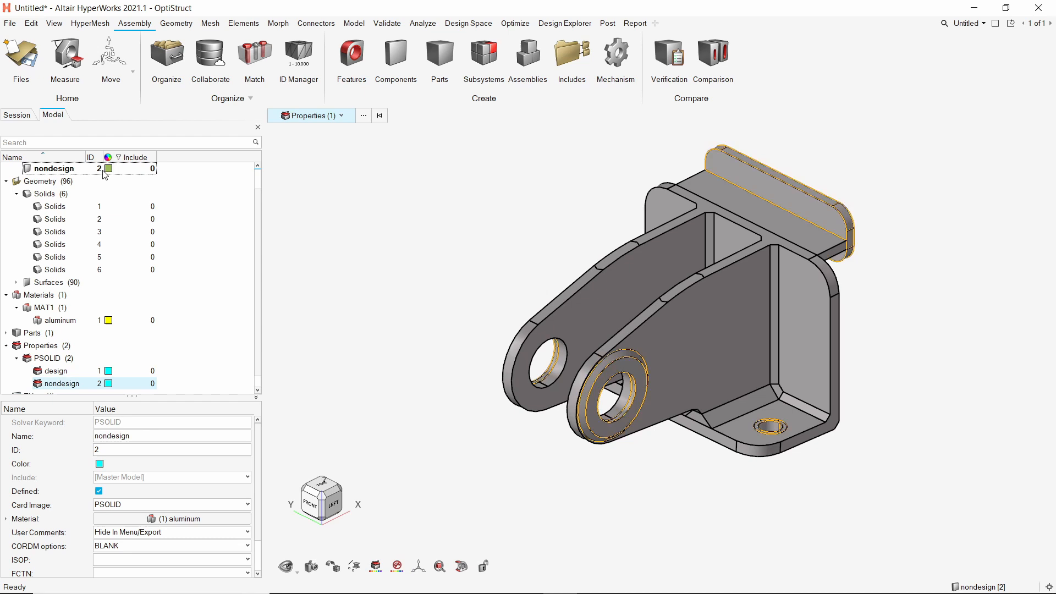
click(53, 371)
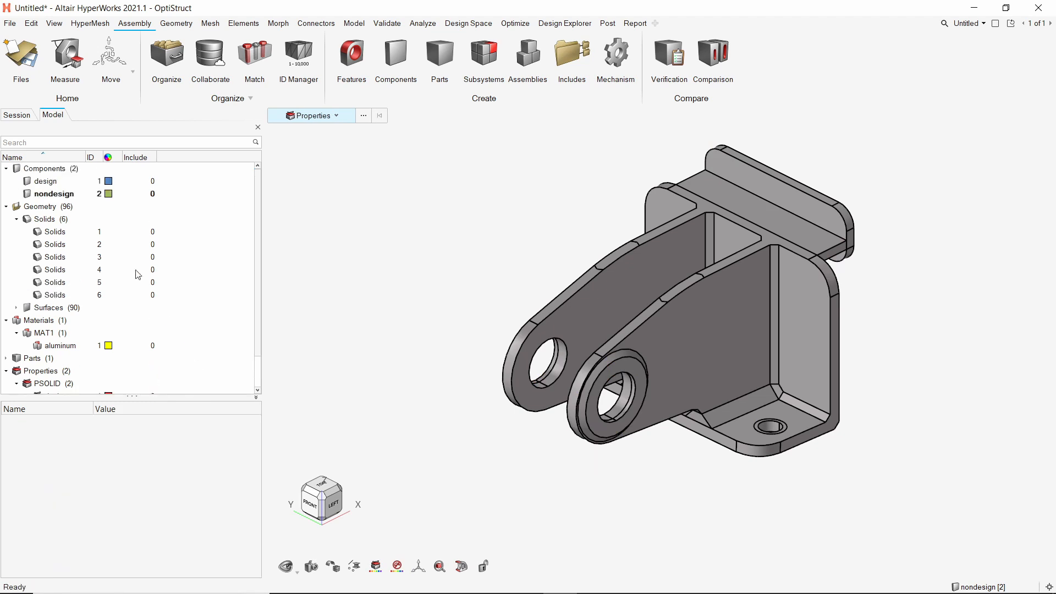
- Assign the design PSOLID property to the design component
click(45, 181)
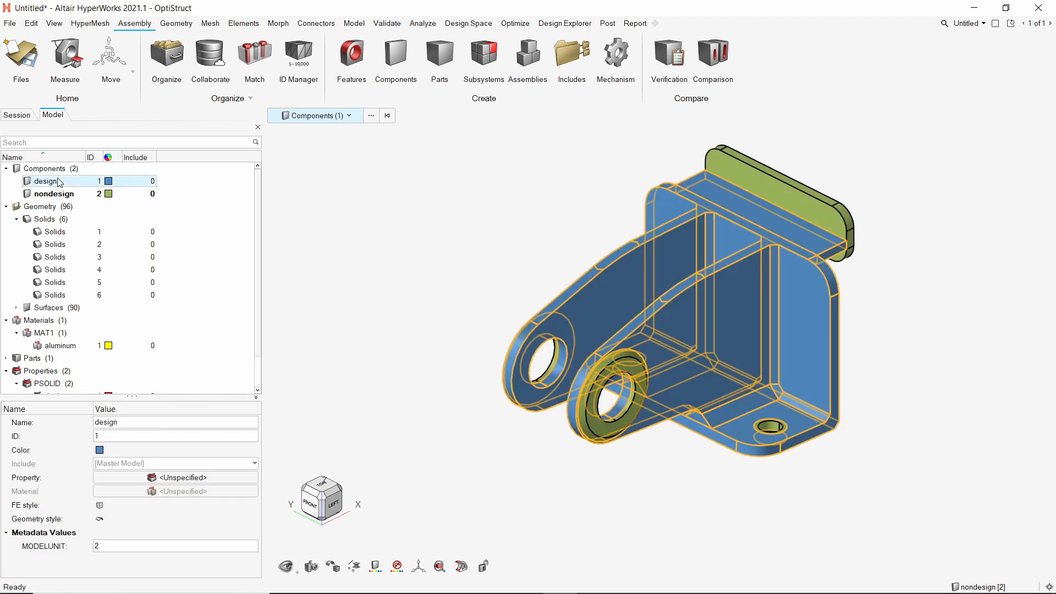
click(175, 477)
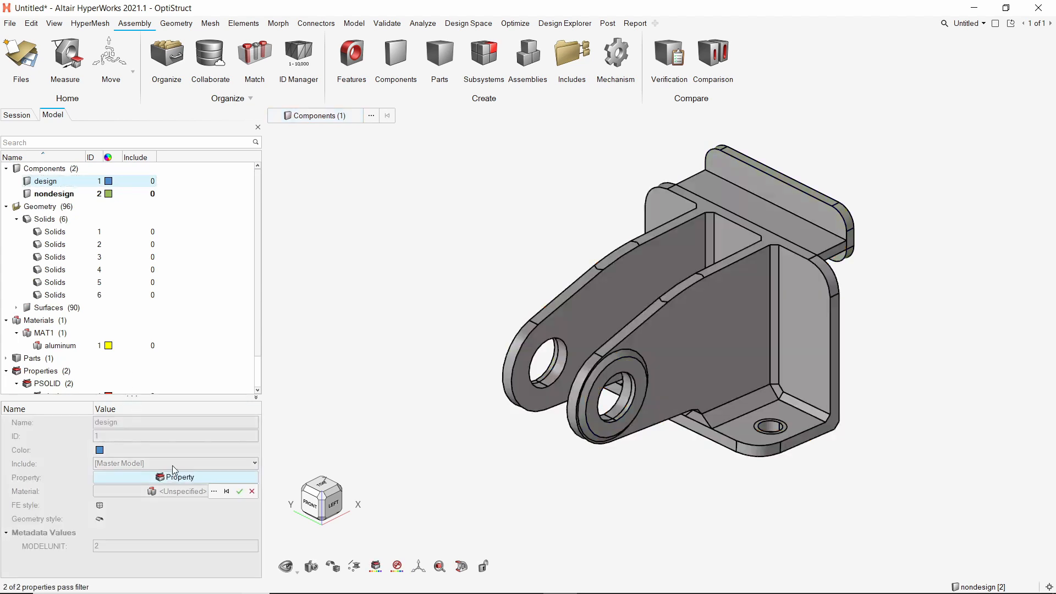
click(161, 476)
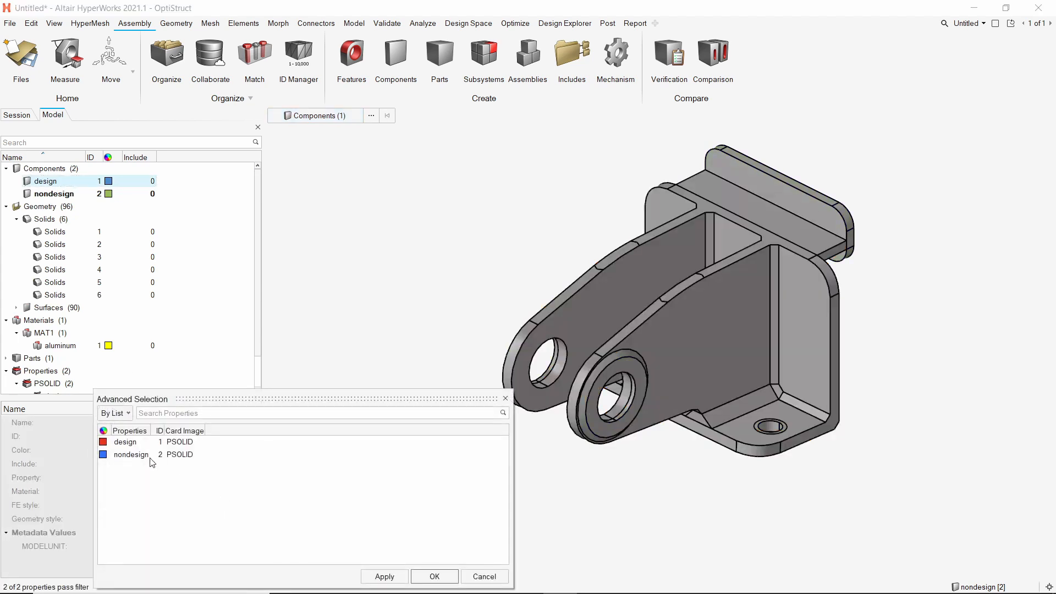
click(125, 442)
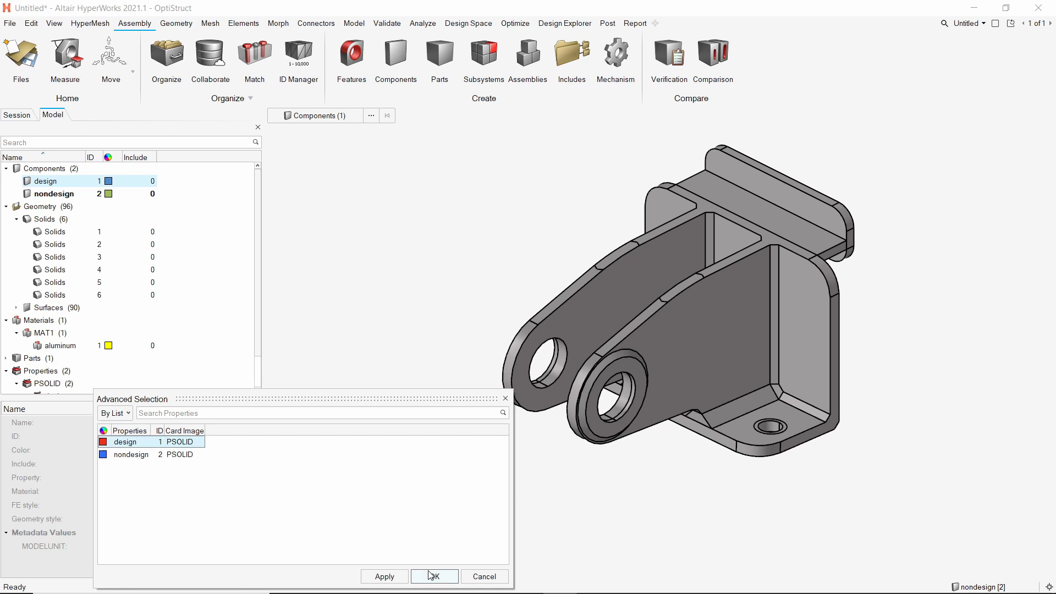
click(434, 577)
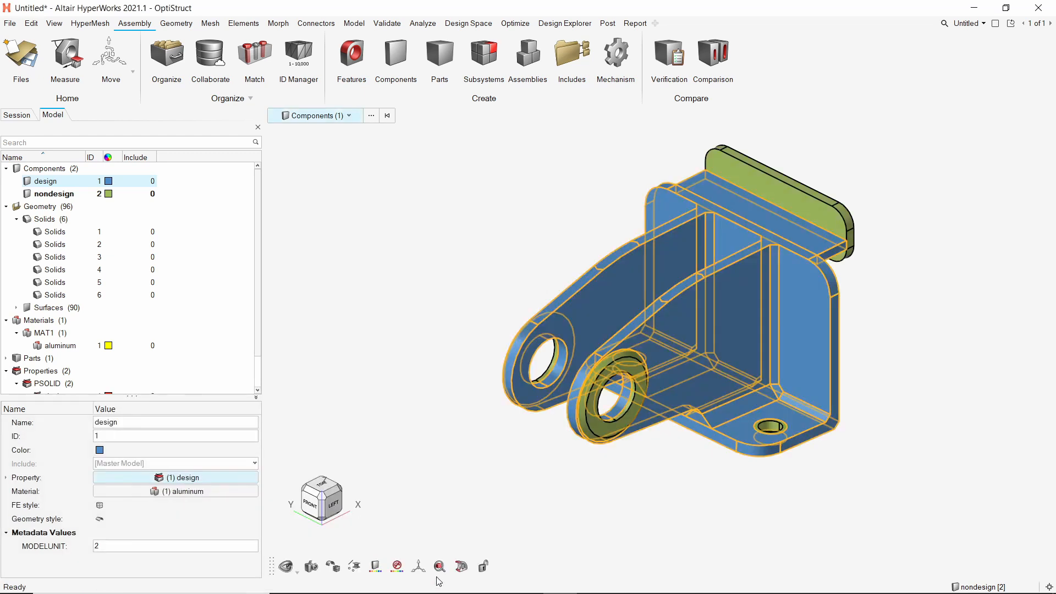
- Assign the nondesign PSOLID property to the nondesign component
click(53, 193)
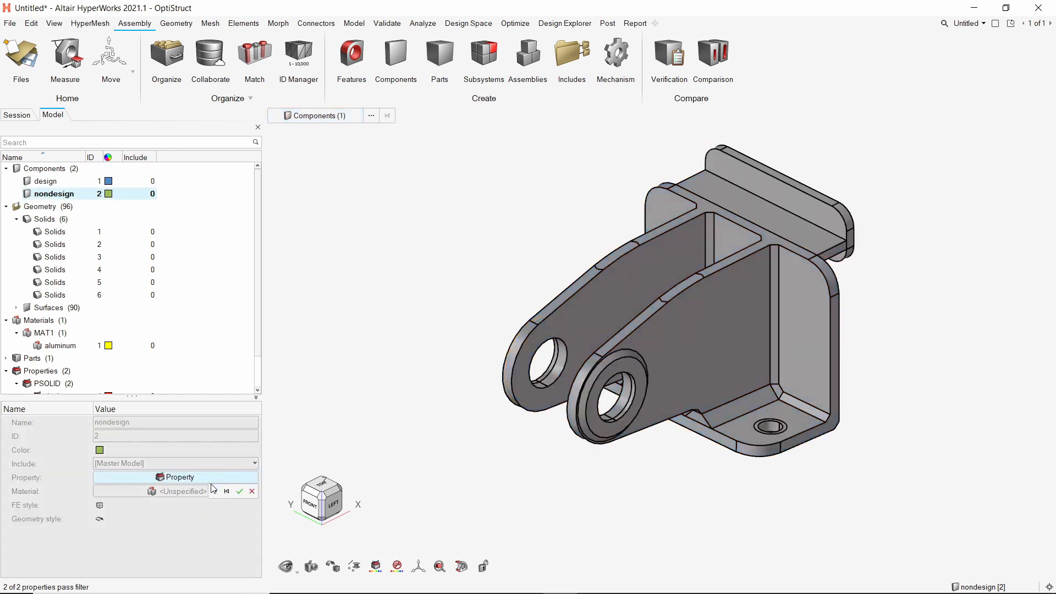
click(178, 476)
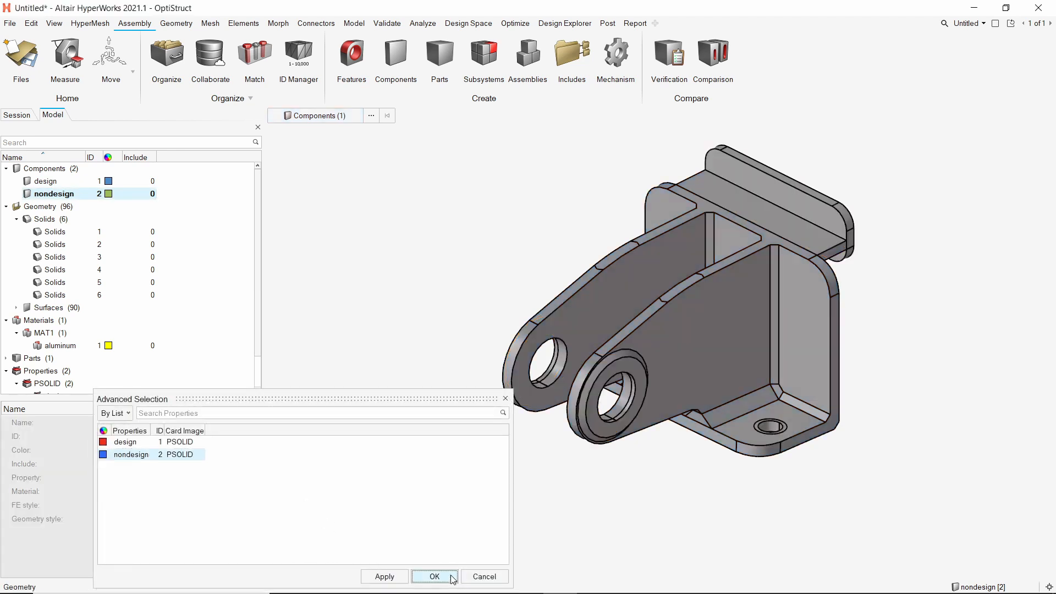
click(433, 576)
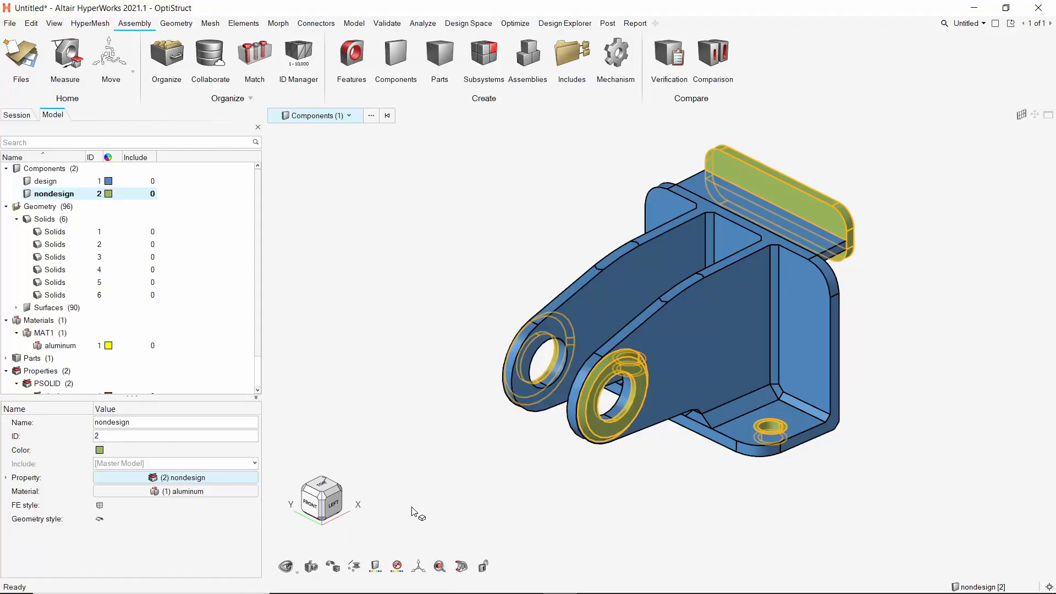
- Set tetra mesh maximum element size 5 and choose the mesh destination
click(209, 23)
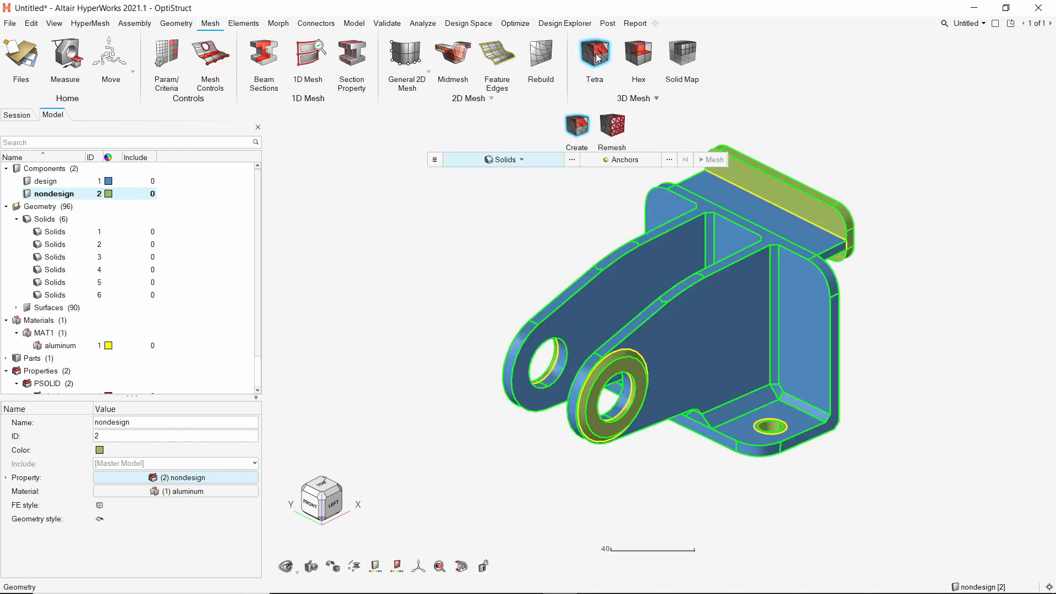
click(593, 55)
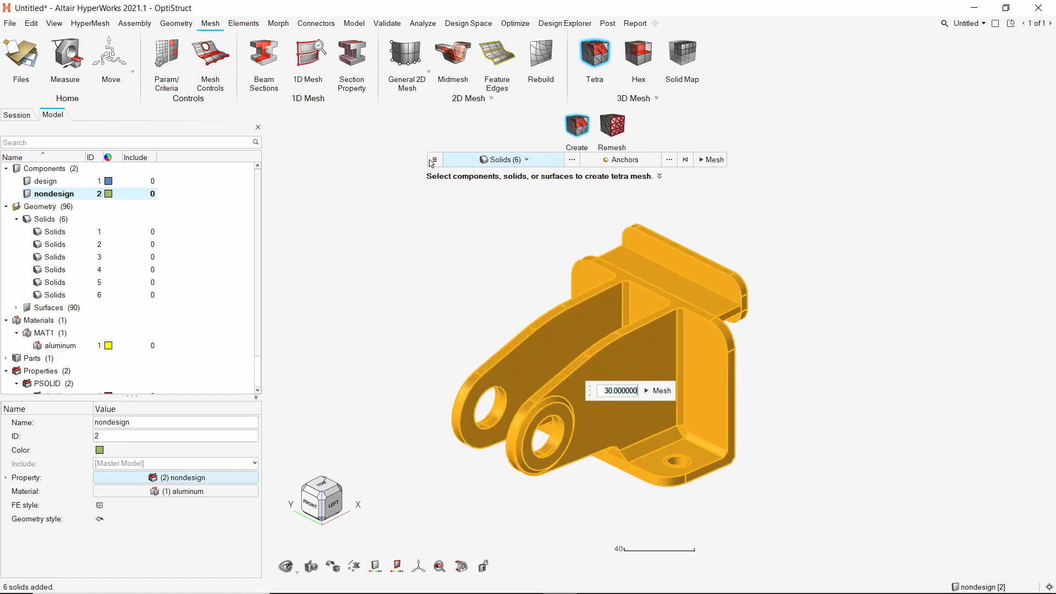
click(435, 159)
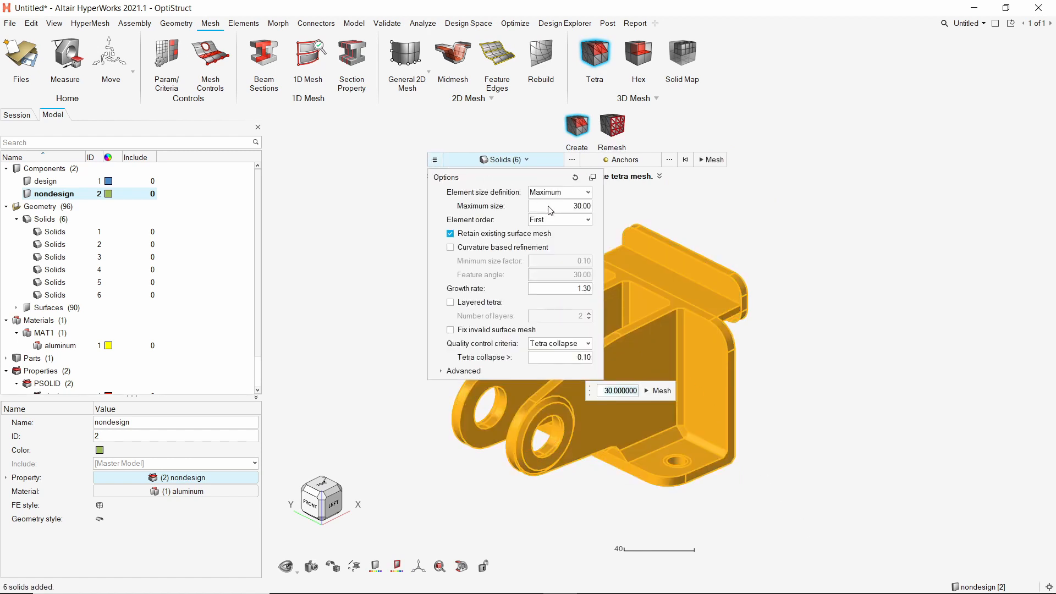
text(5)
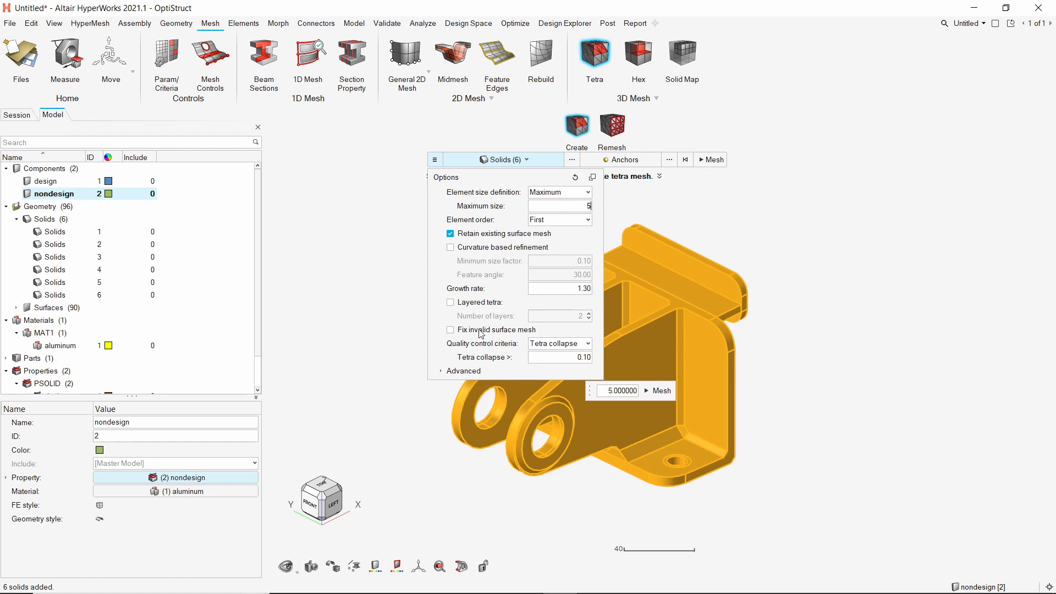
click(441, 371)
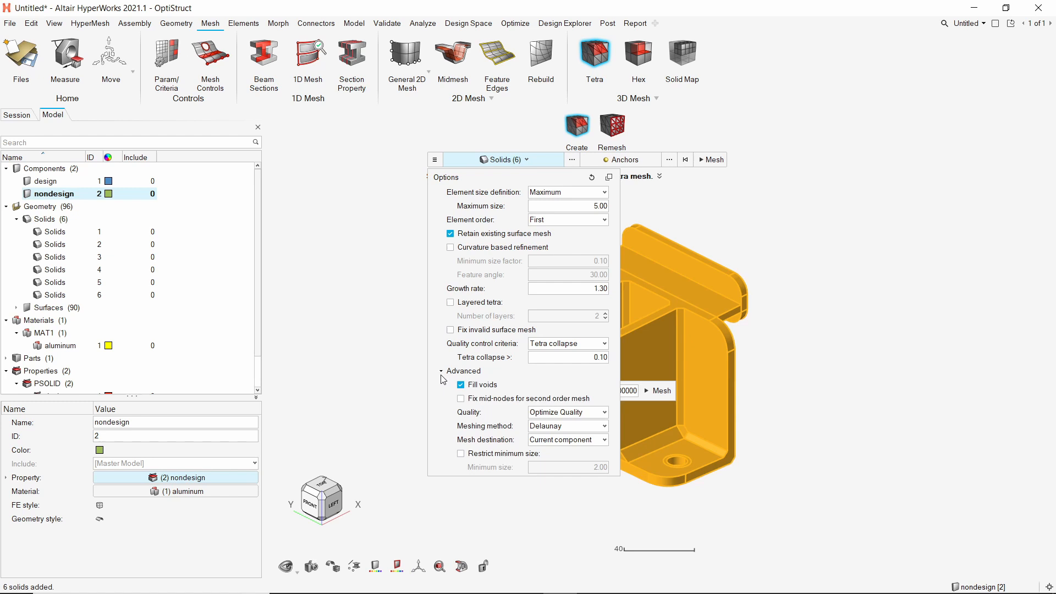
click(568, 438)
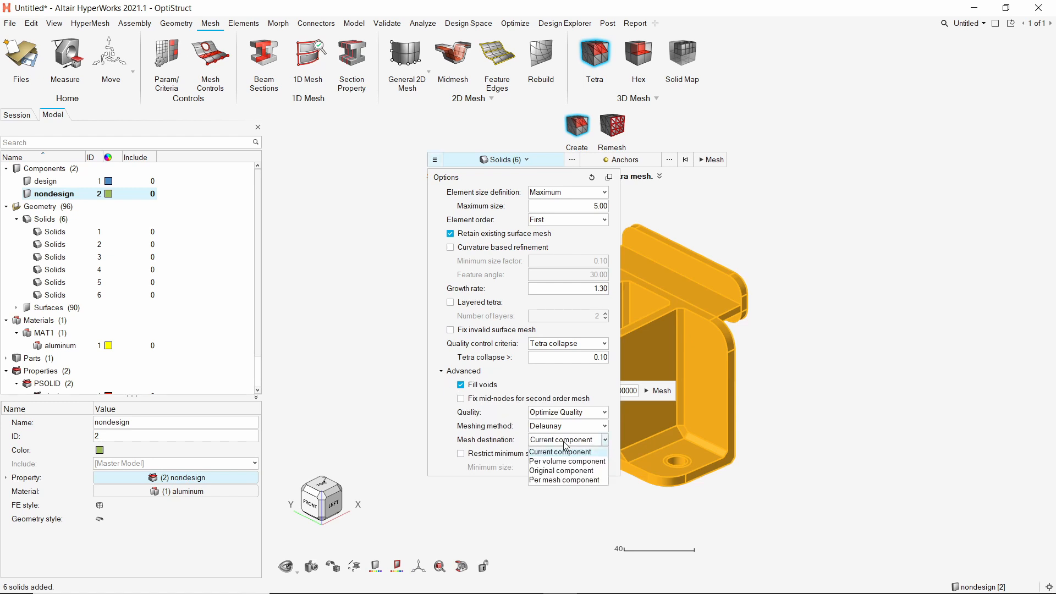
click(560, 470)
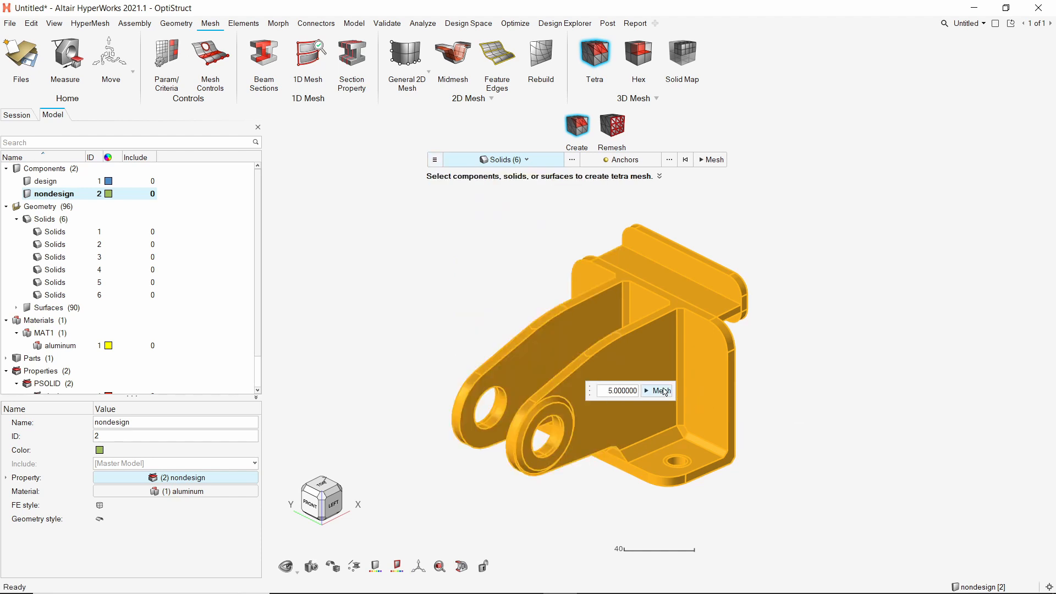
- Generate the tetra mesh on all six bracket solids (62,308 elements)
click(658, 390)
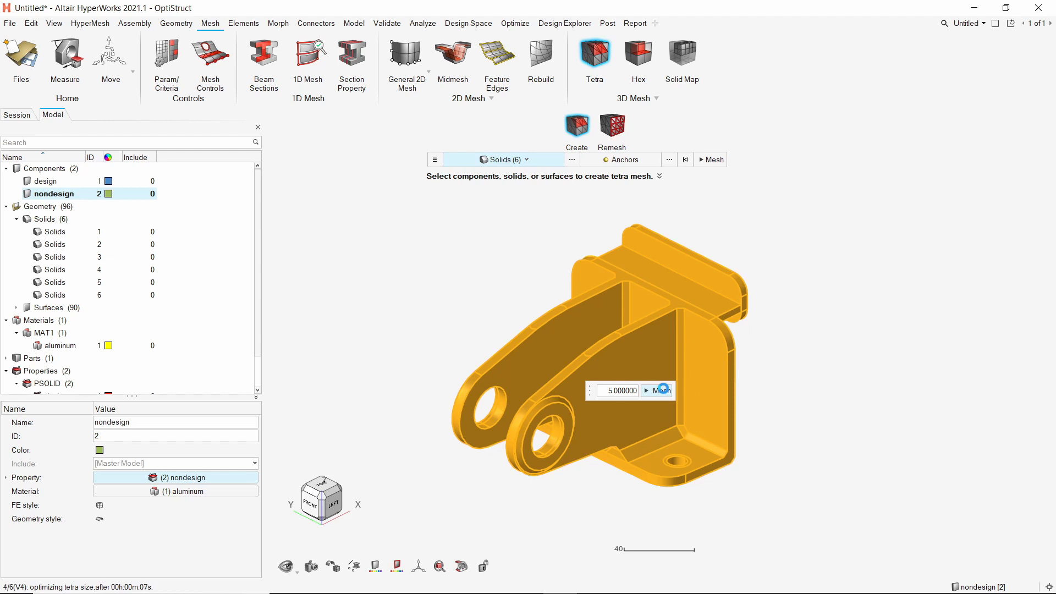
click(661, 391)
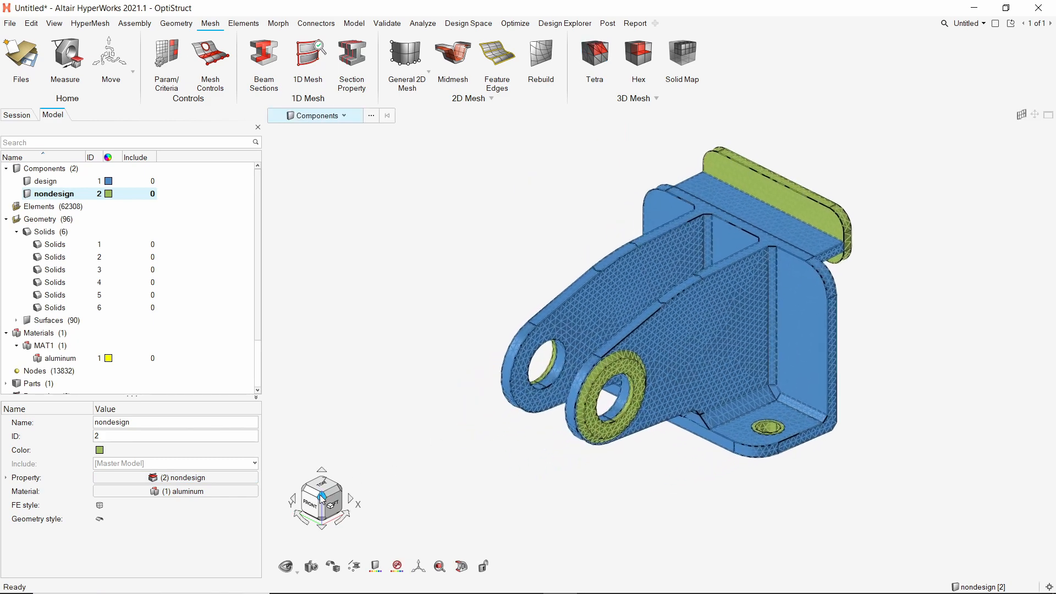
- Display the meshed bracket shaded with element edges
click(332, 565)
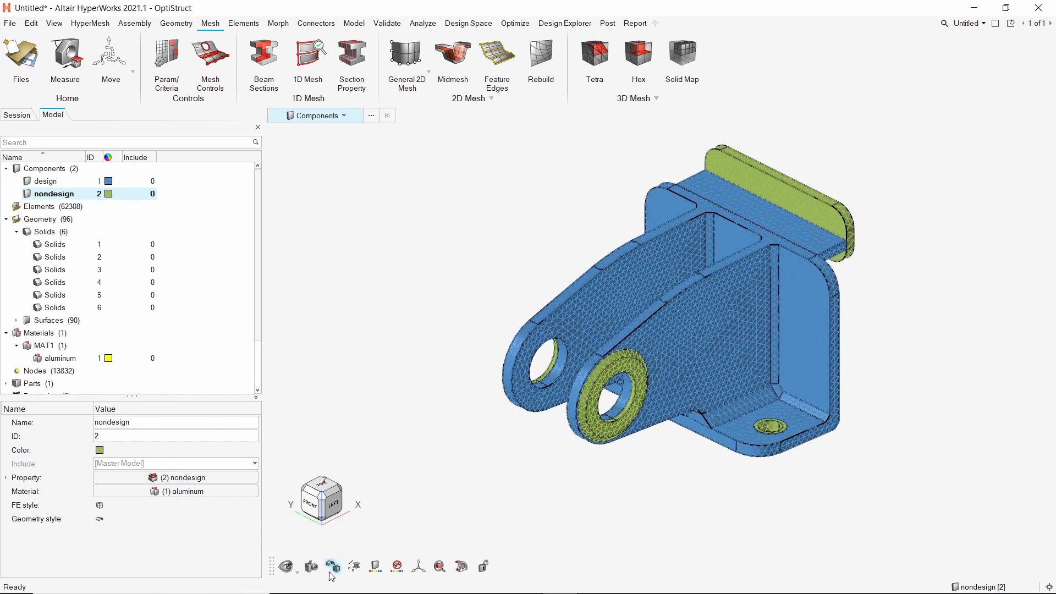
click(332, 565)
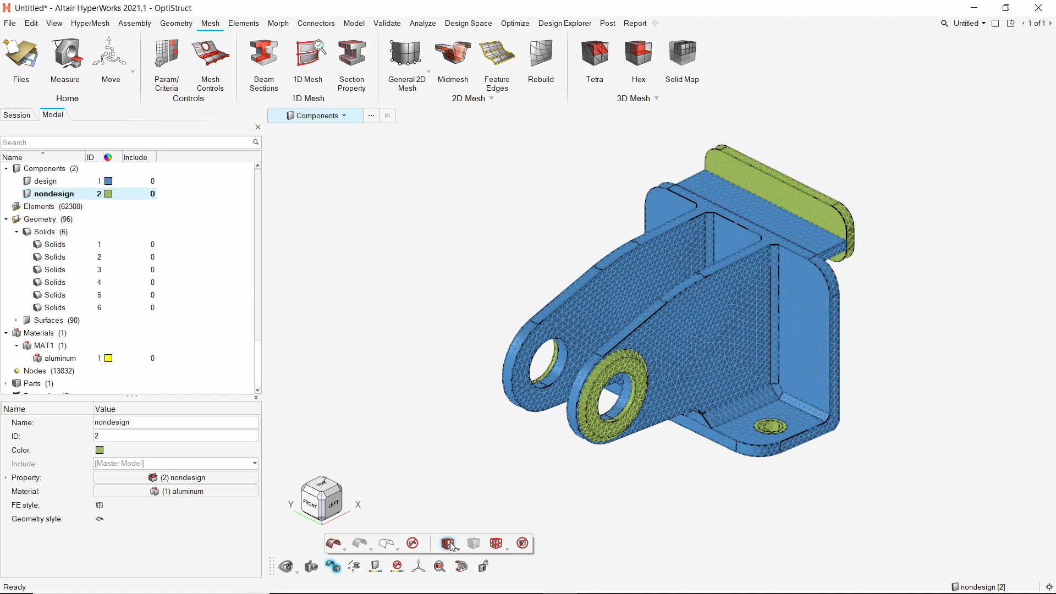
click(412, 543)
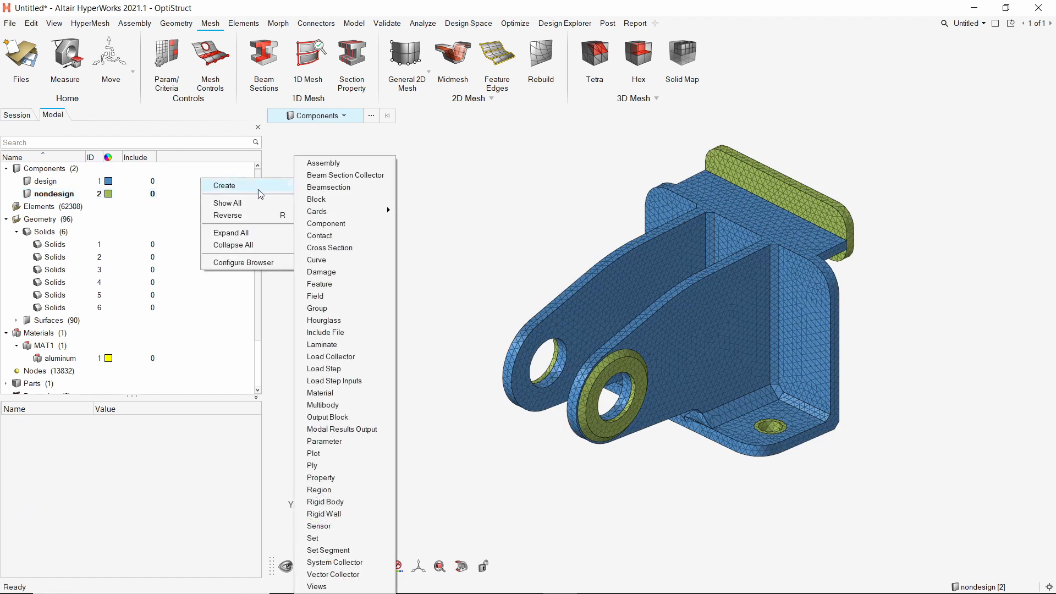
- Create an empty component and name it rigids
click(325, 223)
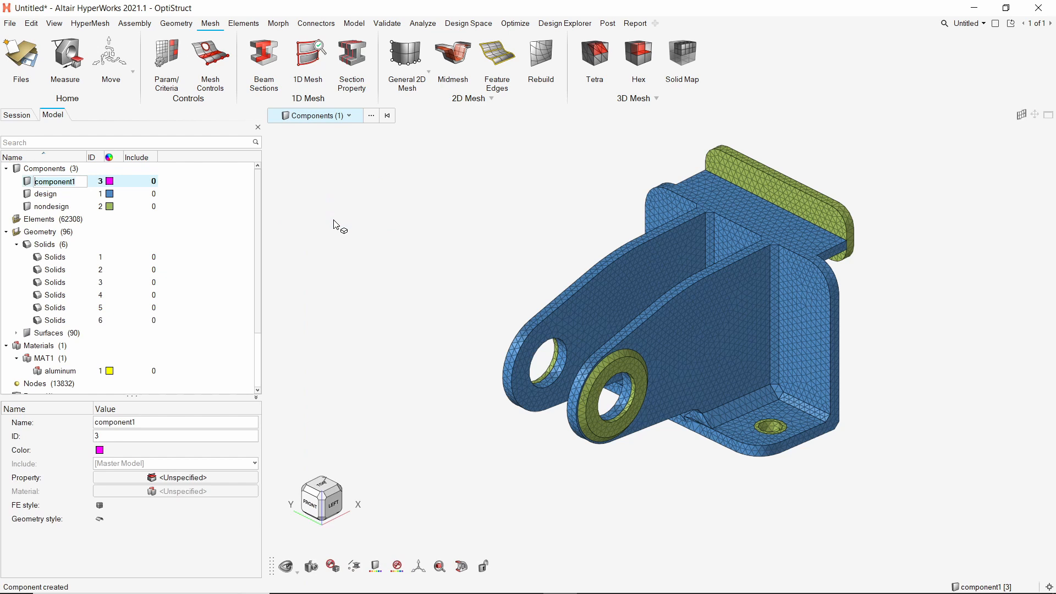
text(rigids)
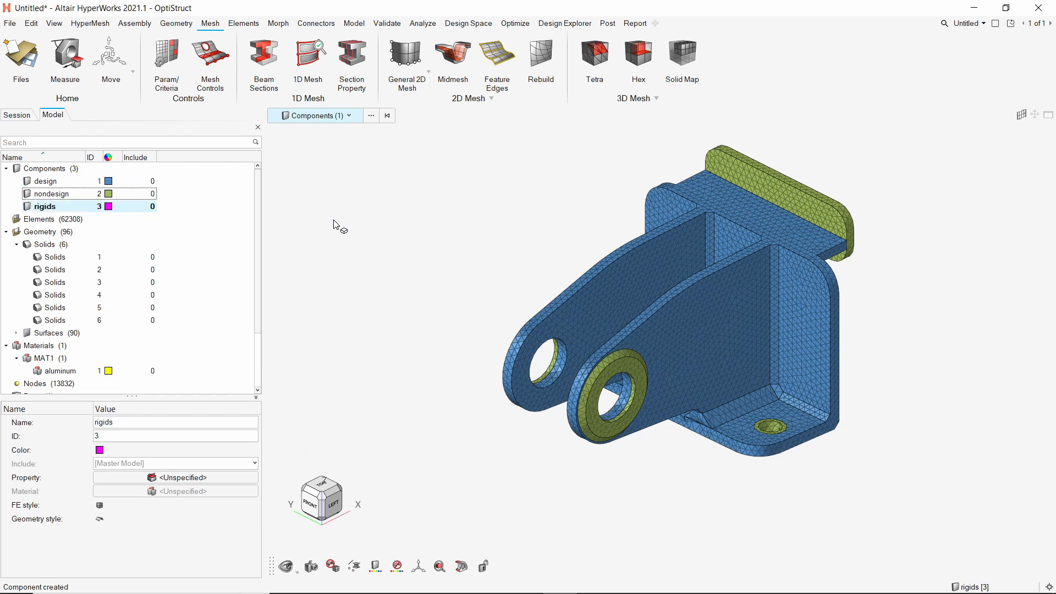
- Create RBE2 rigid spiders at the base hole and the two lug holes using the hole nodes
click(353, 23)
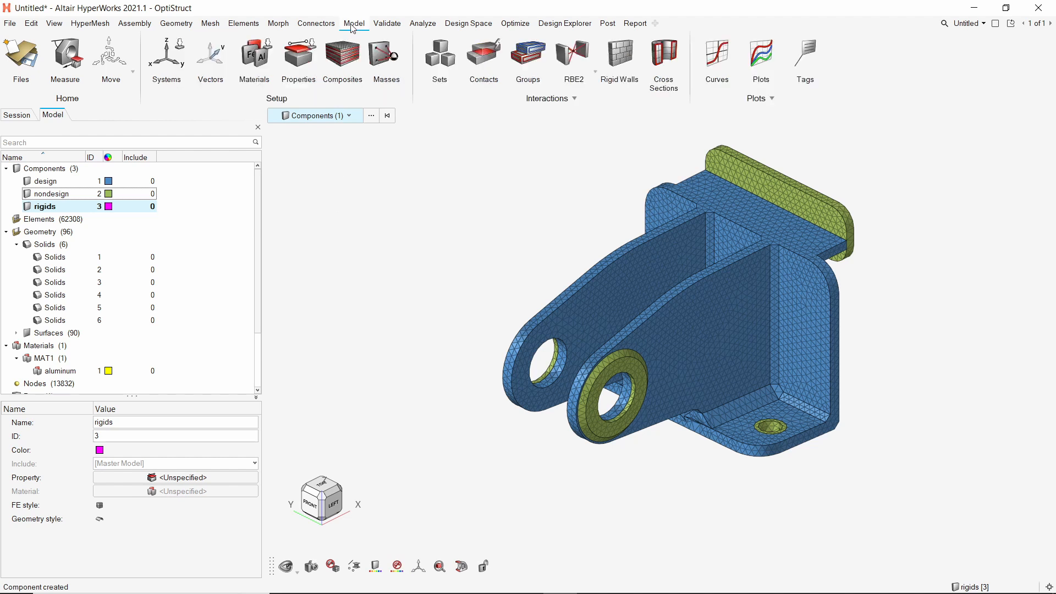
mouse_move(573, 54)
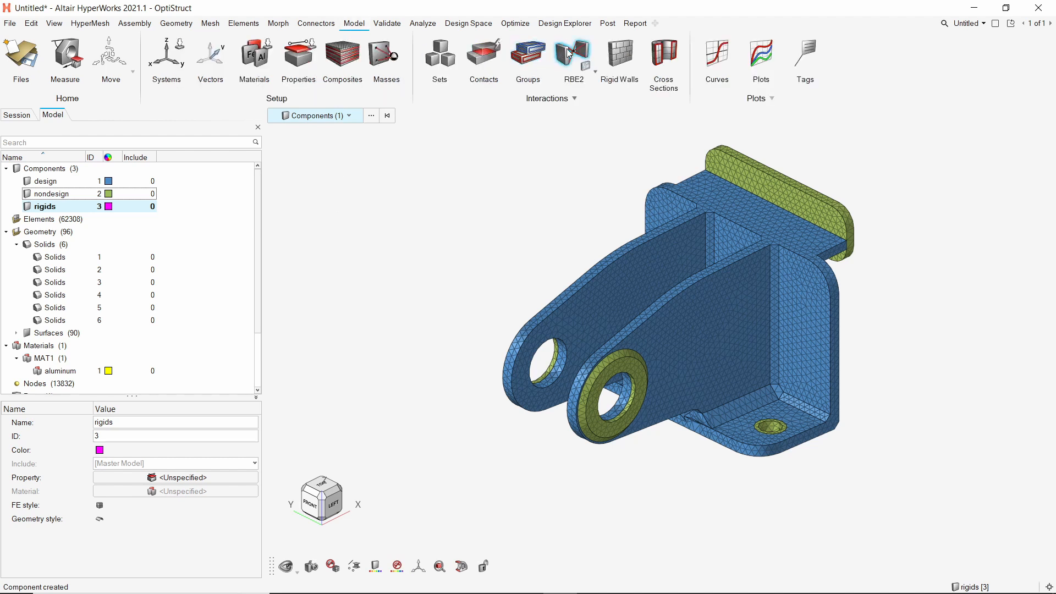
click(573, 53)
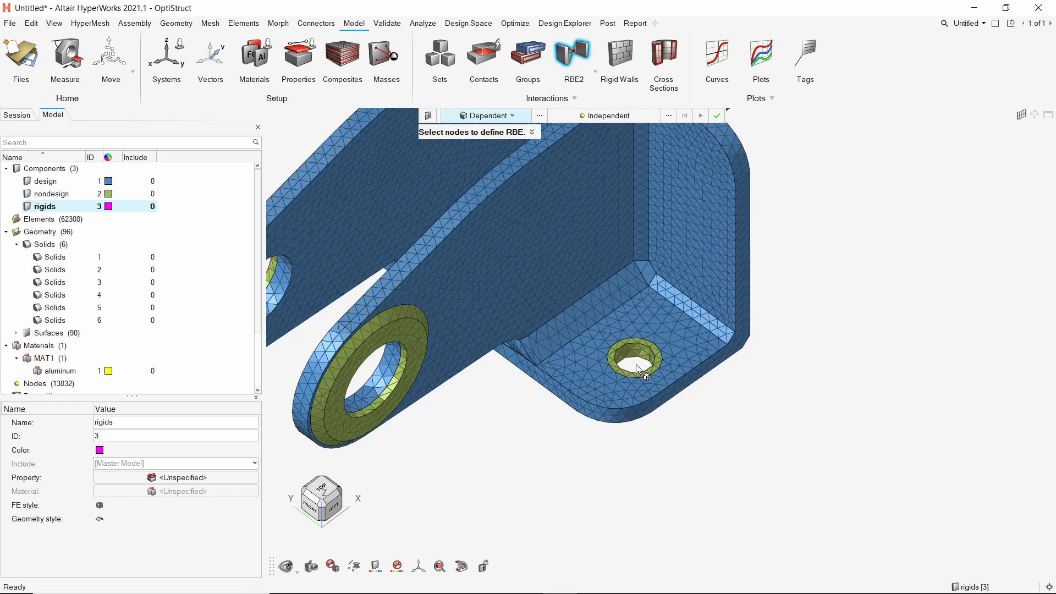
click(637, 367)
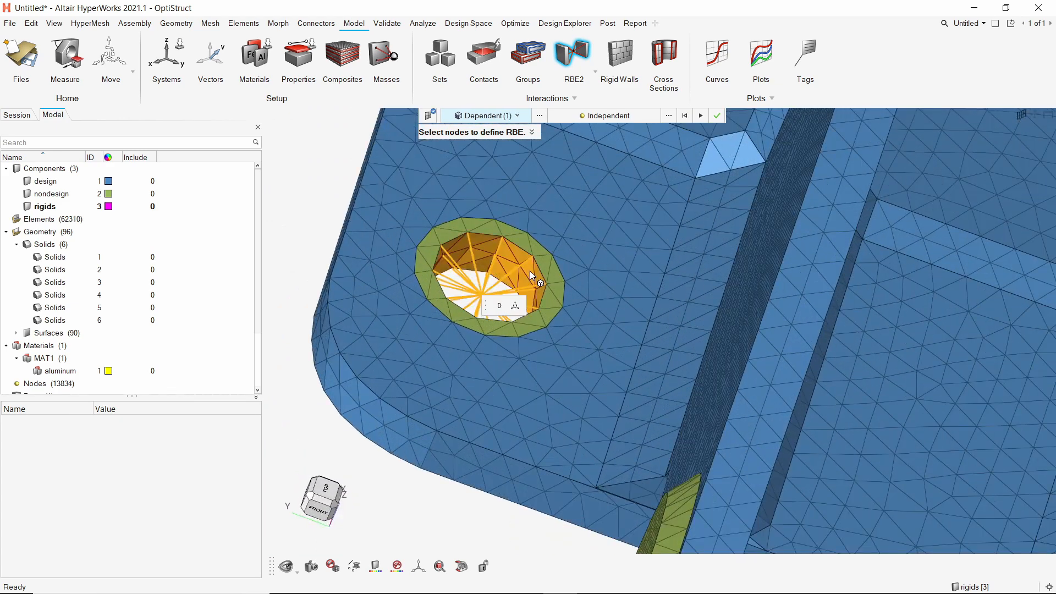
mouse_move(695, 116)
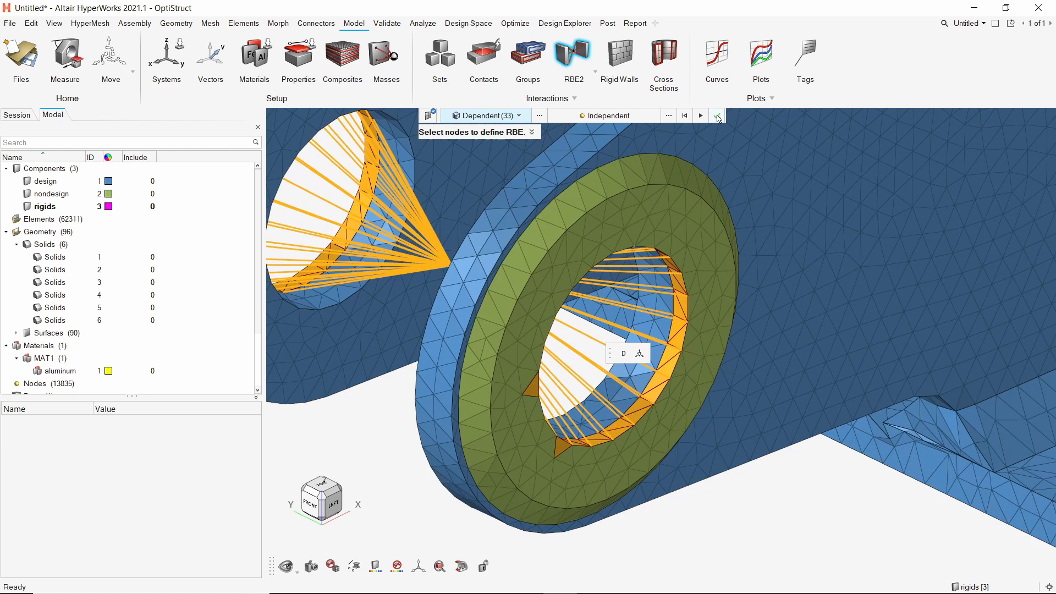
click(717, 116)
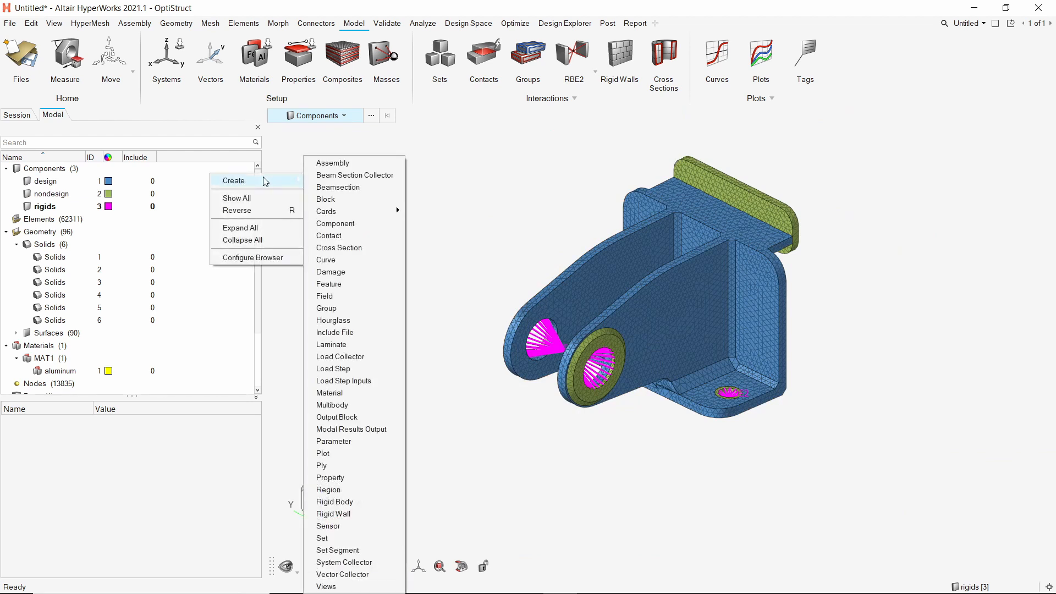
mouse_move(364, 356)
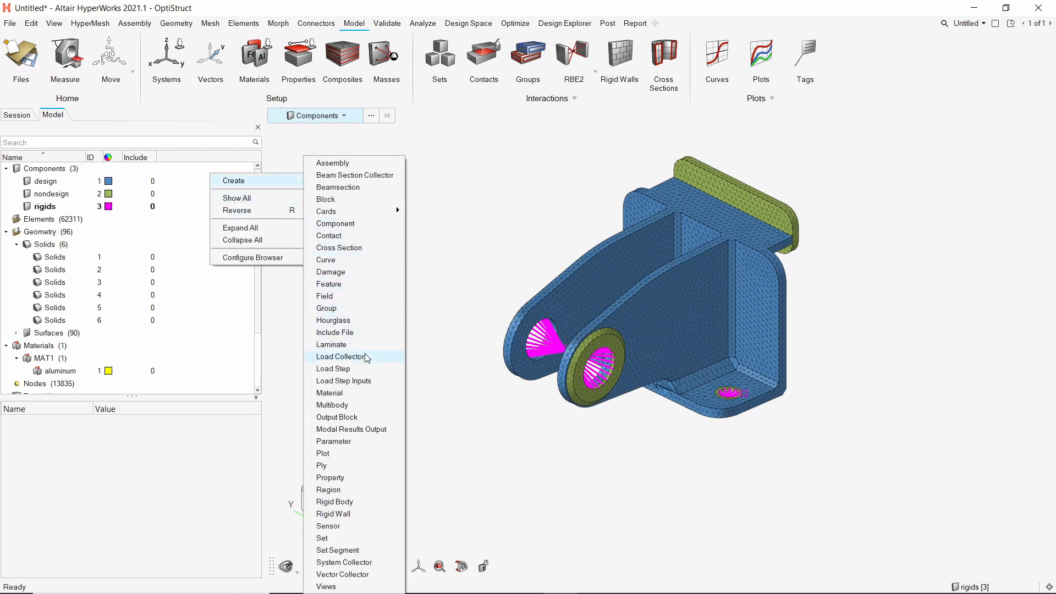
- Create a load collector named spc to hold the constraints
click(340, 356)
text(spc)
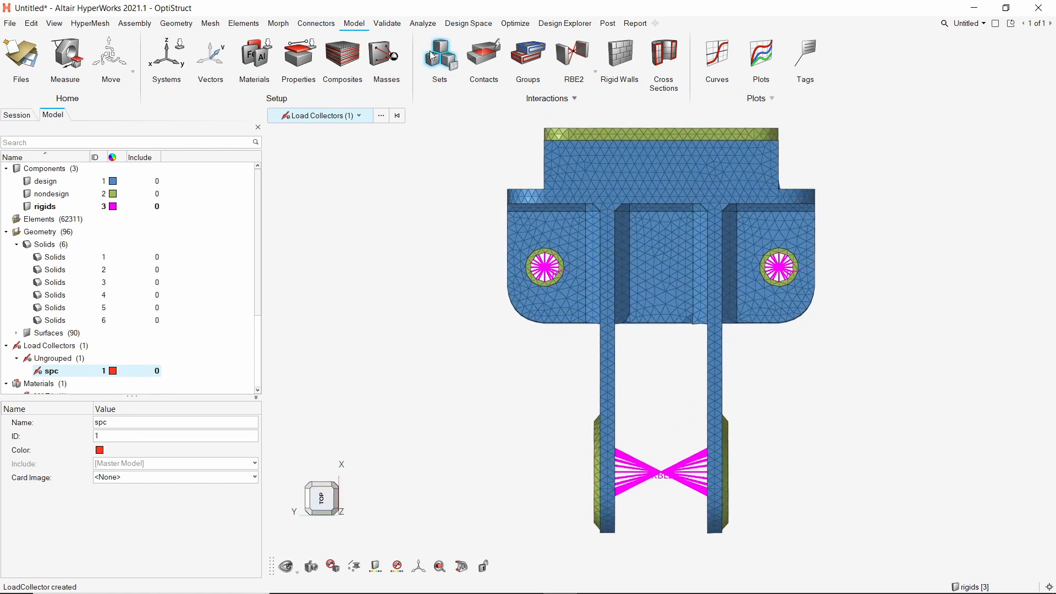
click(423, 24)
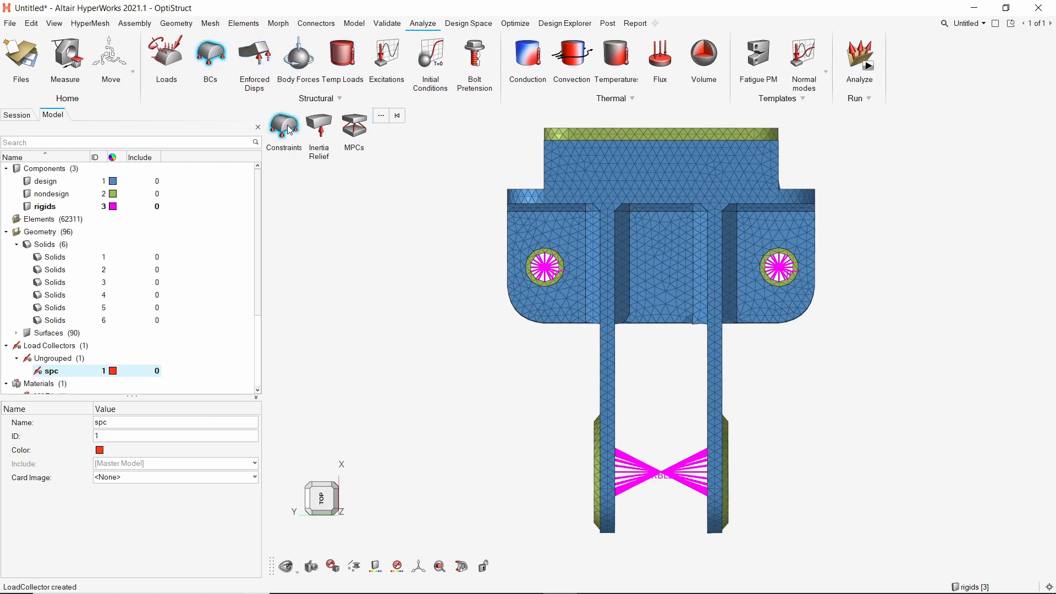
- Constrain the two lug-hole spider centre nodes in all six DOFs (dof1–dof6) in the spc collector
click(282, 128)
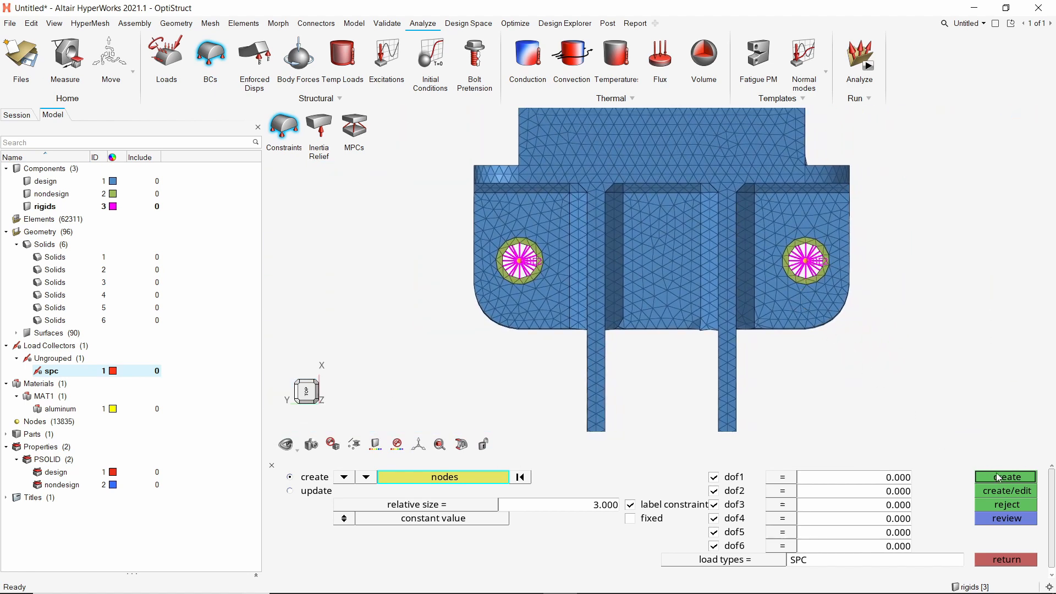
click(1004, 476)
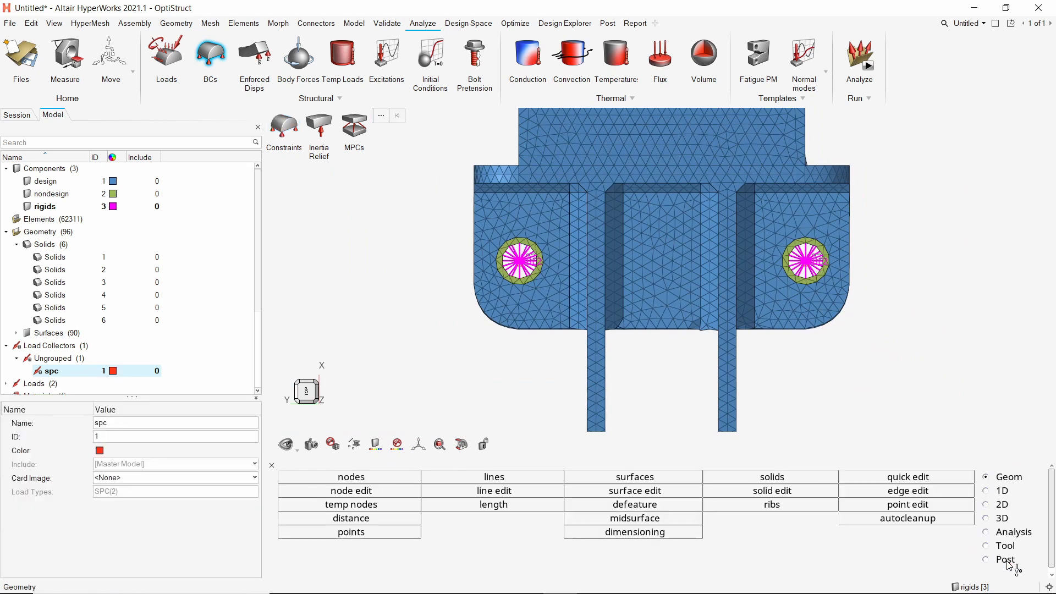
click(209, 55)
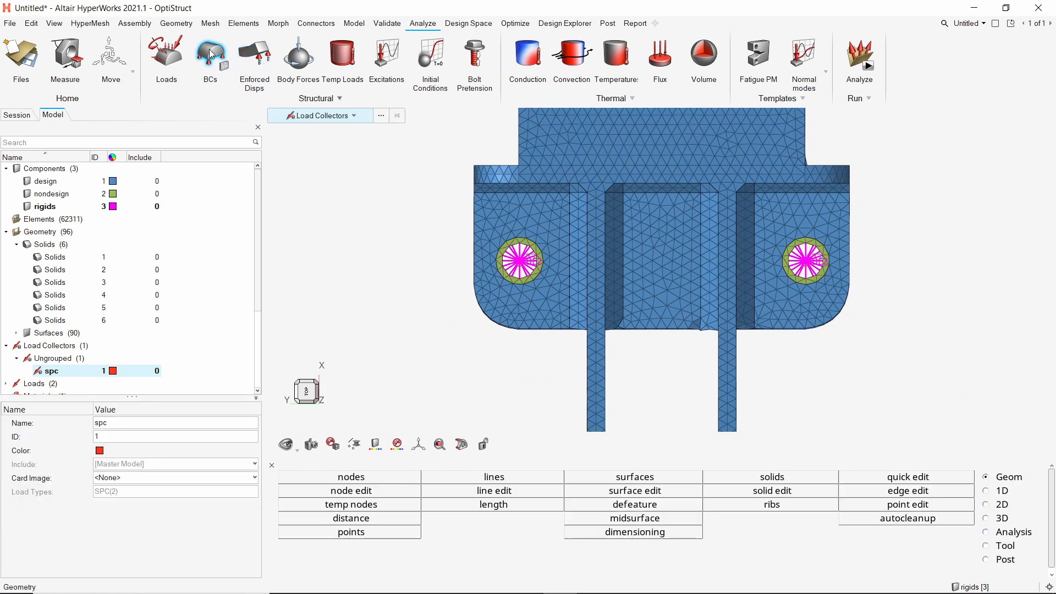
- Create a second load collector named loads for the applied forces
right_click(67, 196)
text(loads)
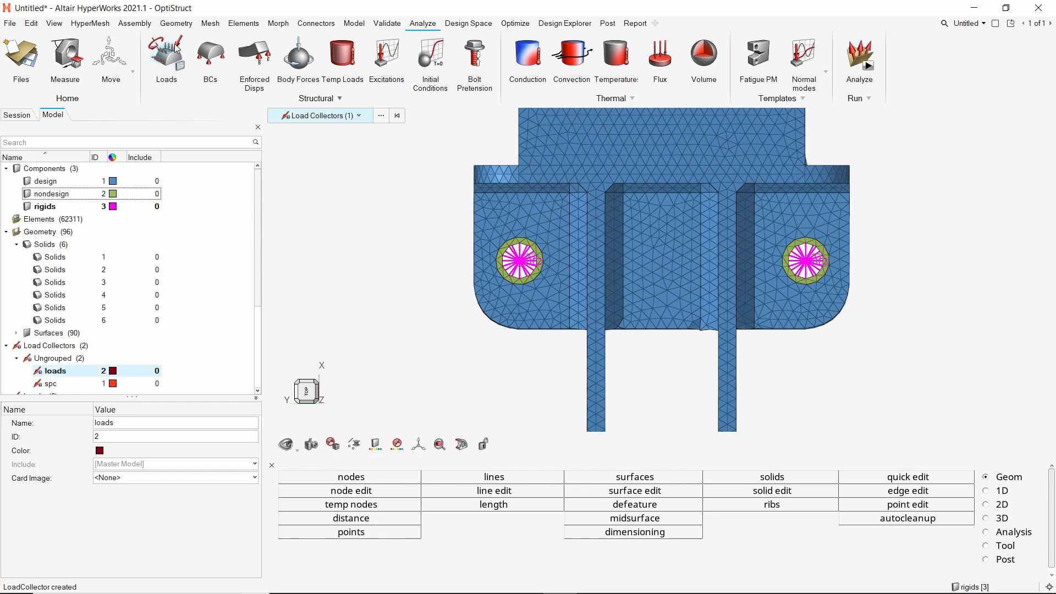
click(166, 57)
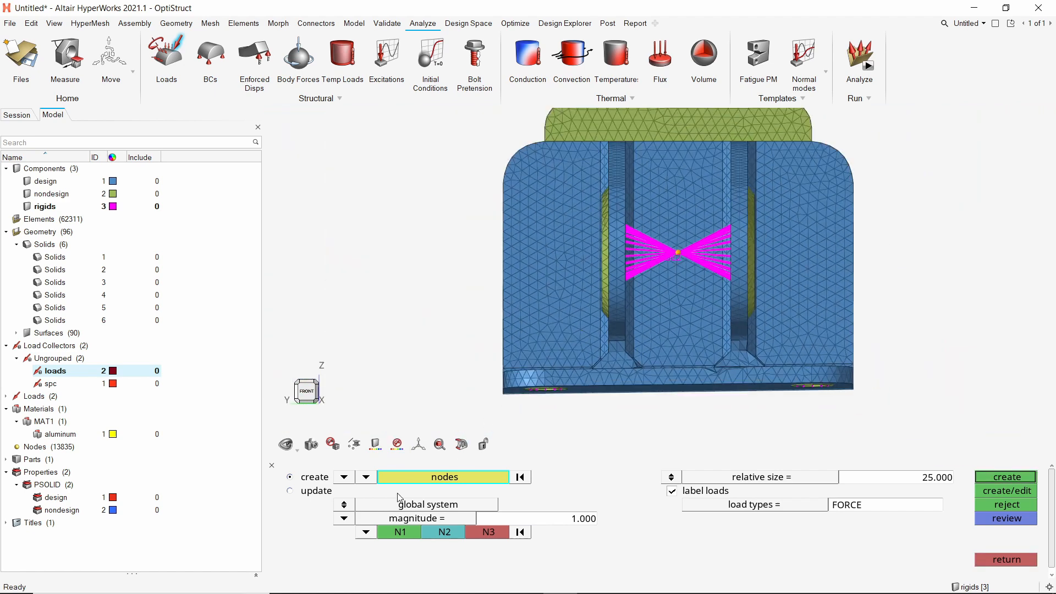
- Create a force of magnitude 1000 in the z-axis direction at the spider centre node
click(344, 504)
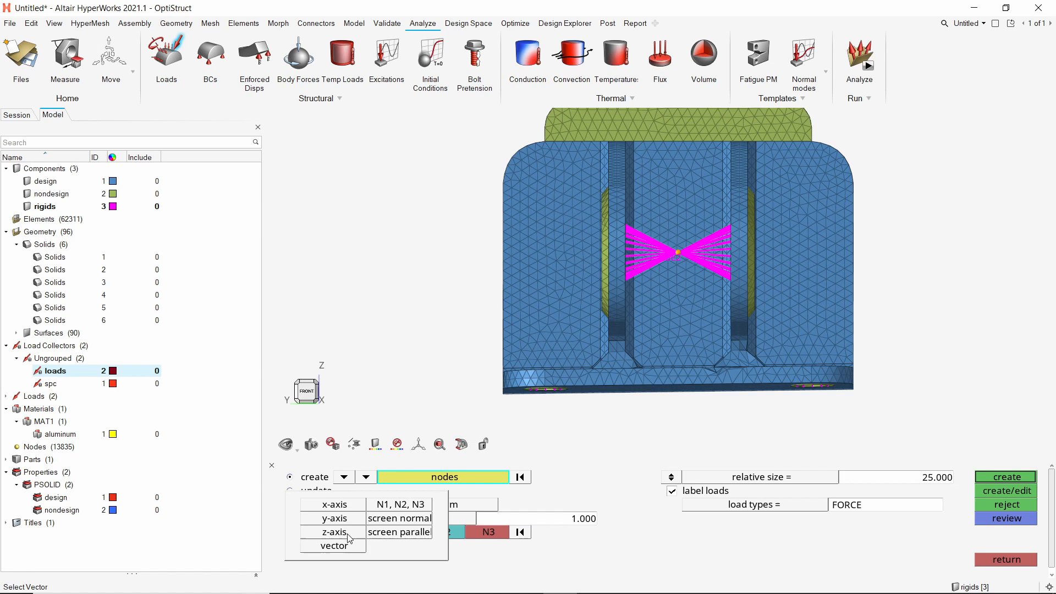
click(330, 533)
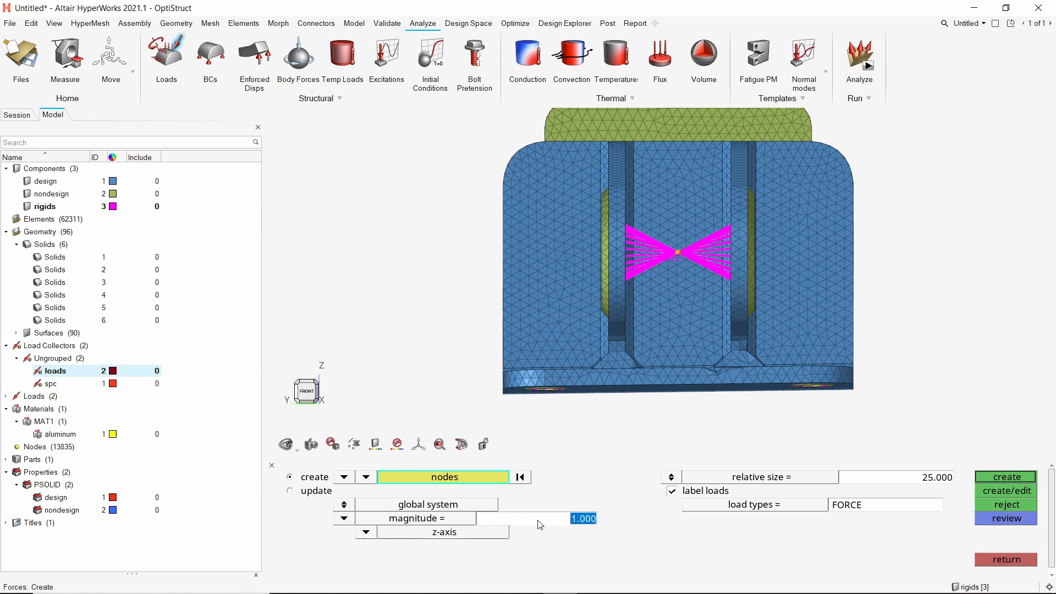
text(1000)
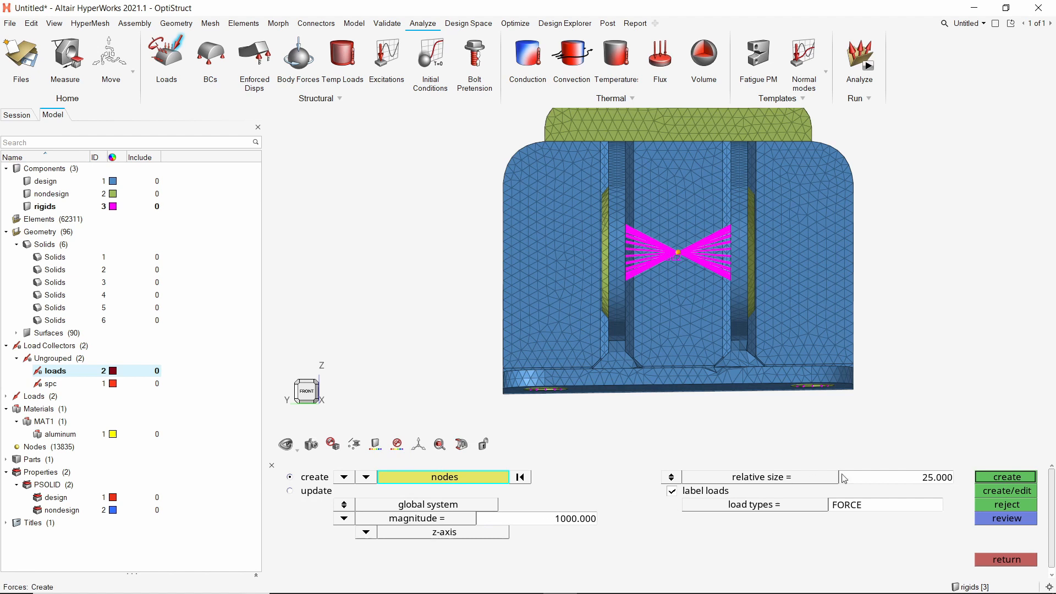
click(1004, 476)
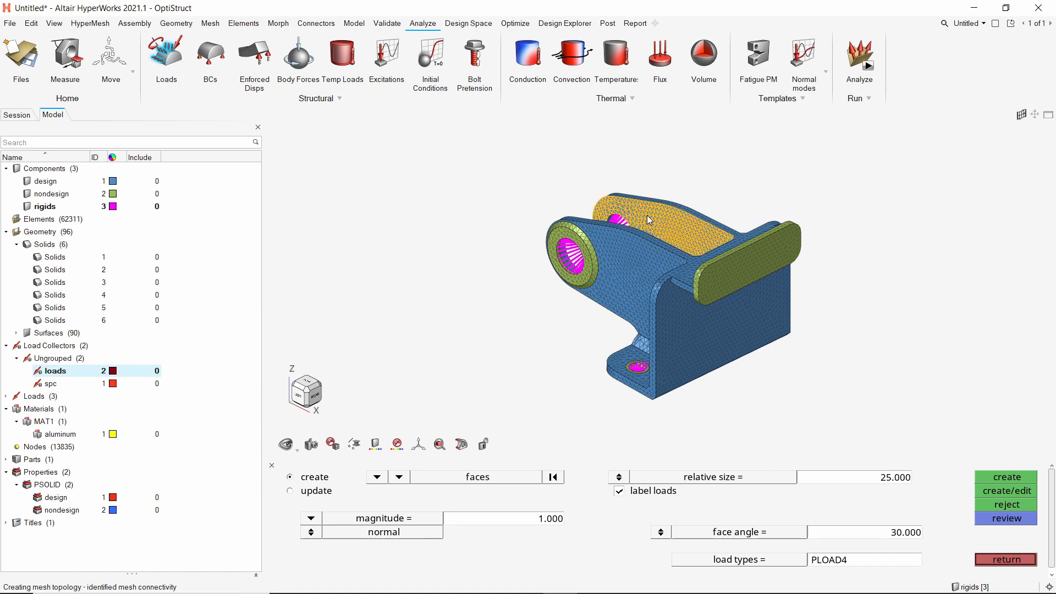
- Apply pressure loads of magnitude 1 on the green rectangular pad face
click(740, 279)
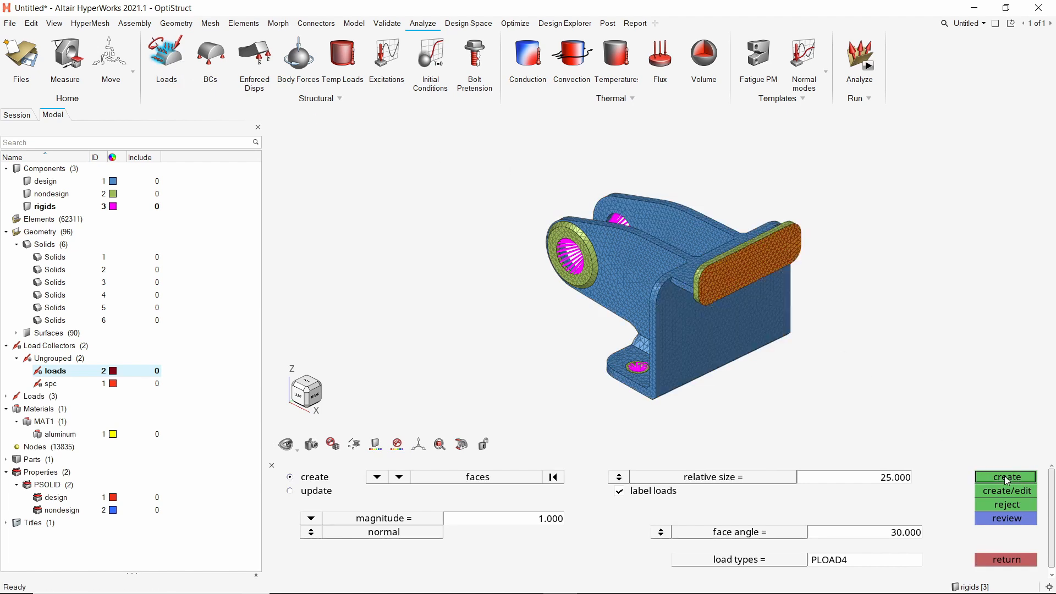
click(1005, 476)
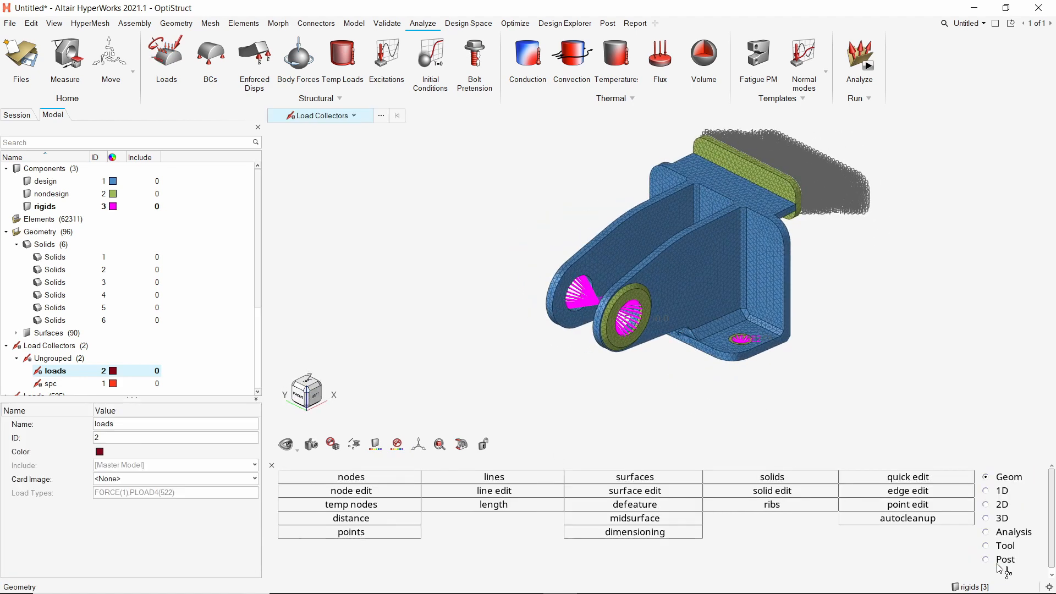
- Create a load step named analysis with analysis type Linear Static
click(67, 383)
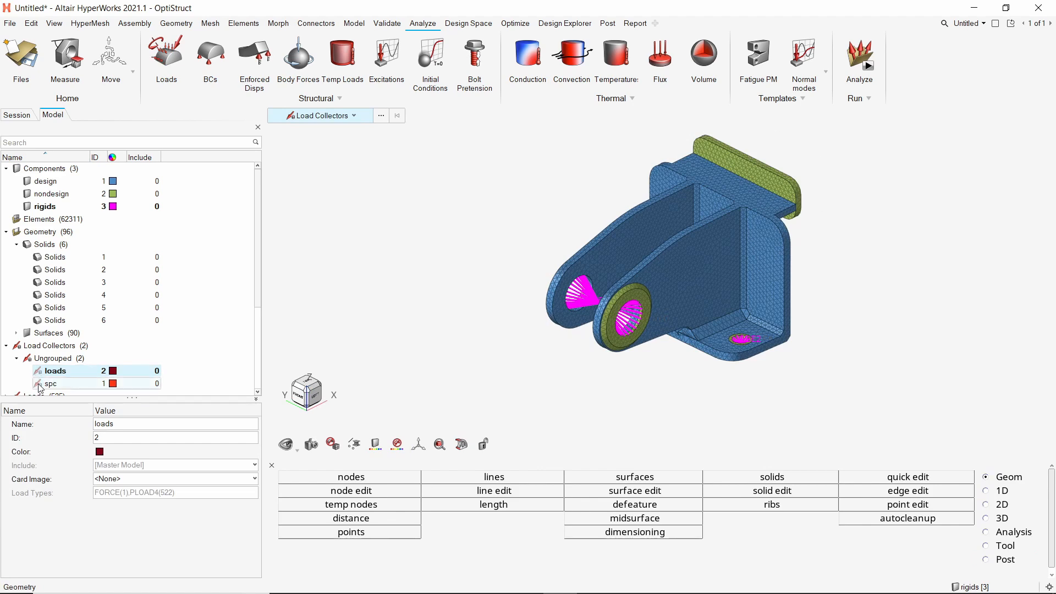
click(53, 371)
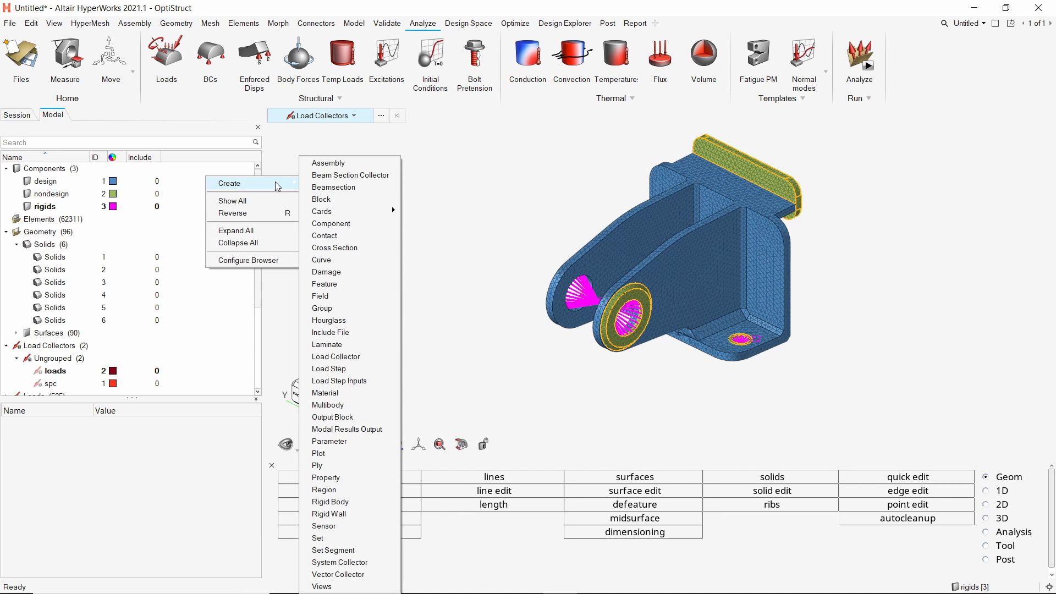
click(329, 369)
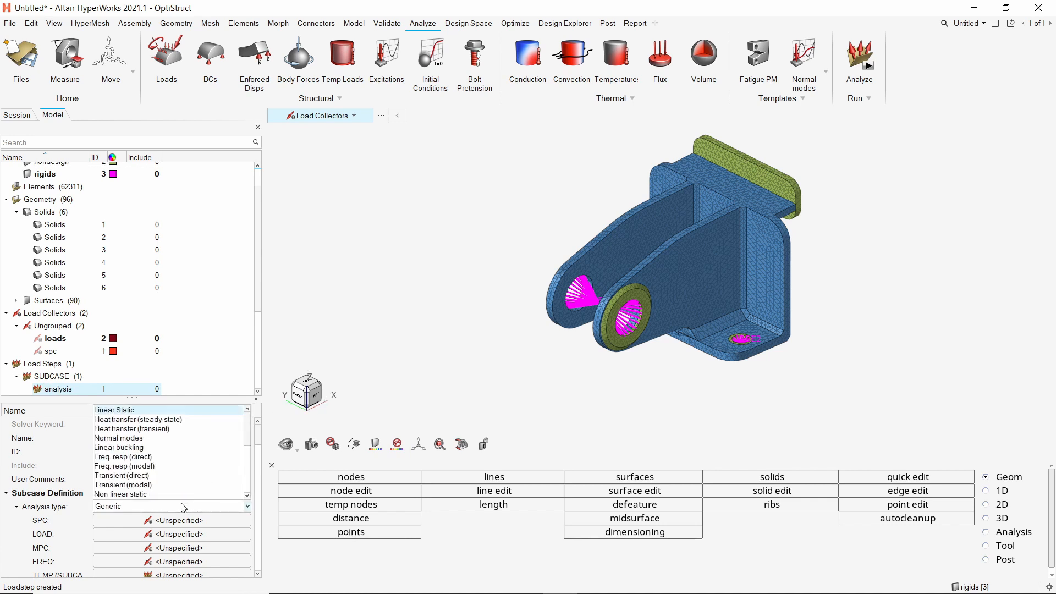
click(114, 409)
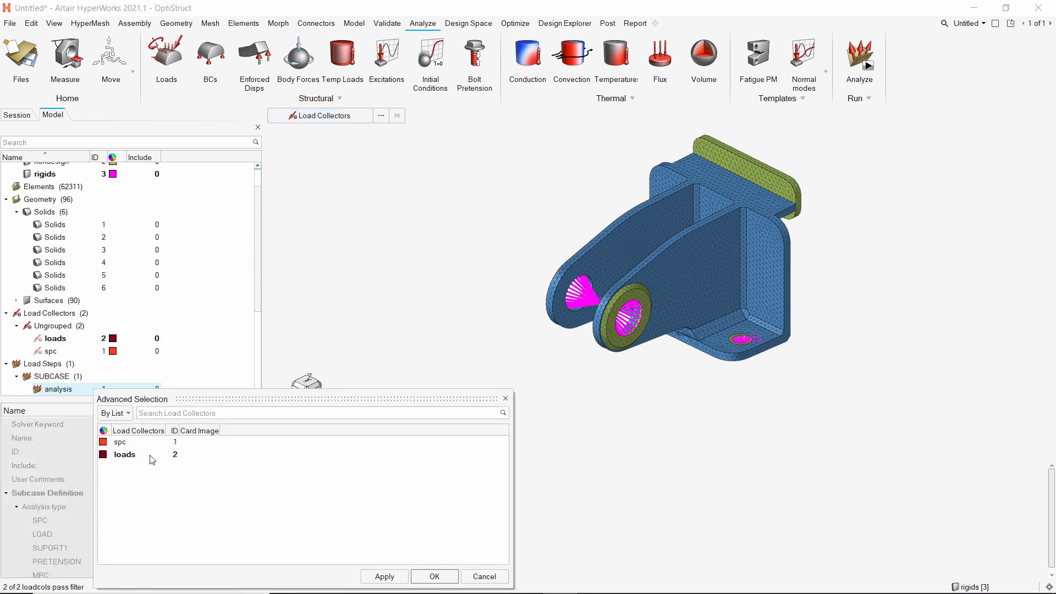
- Assign spc as the subcase constraint and loads as the subcase load
click(120, 443)
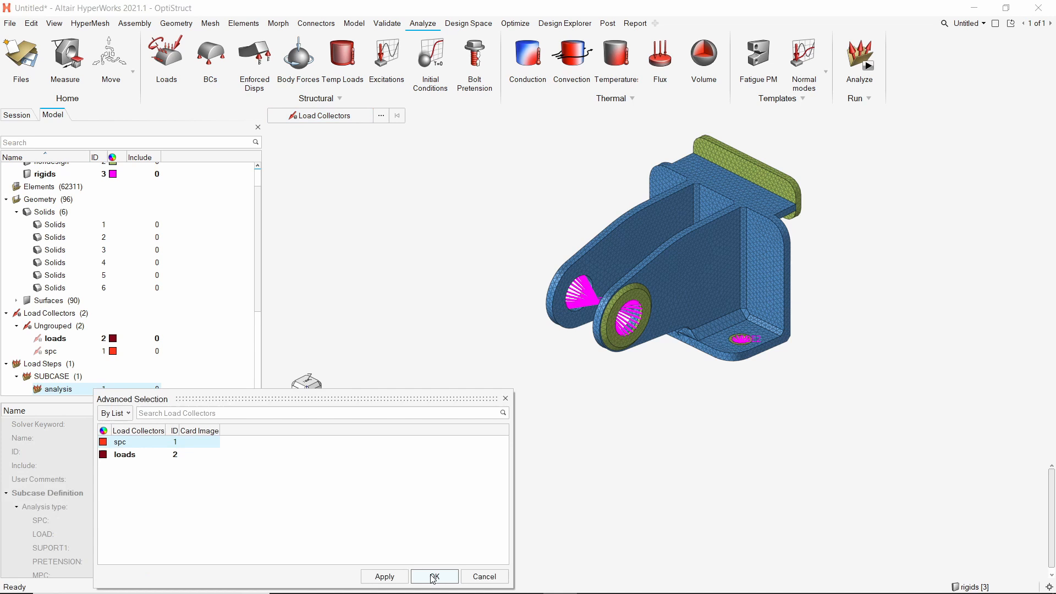
click(433, 576)
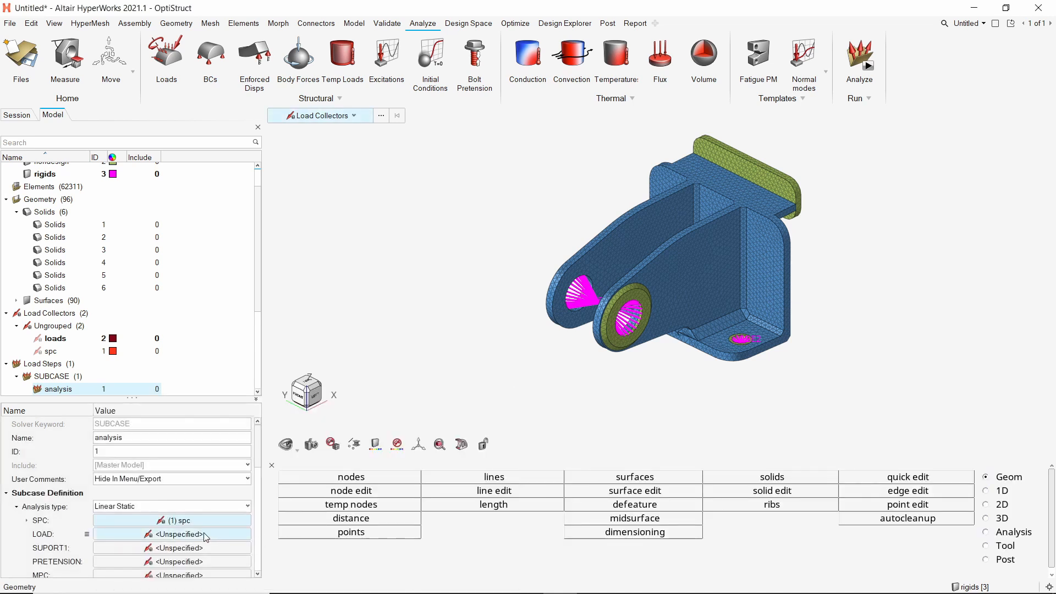
click(172, 535)
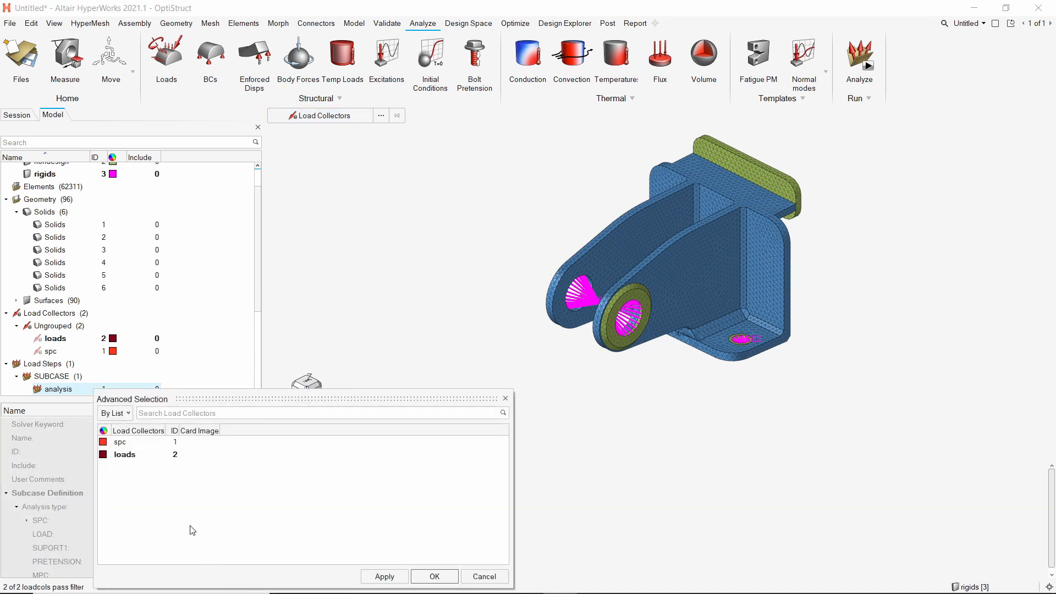
click(125, 454)
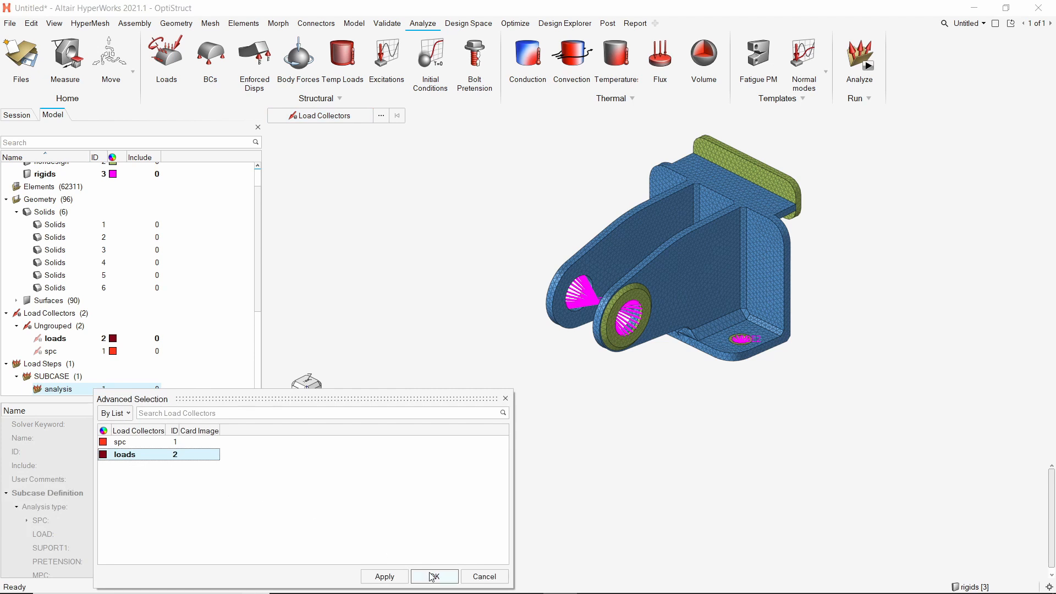
click(435, 576)
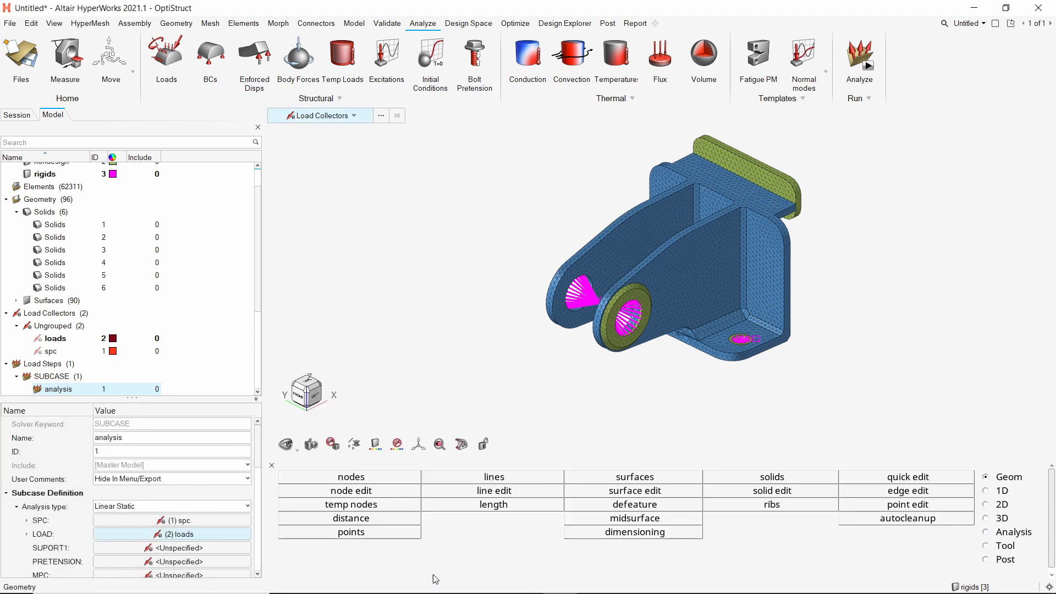
click(514, 23)
text(to)
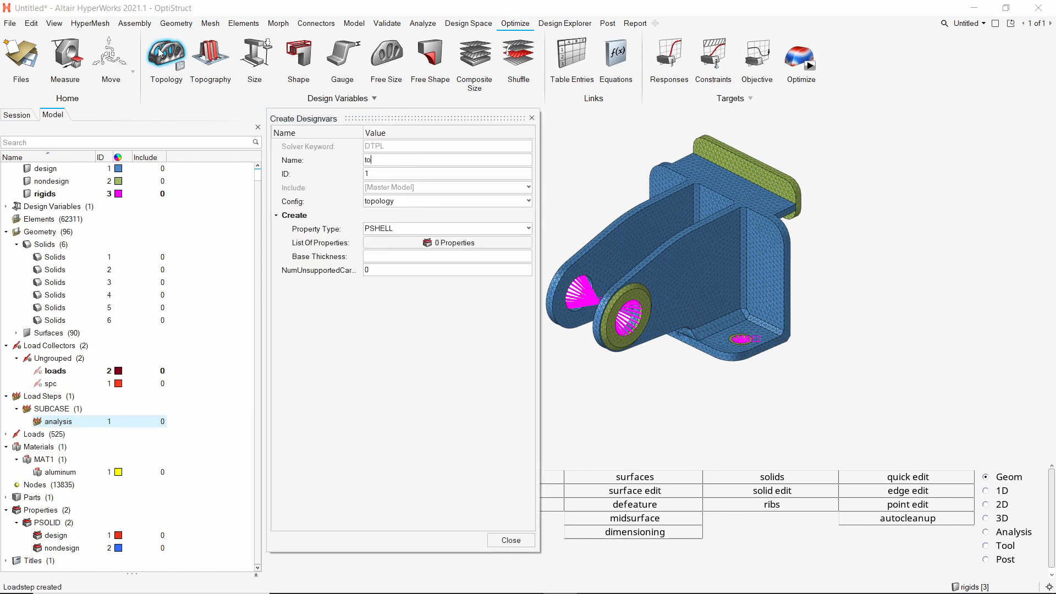
- Name the design variable topology and select the design PSOLID property as design space
text(pology)
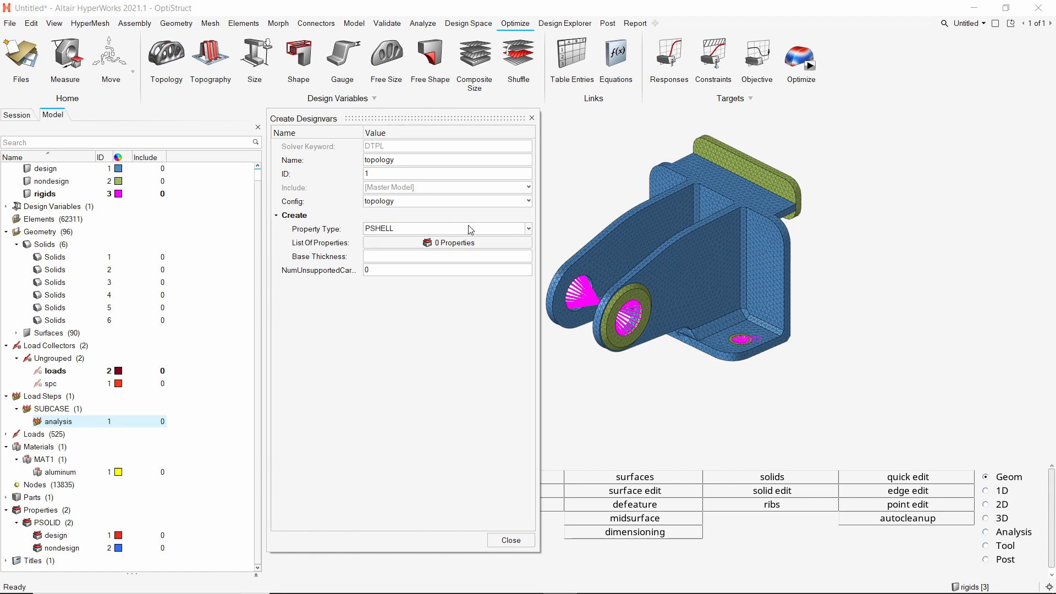
click(446, 229)
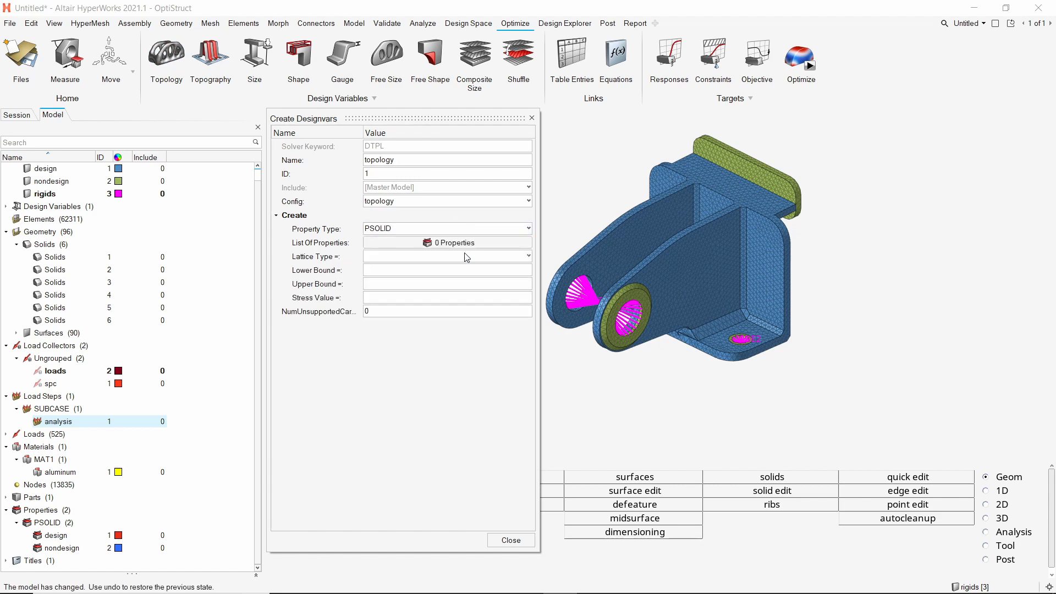
click(447, 242)
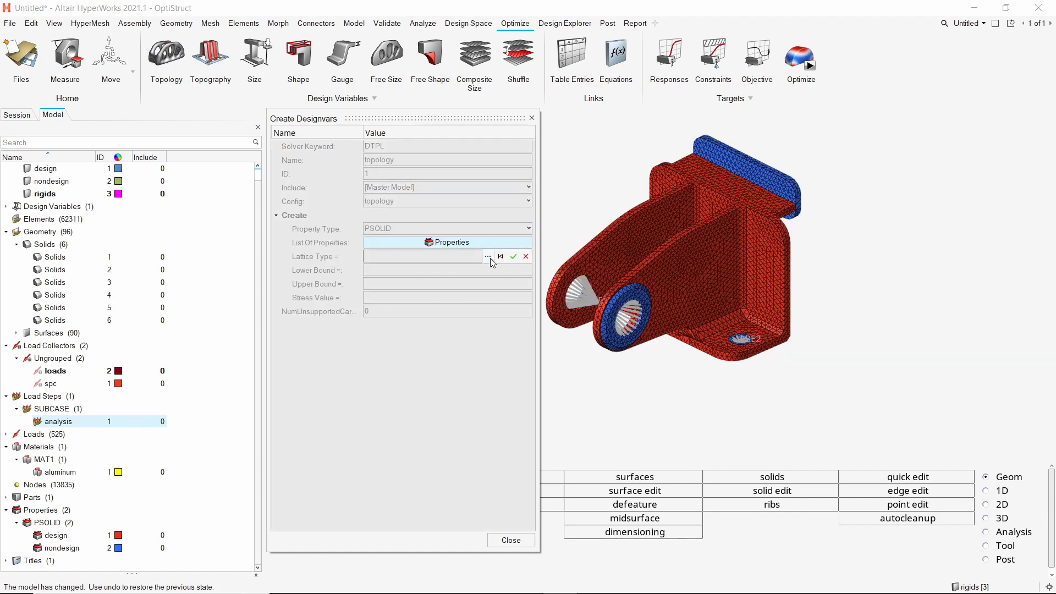
click(488, 256)
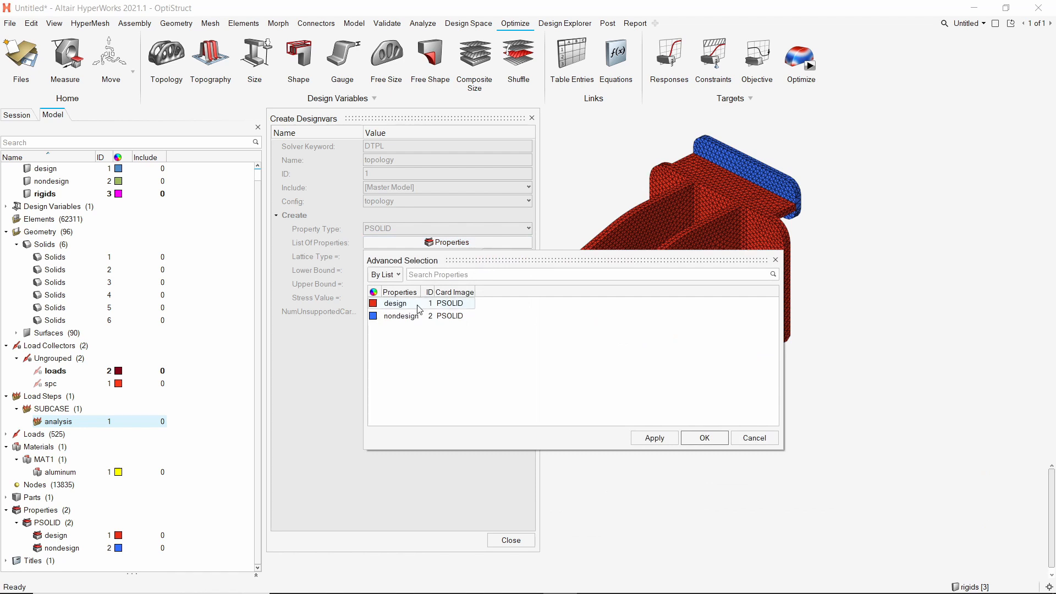
click(395, 304)
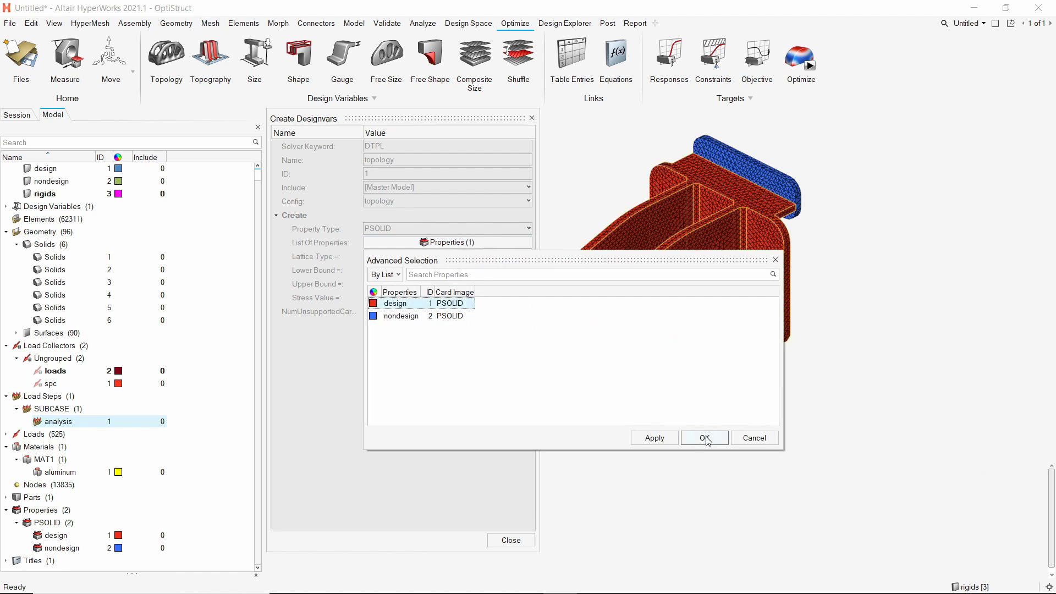
click(704, 438)
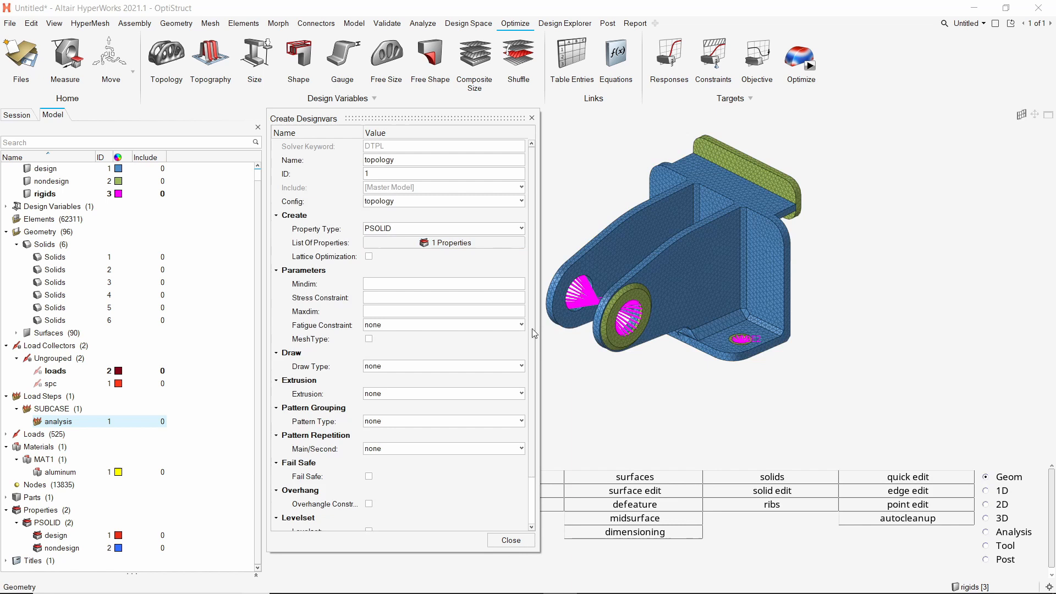
- Set Mindim 10 and a one-plane symmetry pattern with first grid coordinates 0, 1, 0
text(10.0)
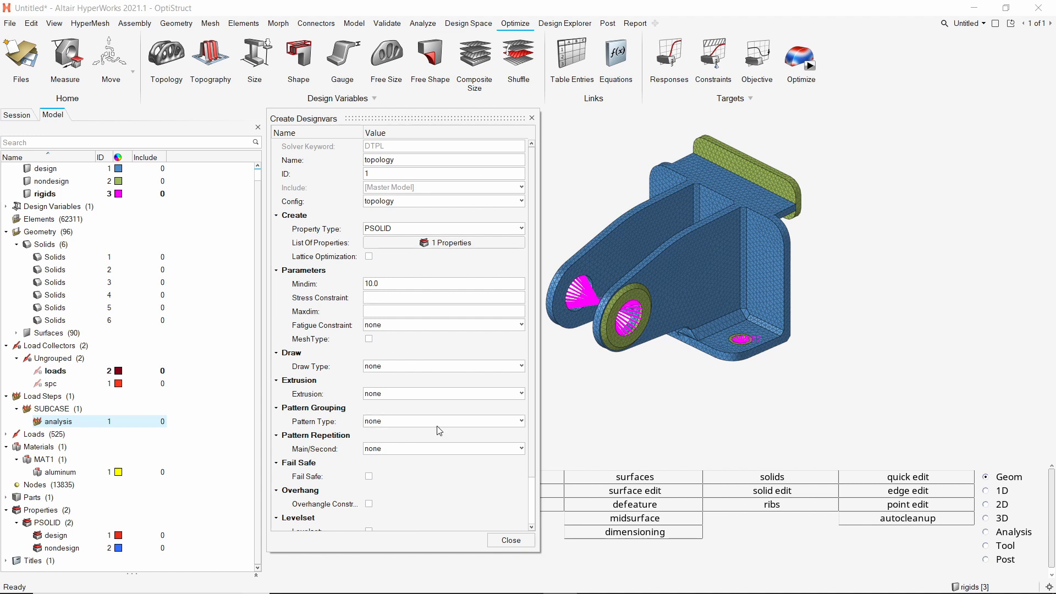
click(442, 422)
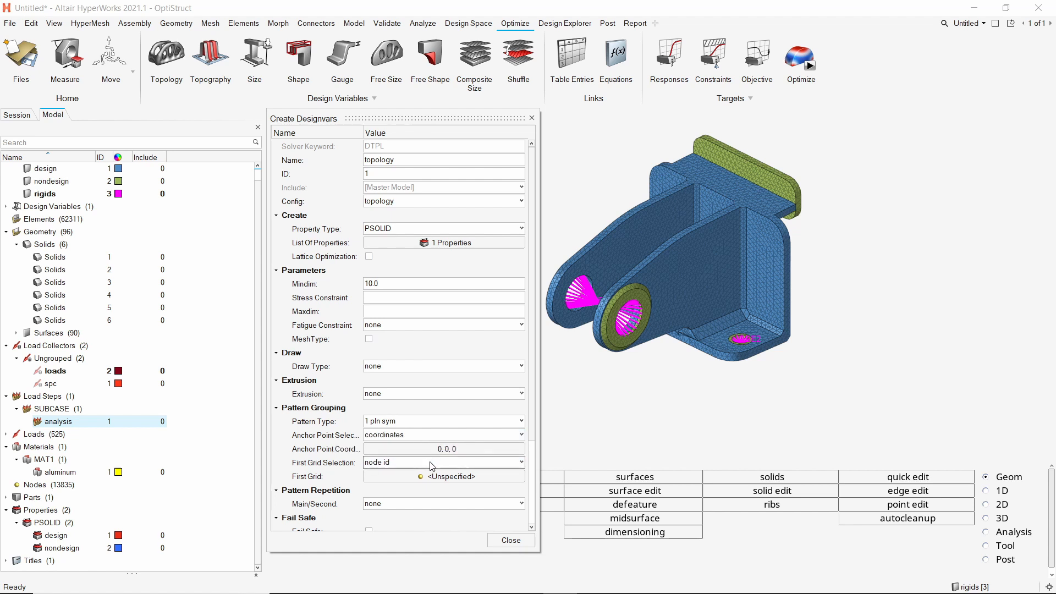
click(443, 462)
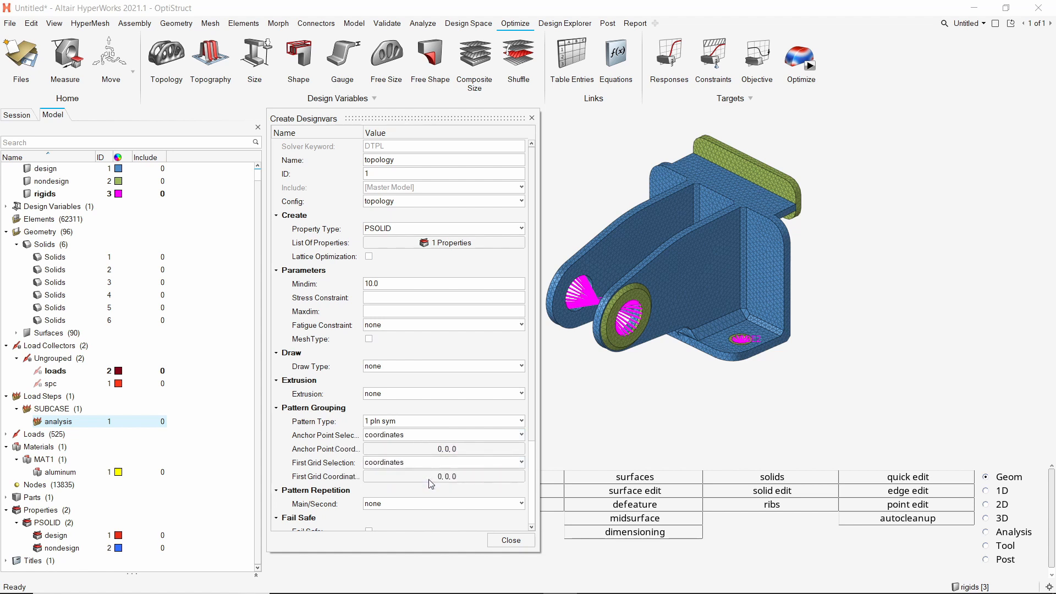
click(444, 476)
text(1)
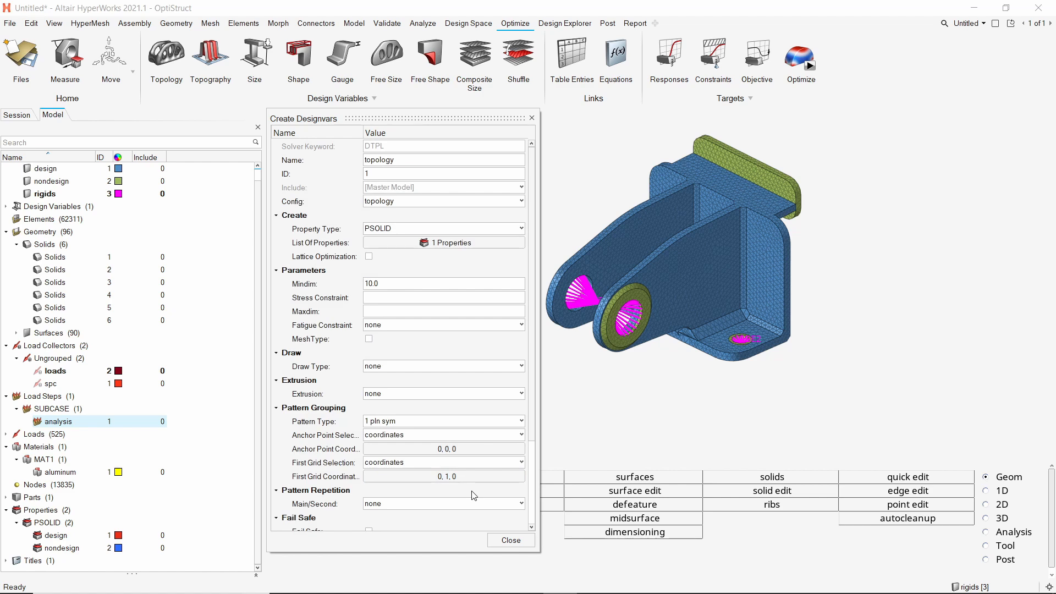
click(509, 540)
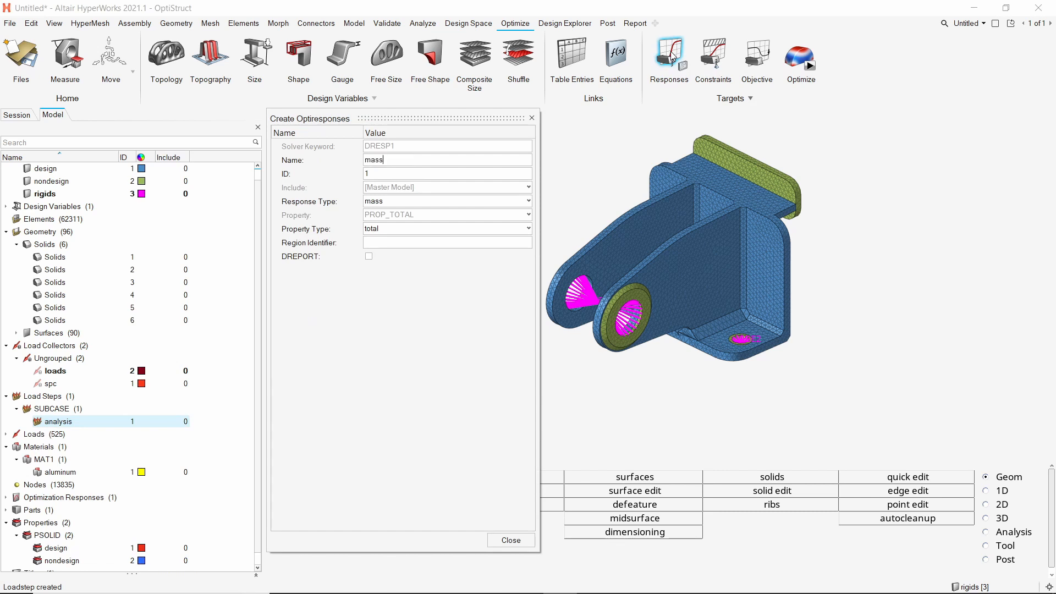
- Define response massfrac of type massfrac, measured by entity on the design PSOLID property
text(frac)
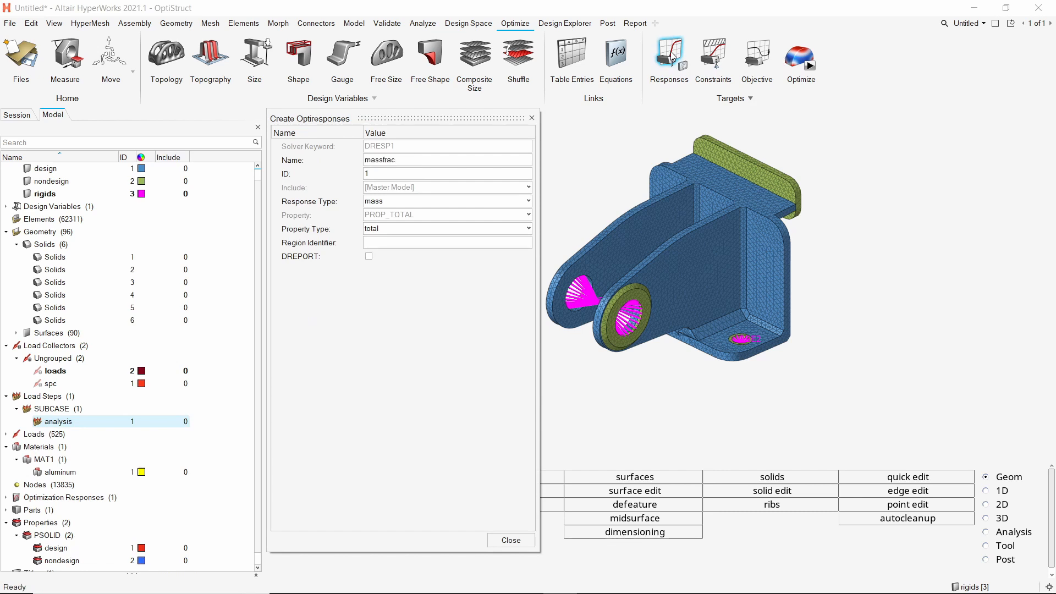
click(527, 201)
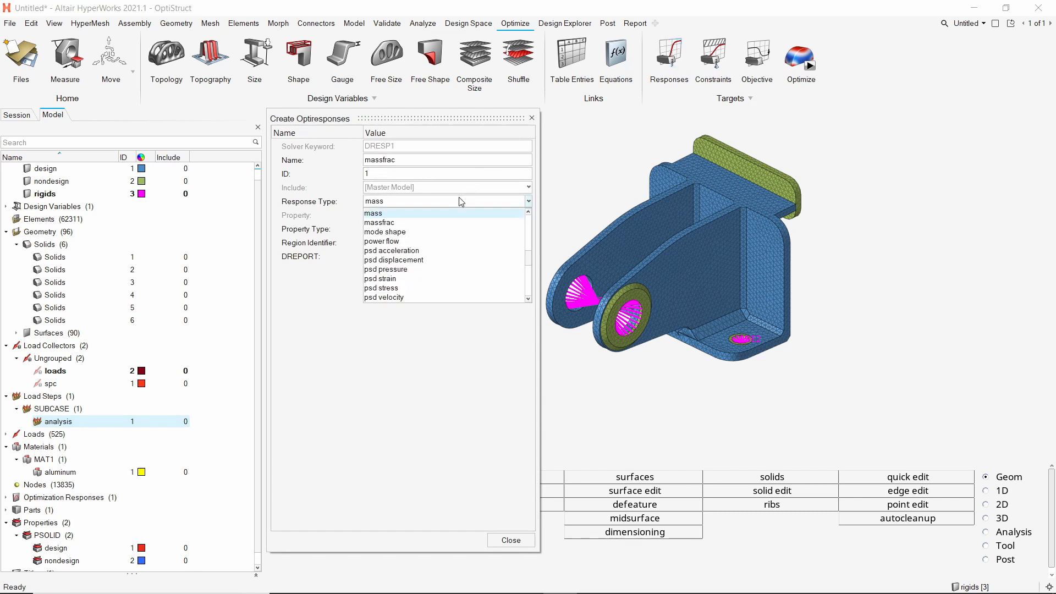
click(379, 222)
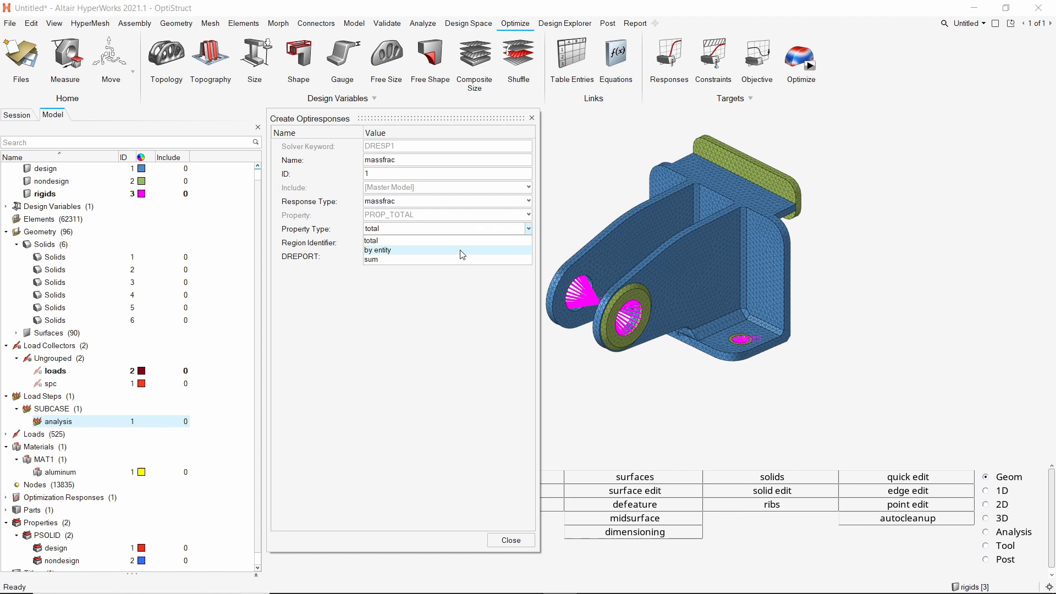
click(377, 250)
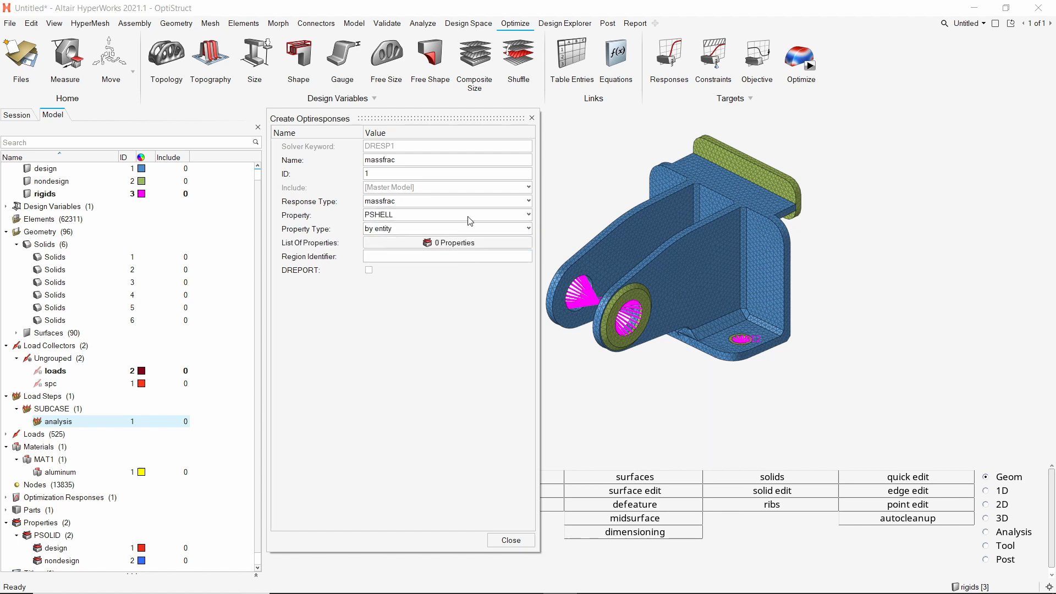
click(446, 215)
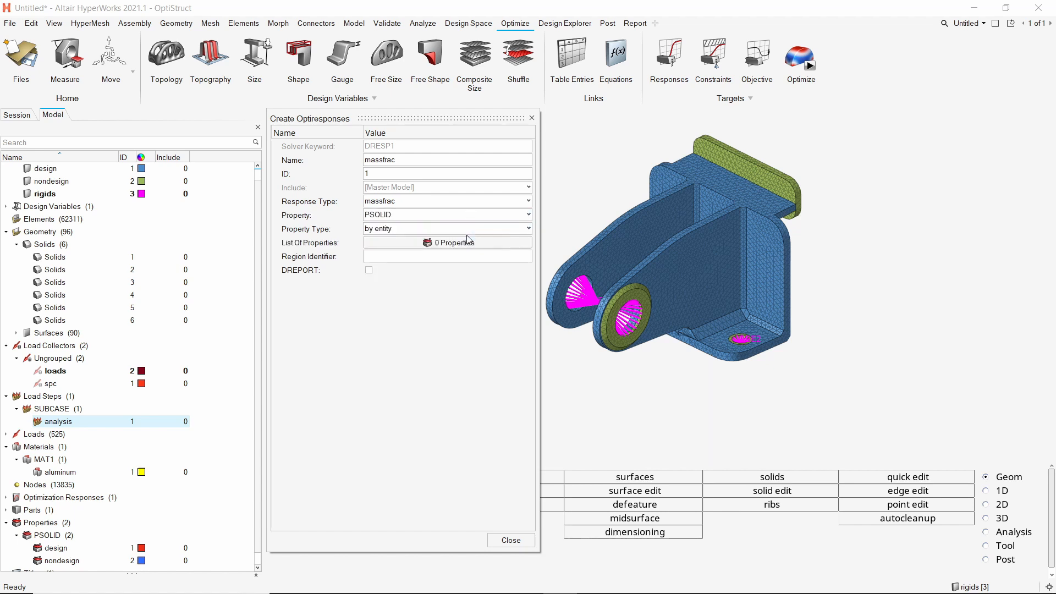
click(447, 242)
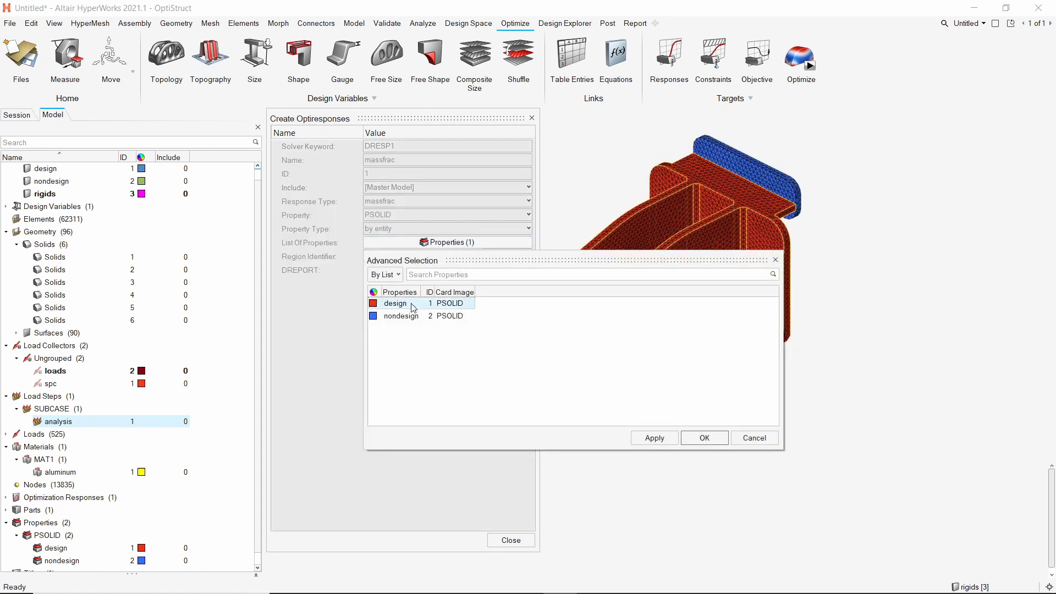
click(704, 438)
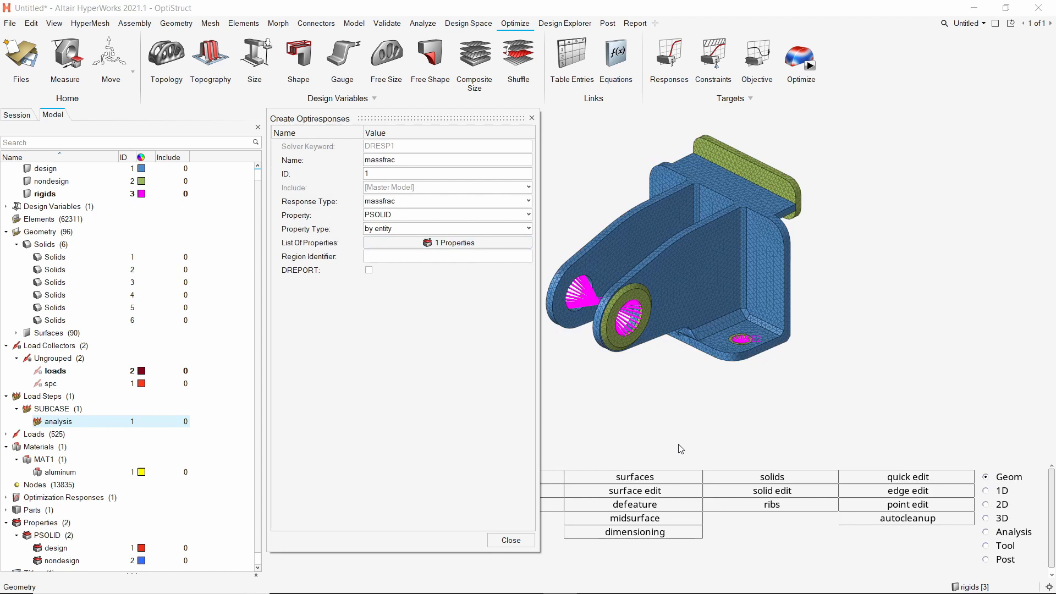
click(510, 539)
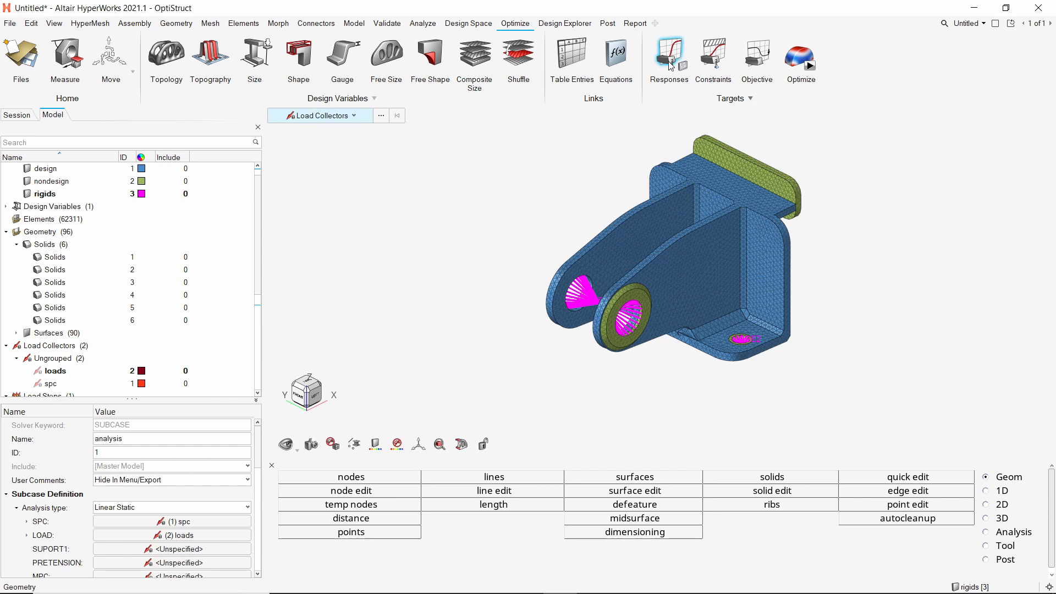
- Define a response named compliance of compliance type over the total model
click(668, 59)
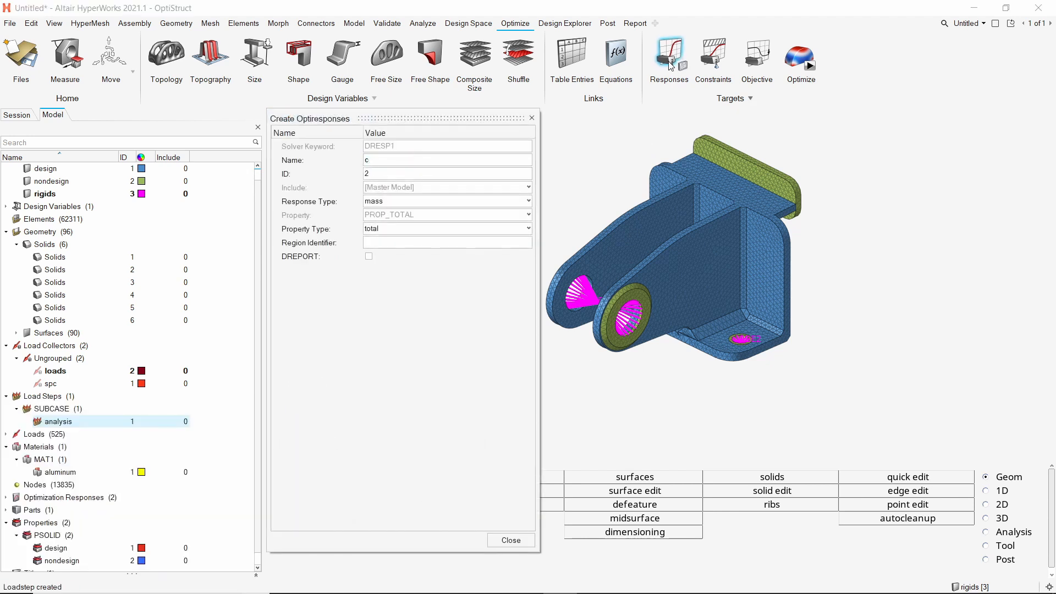
text(ompliance)
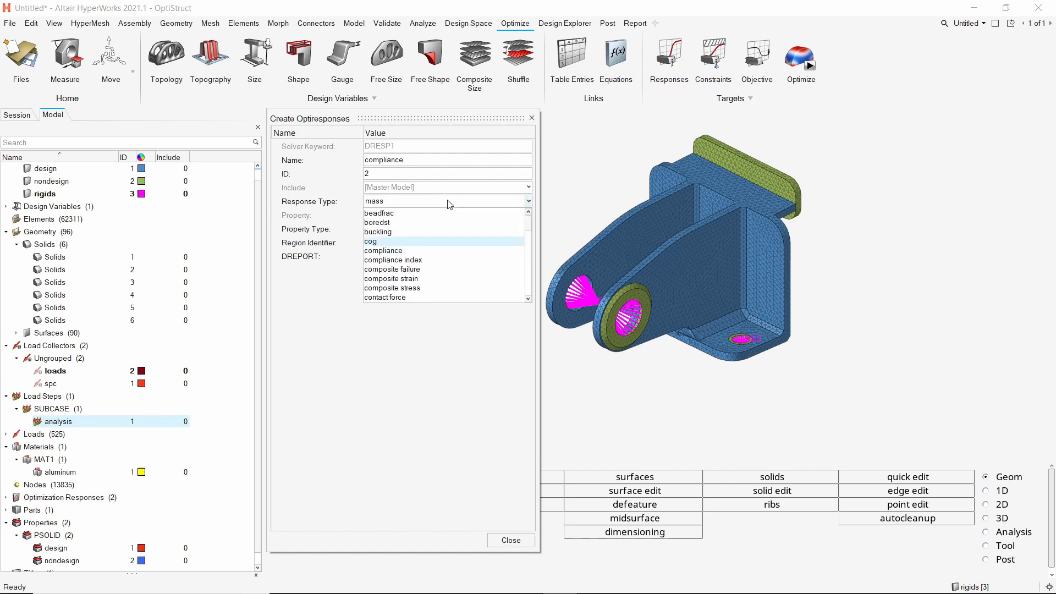
click(382, 249)
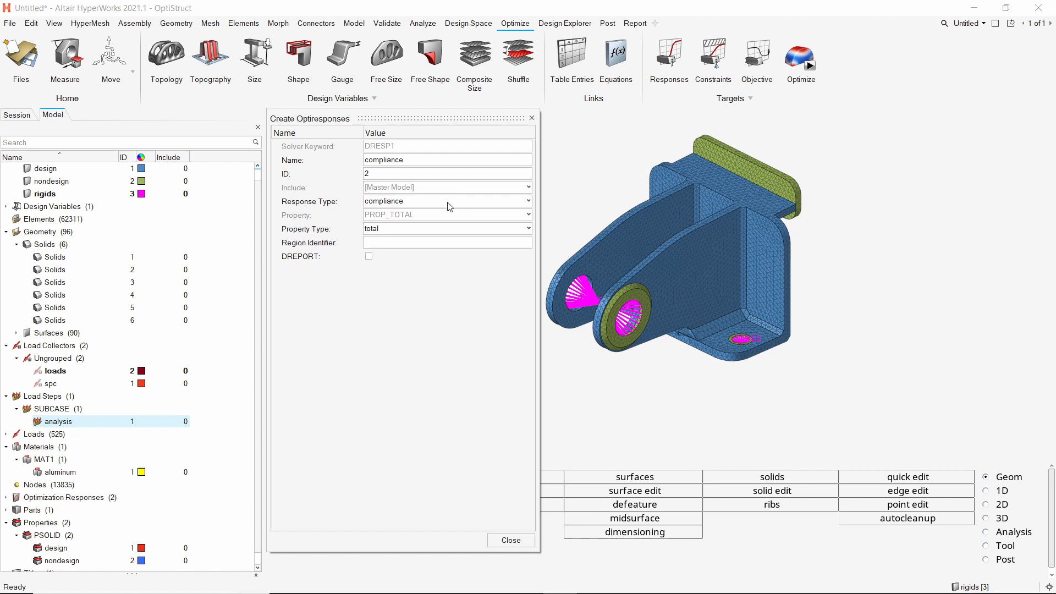
click(510, 539)
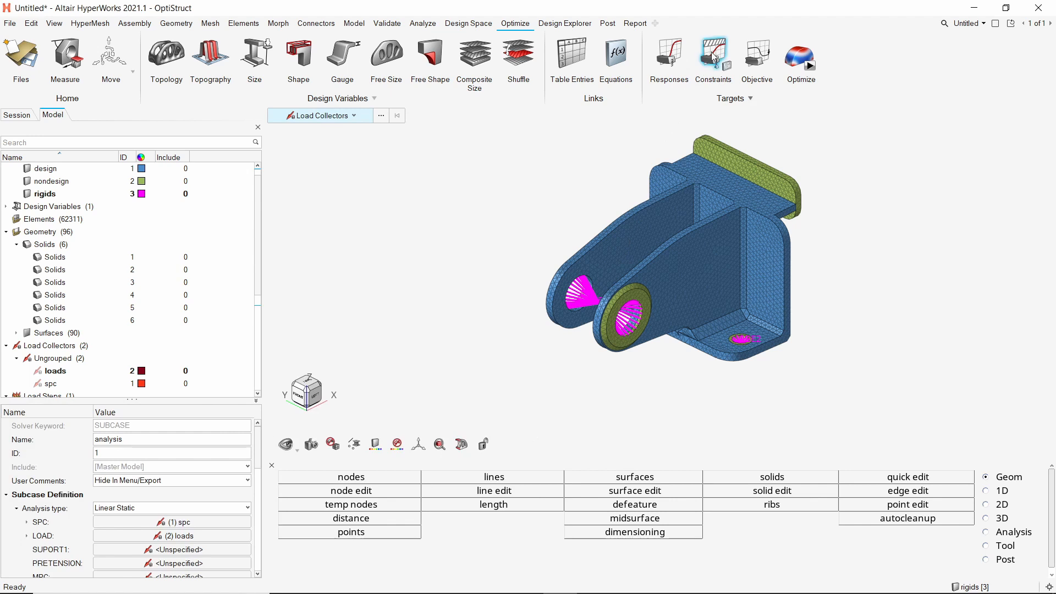
- Create constraint massfrac_lim with massfrac as its constrained response
click(713, 51)
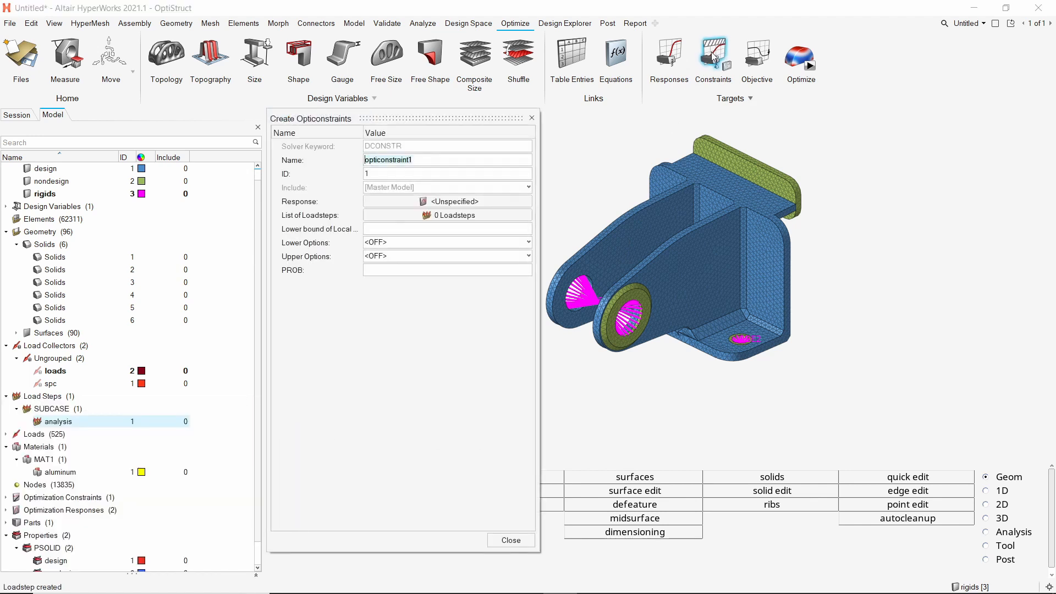
text(massfrac_lim)
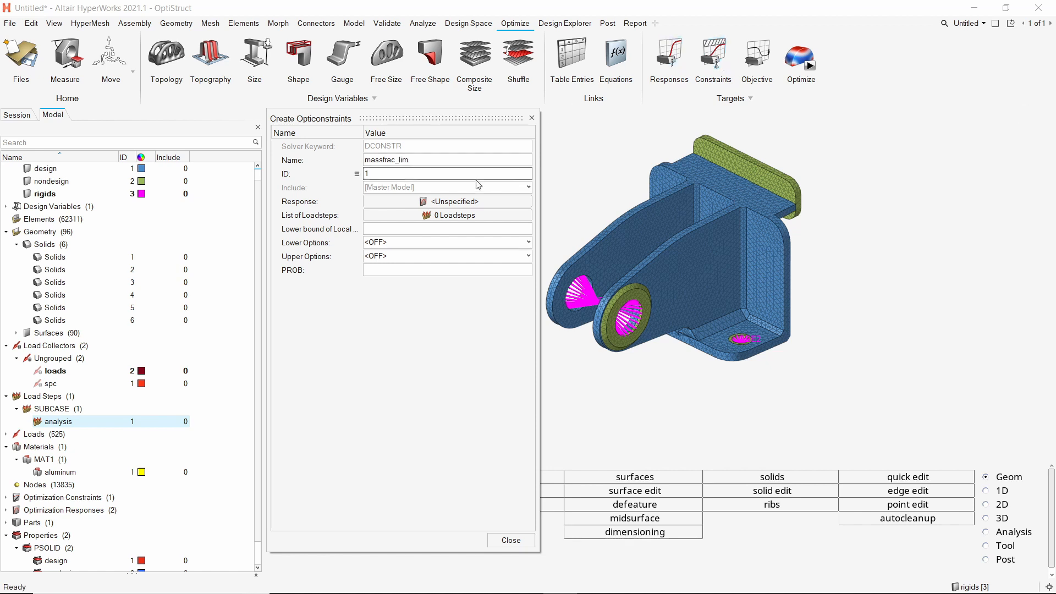
click(447, 200)
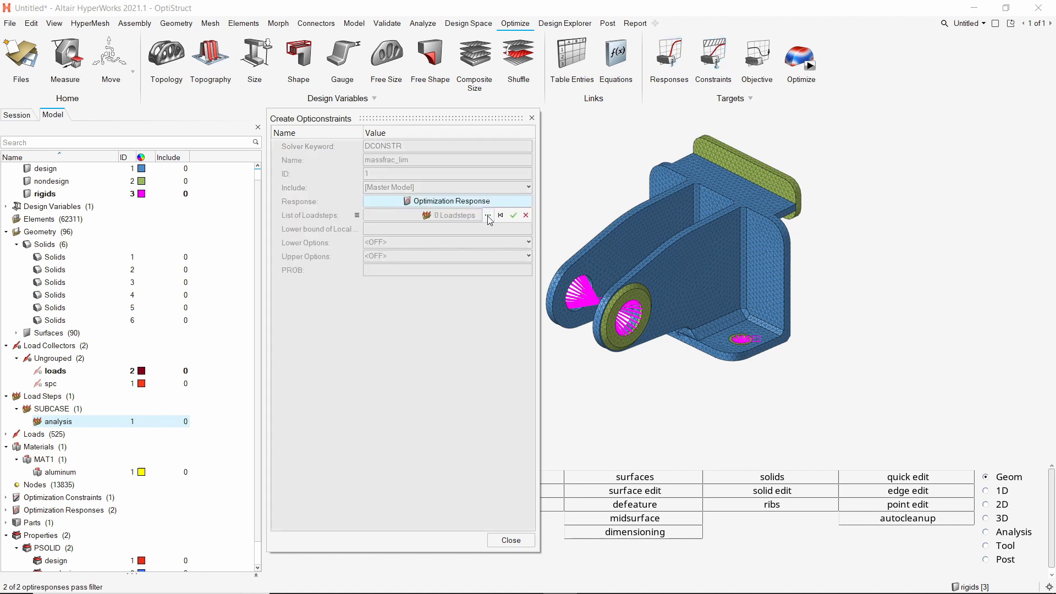
click(451, 200)
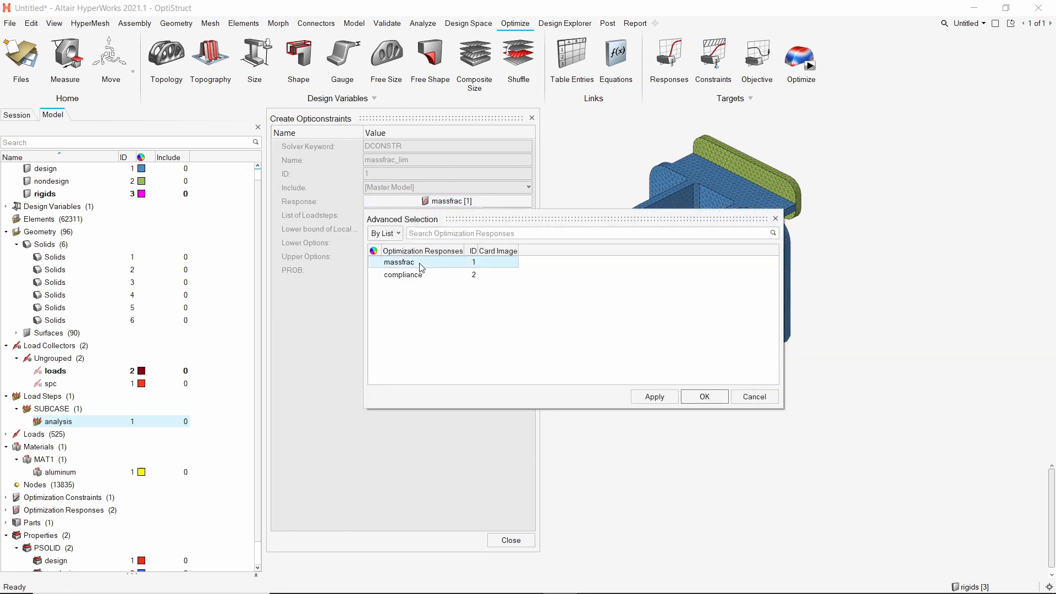
click(703, 396)
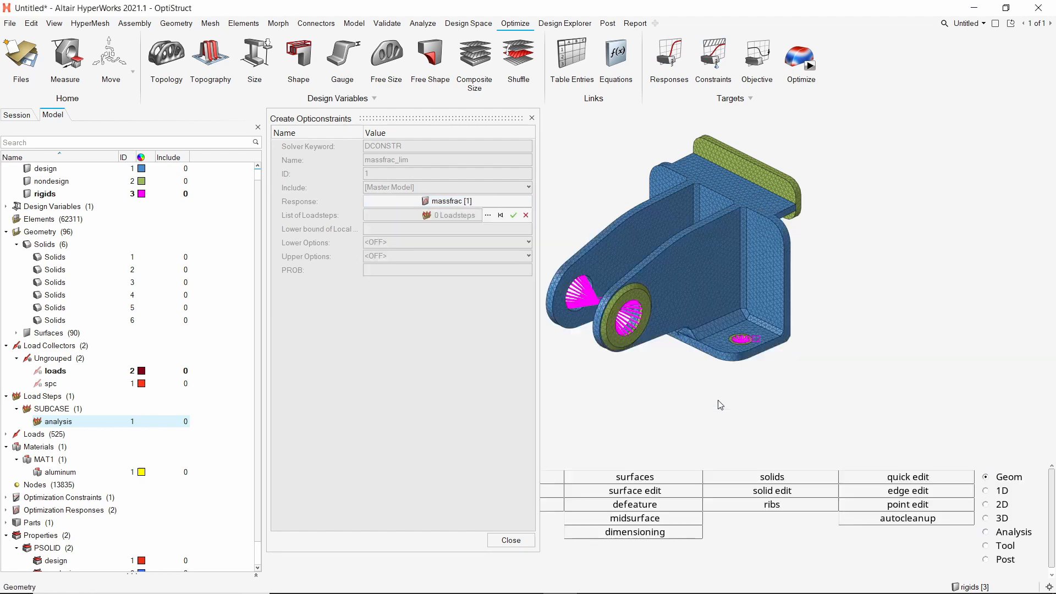
- Give the constraint an upper bound of 0.4 and finish it
click(514, 215)
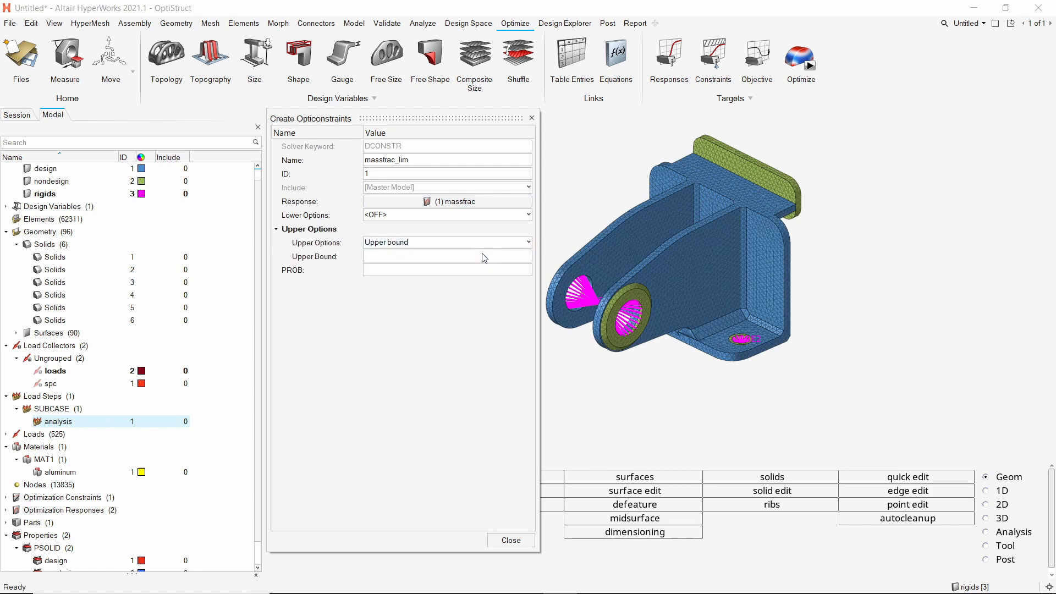
text(0)
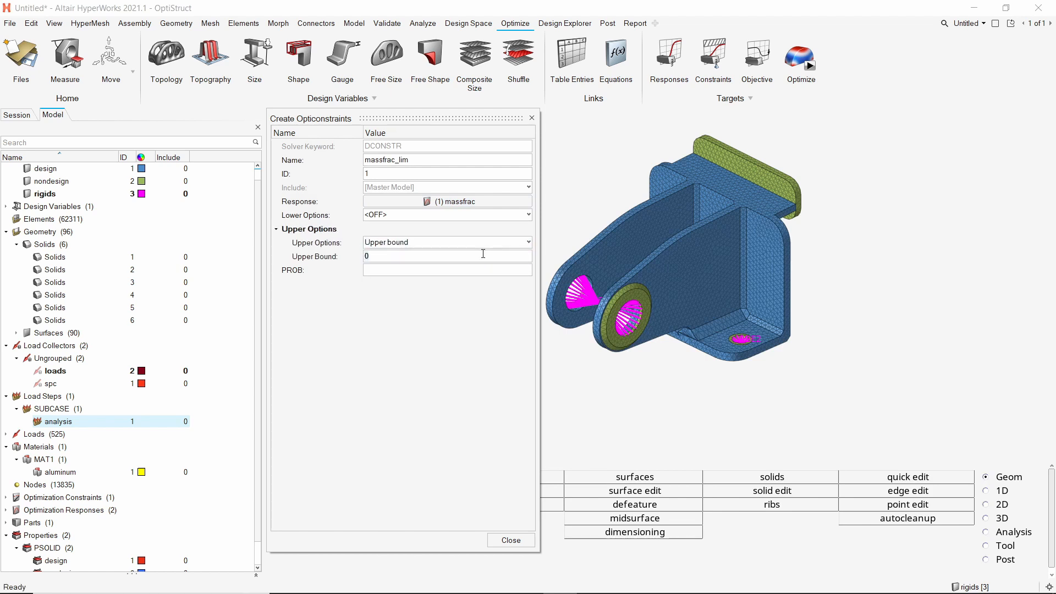
text(0.4)
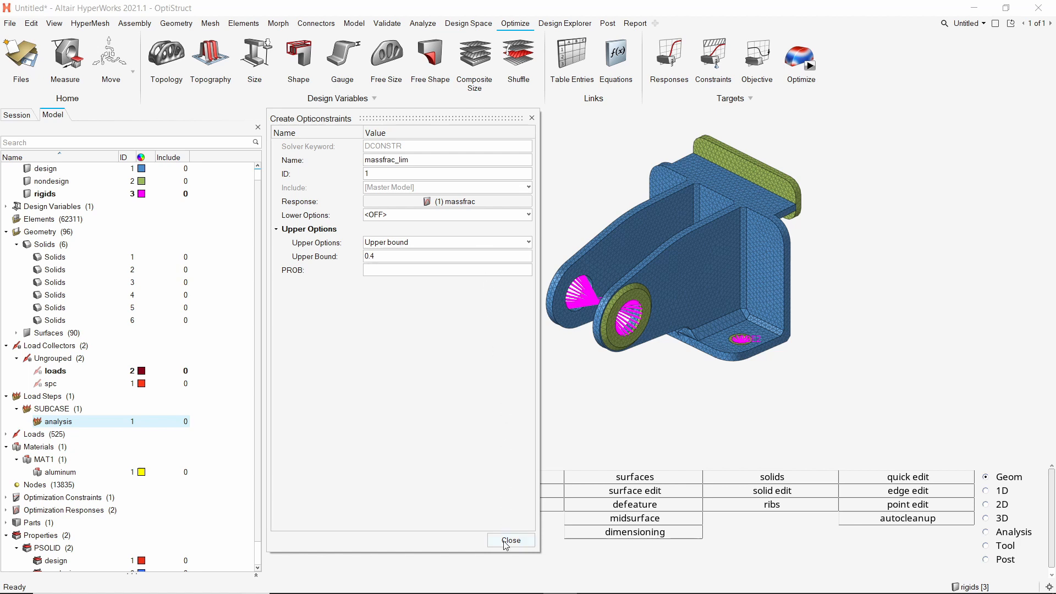
click(510, 540)
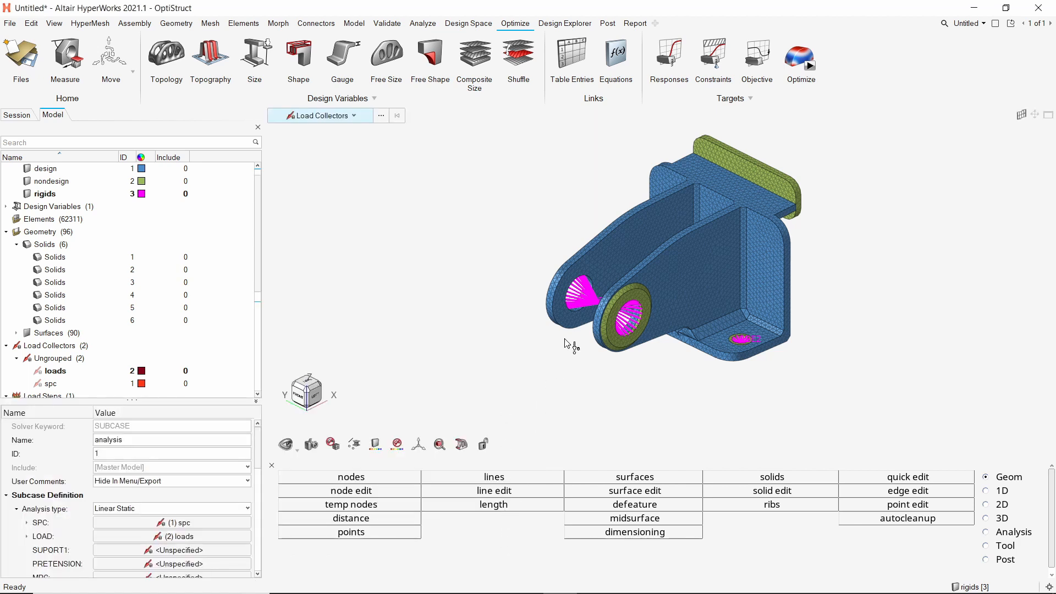
- Create minimize objective min_compliance targeting the compliance response
click(757, 52)
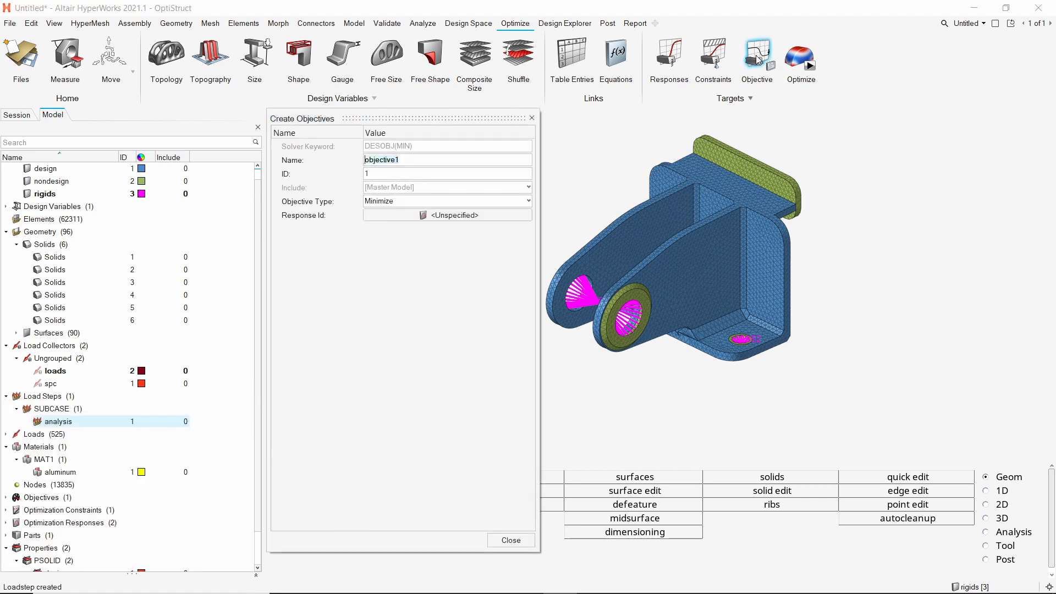
text(min_compliance)
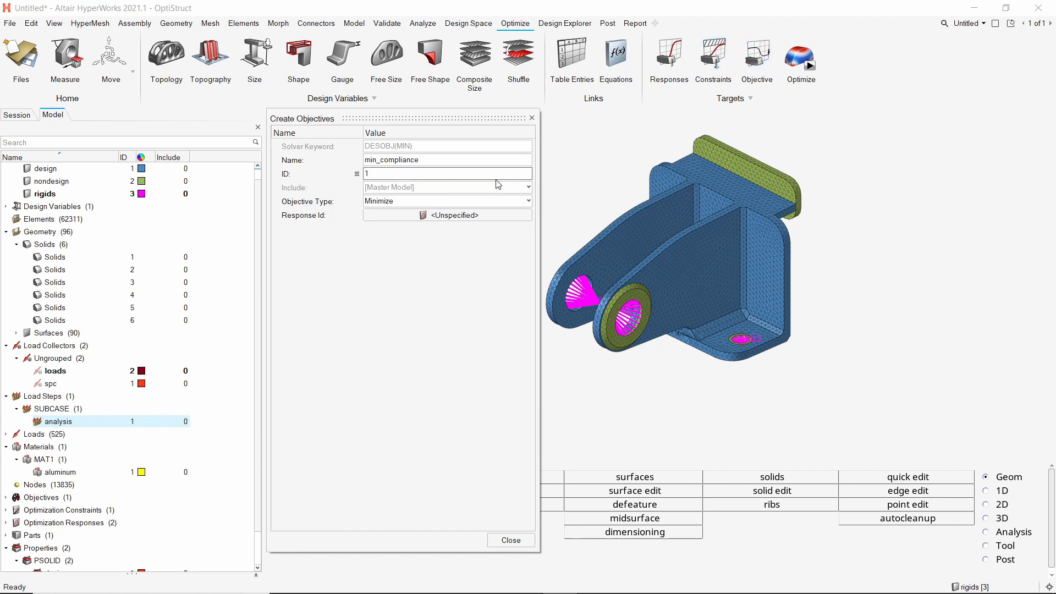
click(446, 214)
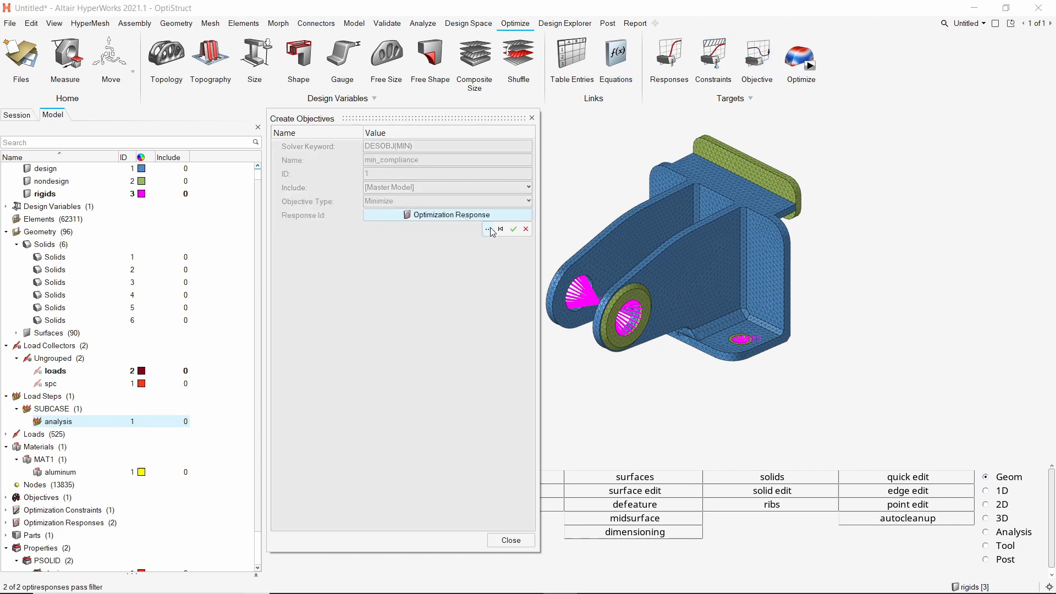
click(487, 229)
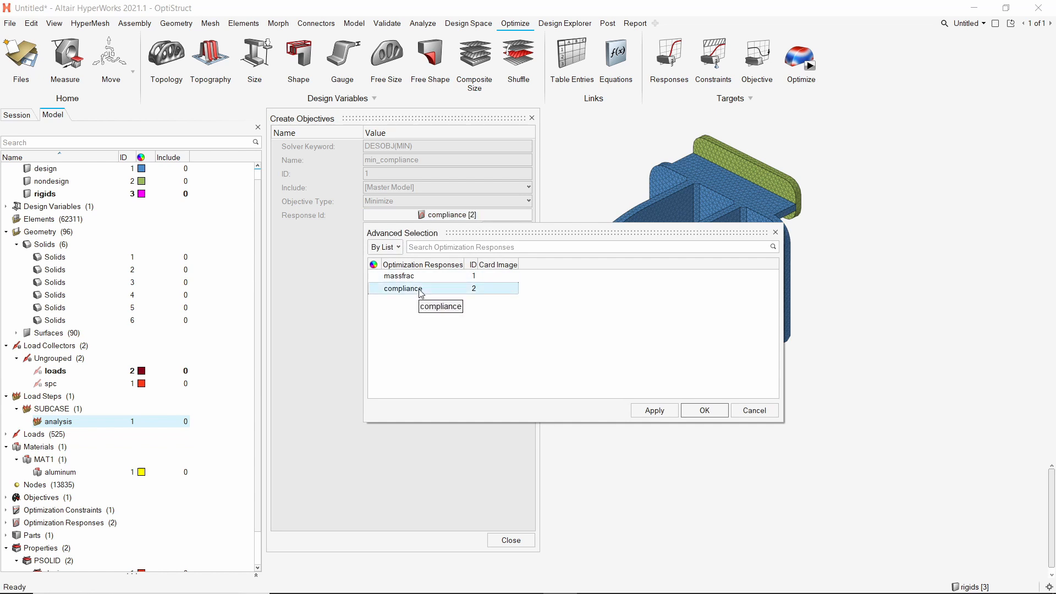
click(703, 410)
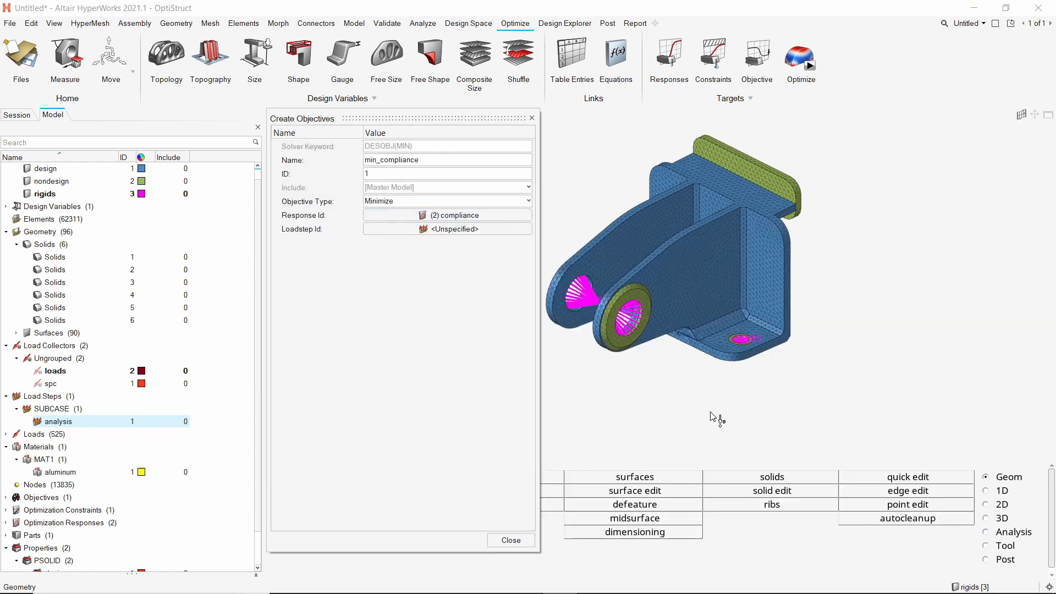
- Assign the analysis load step as the objective's Loadstep Id
click(447, 228)
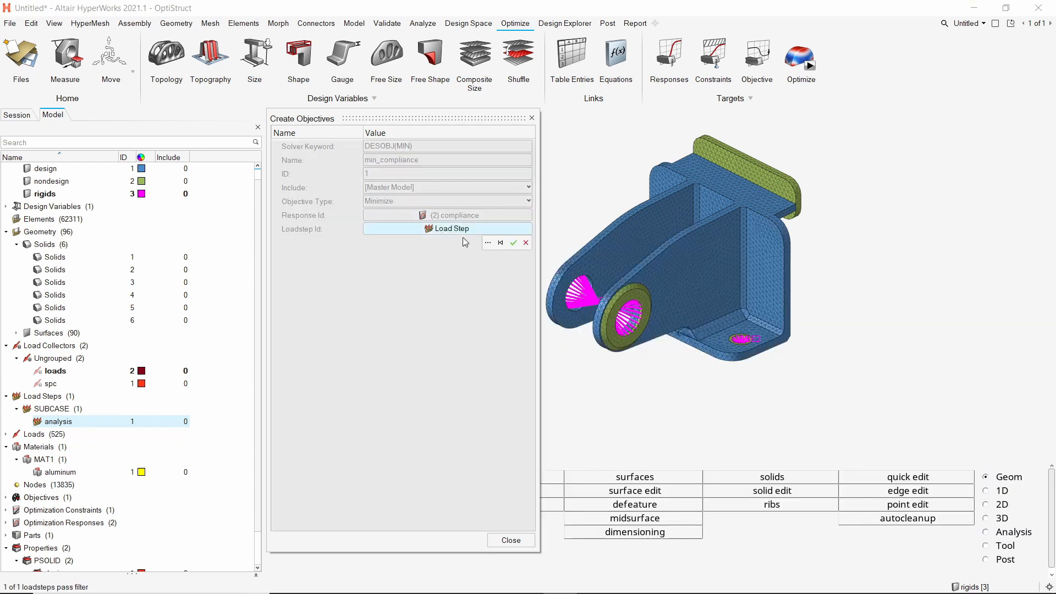
click(447, 229)
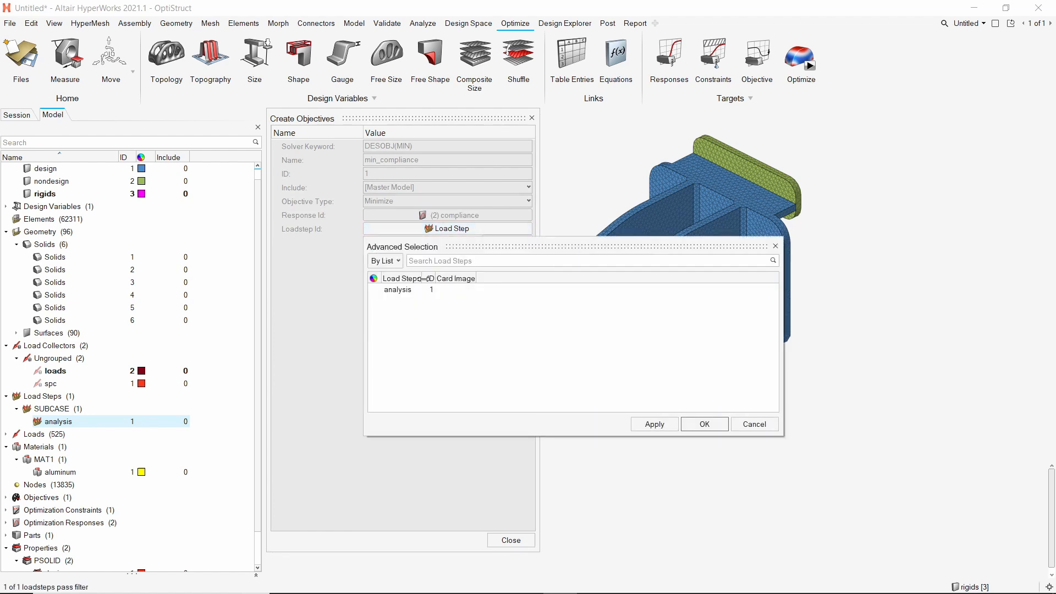
click(397, 290)
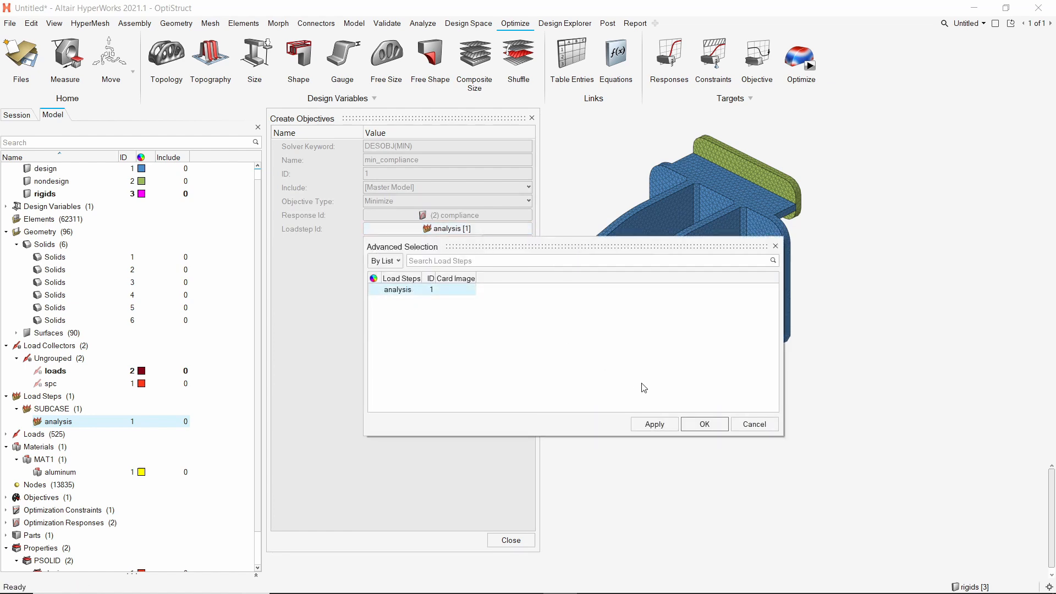
click(702, 423)
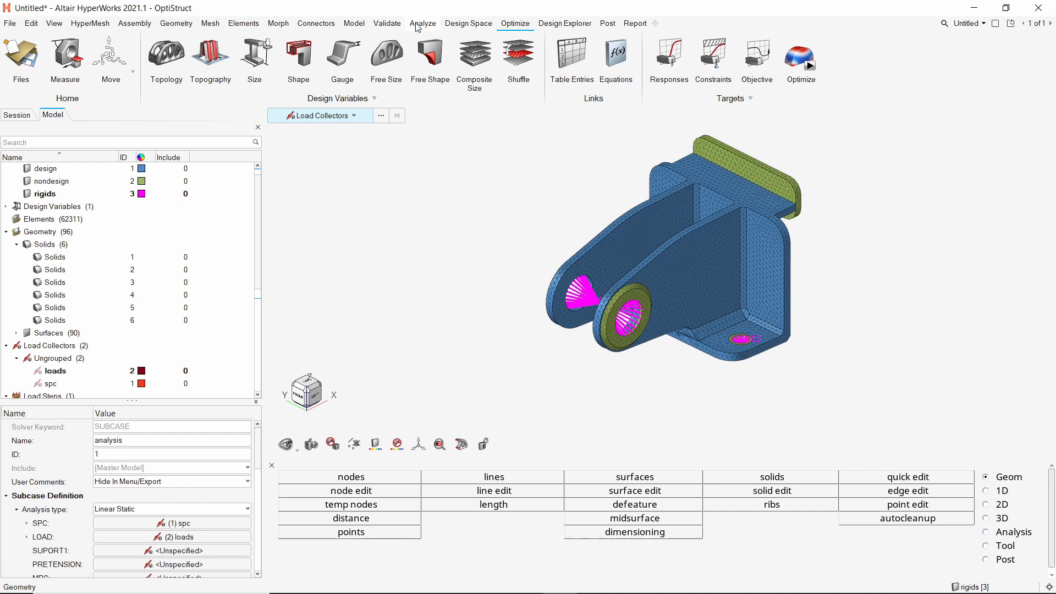
- Enable the CHECKEL control card with value NO, then head to file export
click(421, 23)
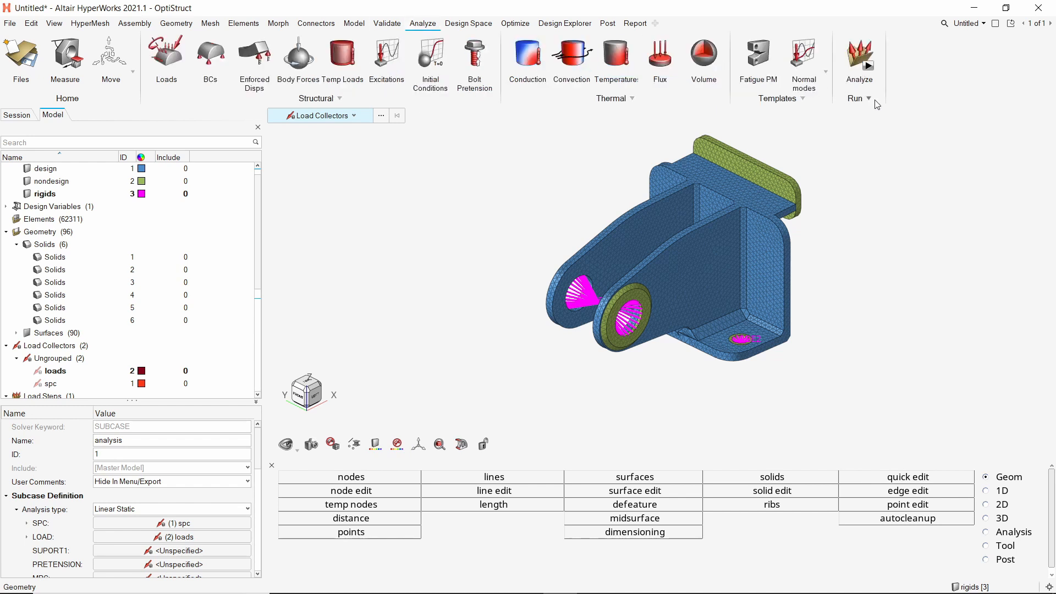
click(868, 98)
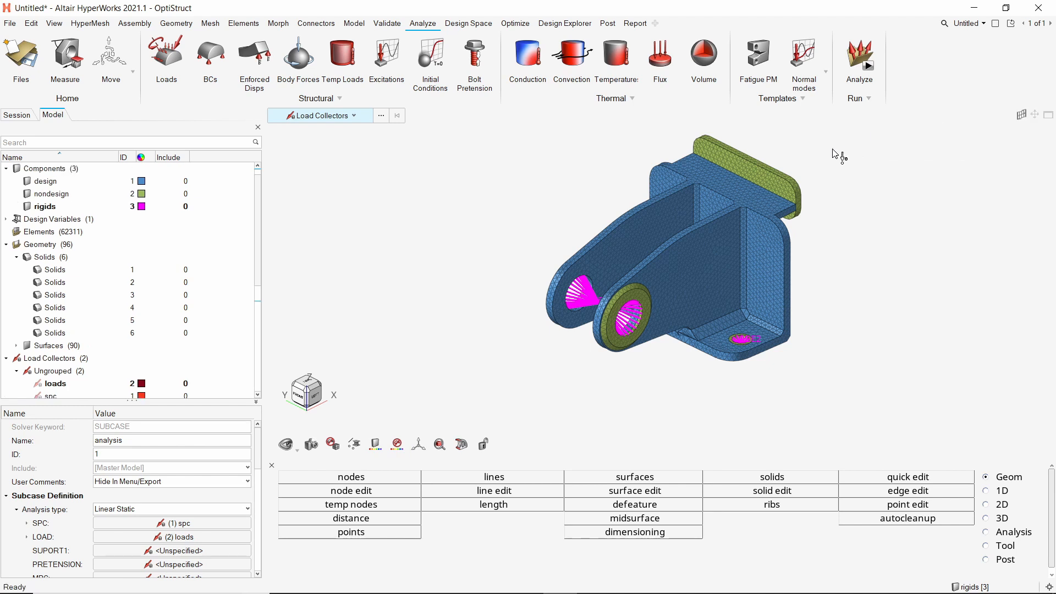
mouse_move(258, 243)
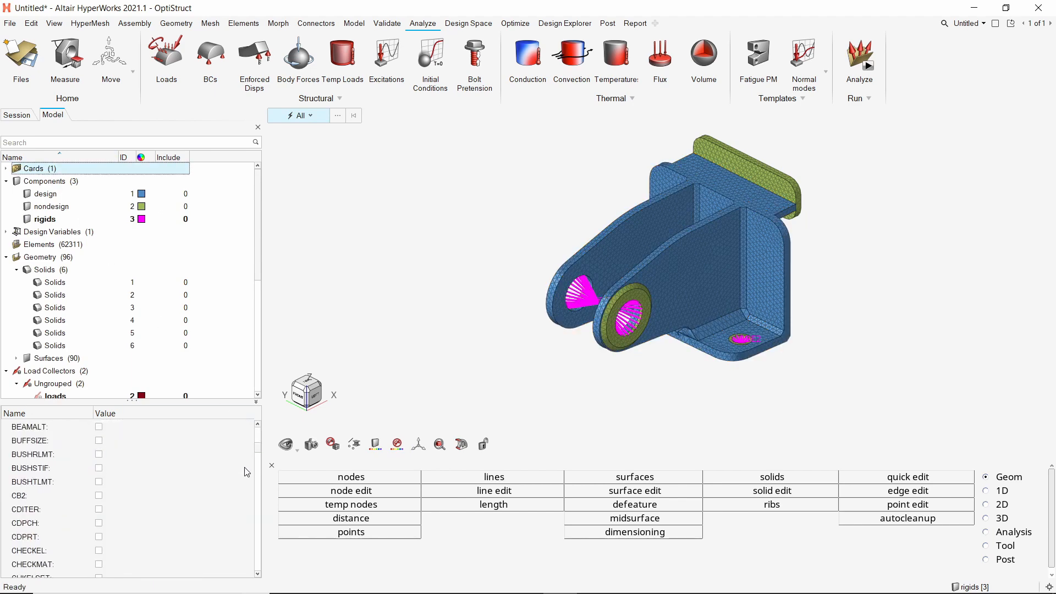
scroll(down, 3)
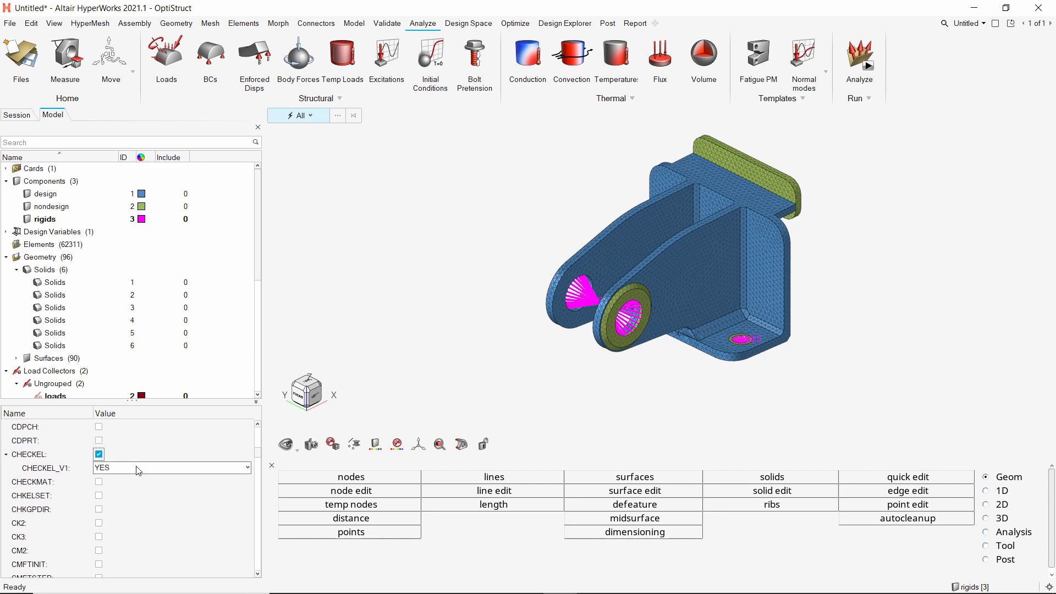
click(172, 467)
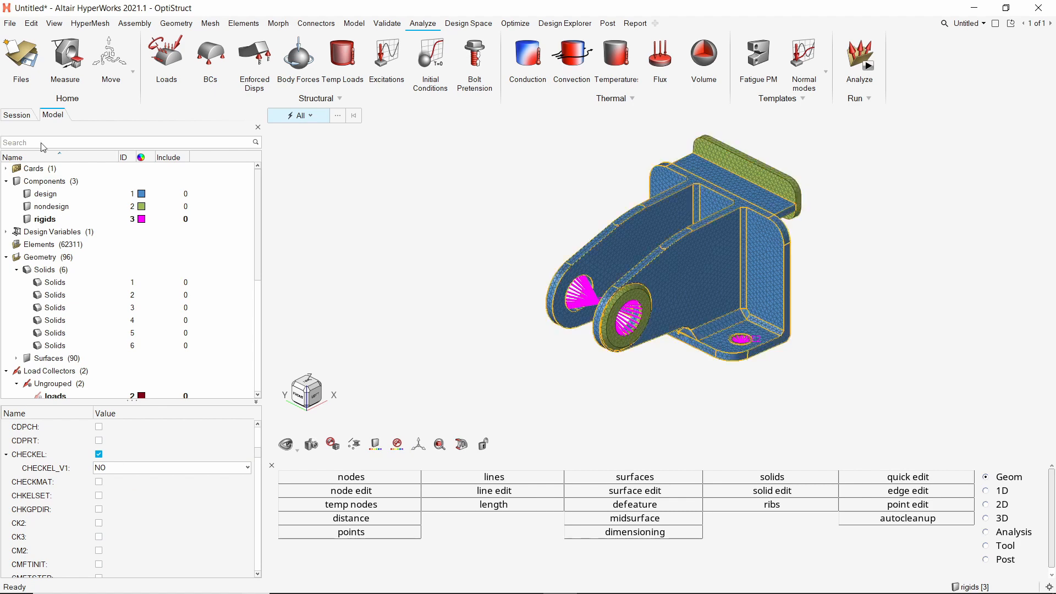
click(10, 23)
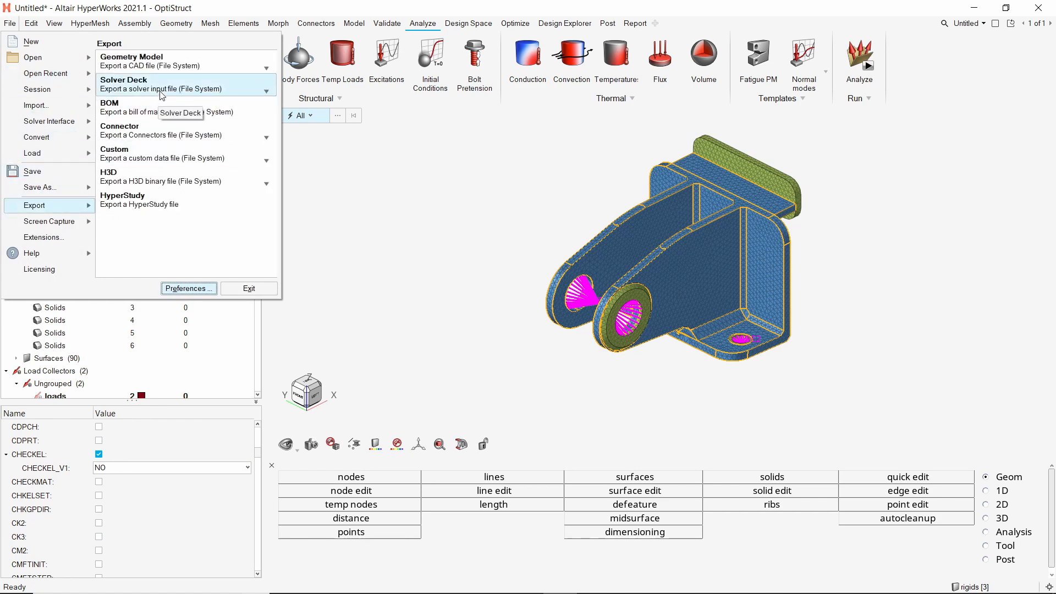
- Export the OptiStruct deck as opti with all entities into a new opti folder
click(123, 84)
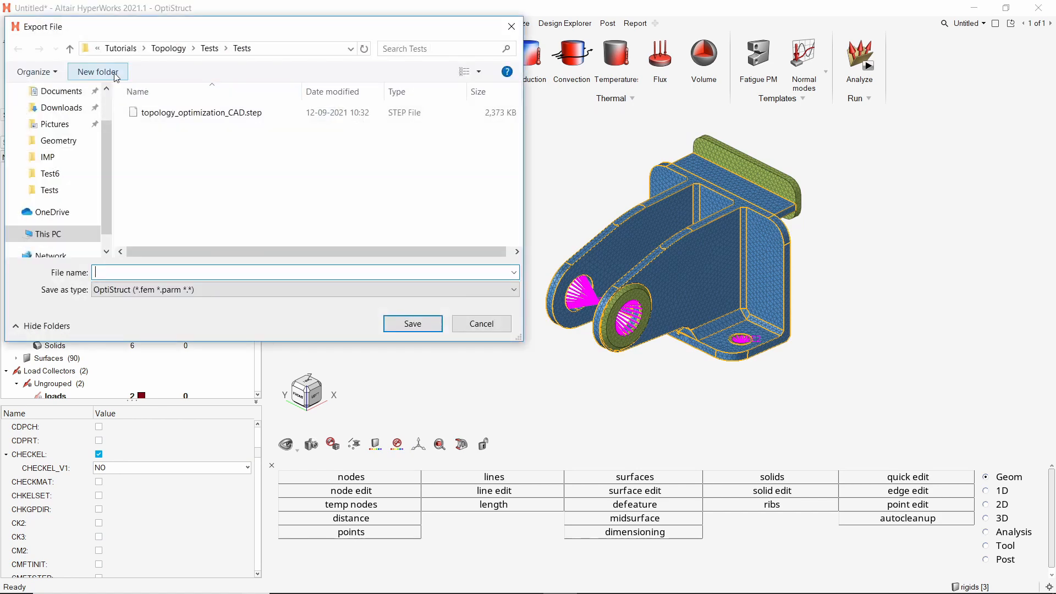
click(97, 72)
text(opti)
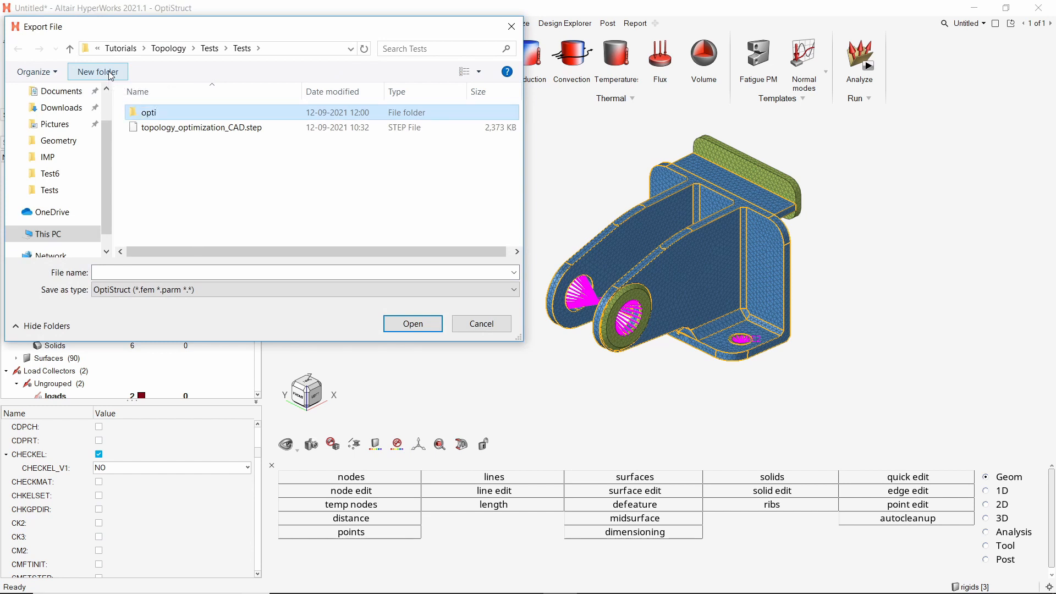
double_click(146, 112)
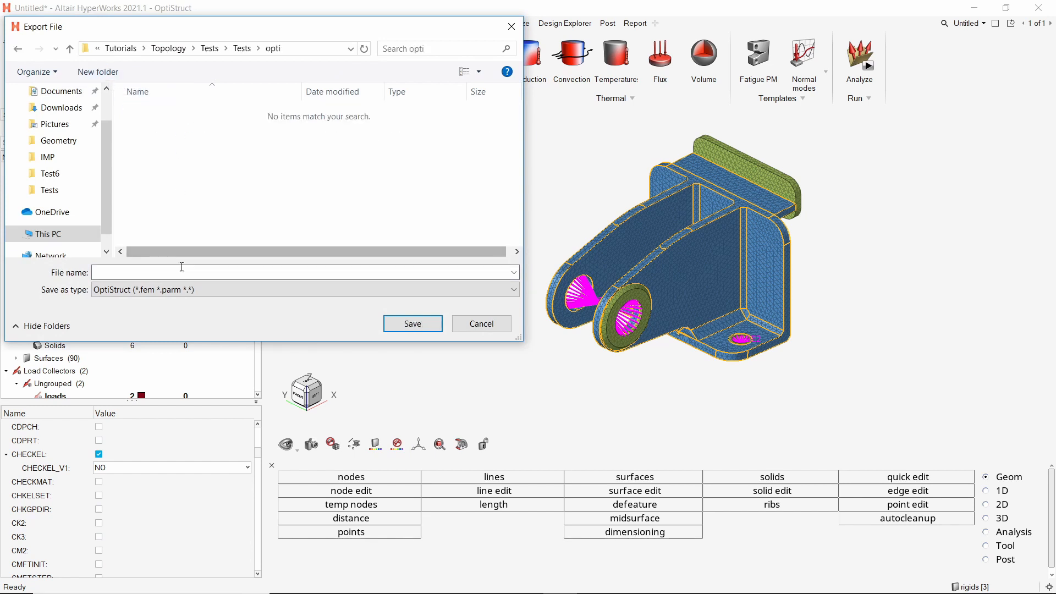
text(opti)
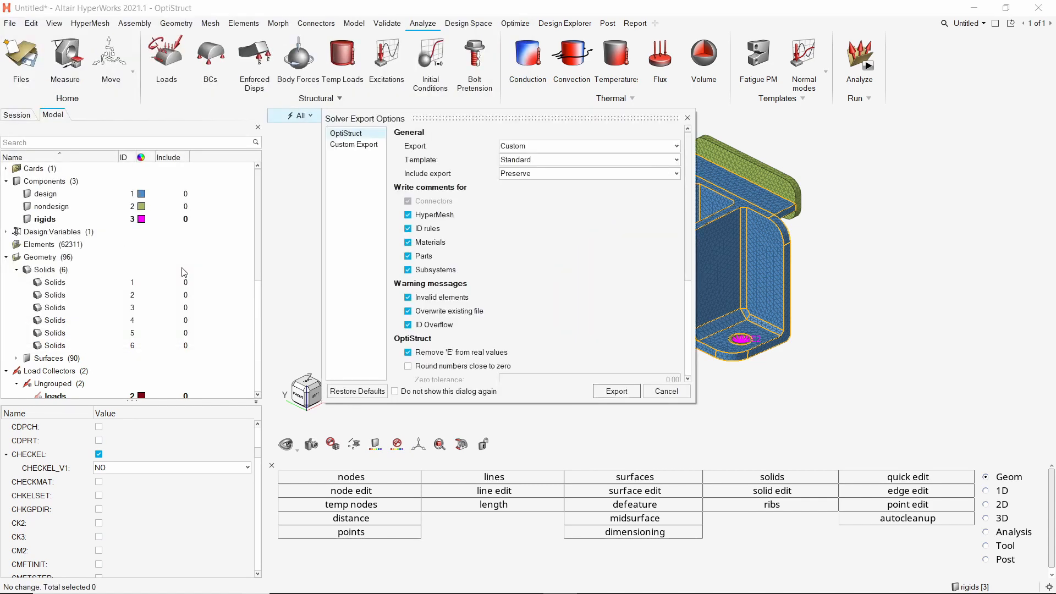
mouse_move(595, 152)
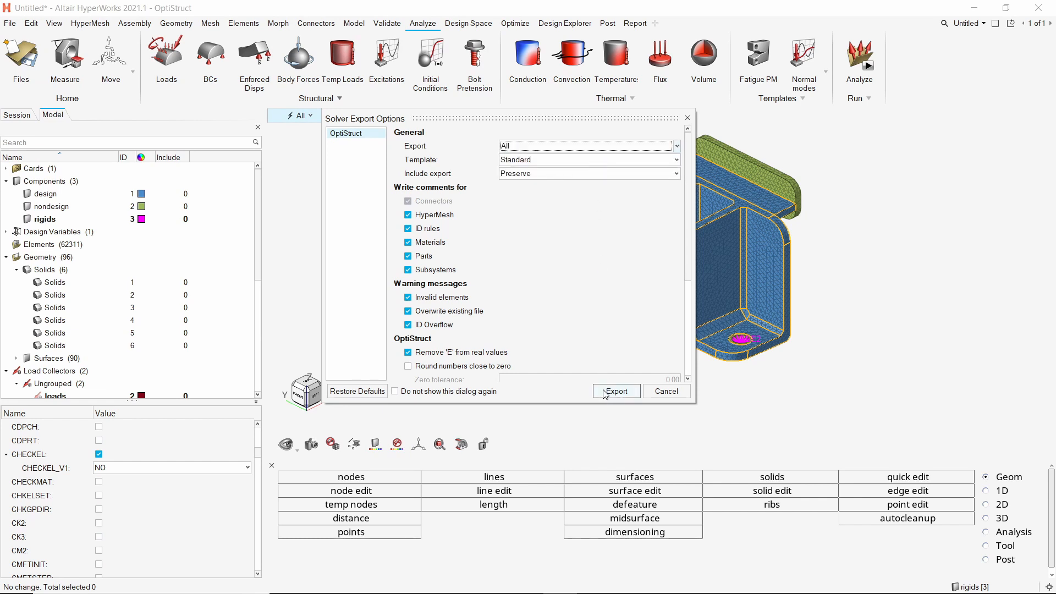
click(614, 392)
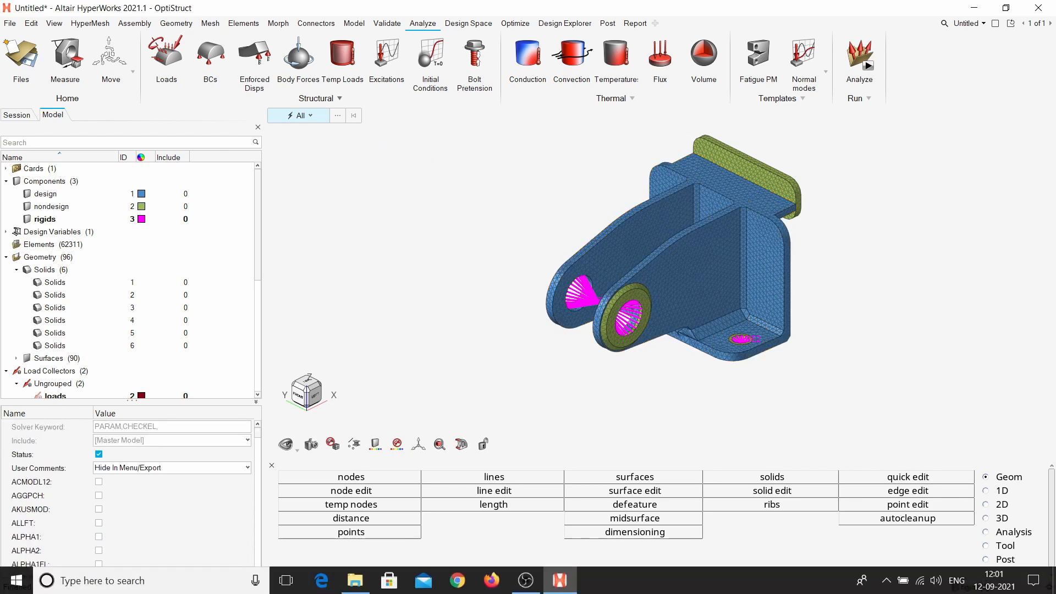
- Check in File Explorer that the opti folder holds opti.fem, then minimize it
click(355, 580)
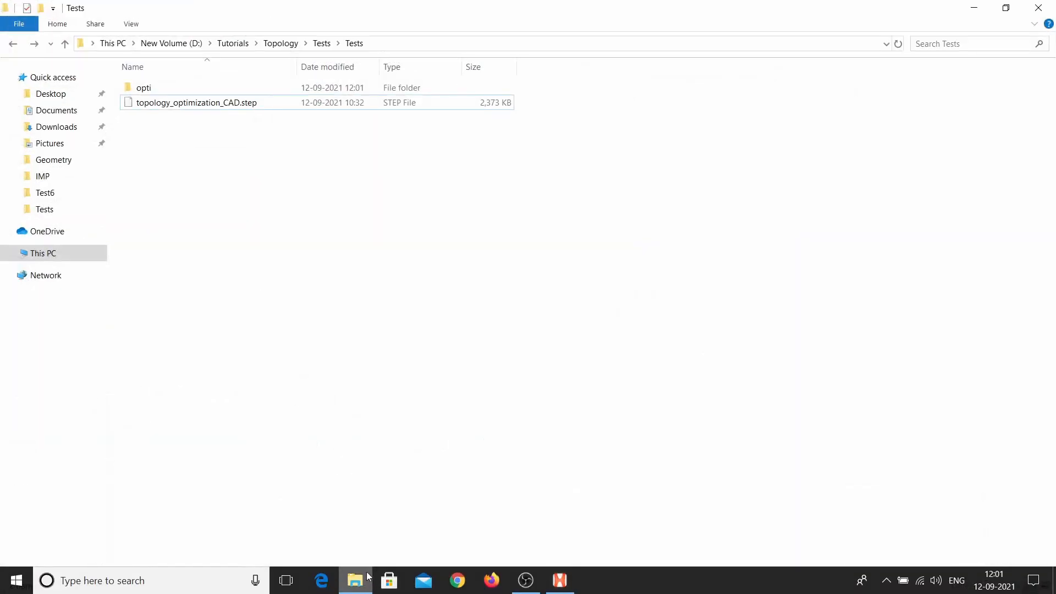
double_click(143, 88)
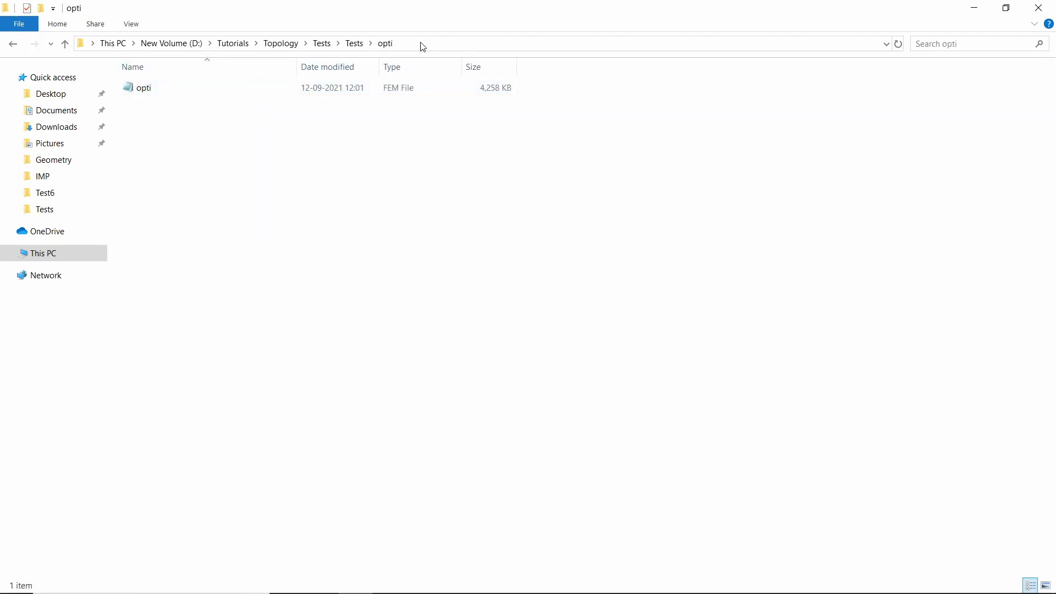
click(421, 43)
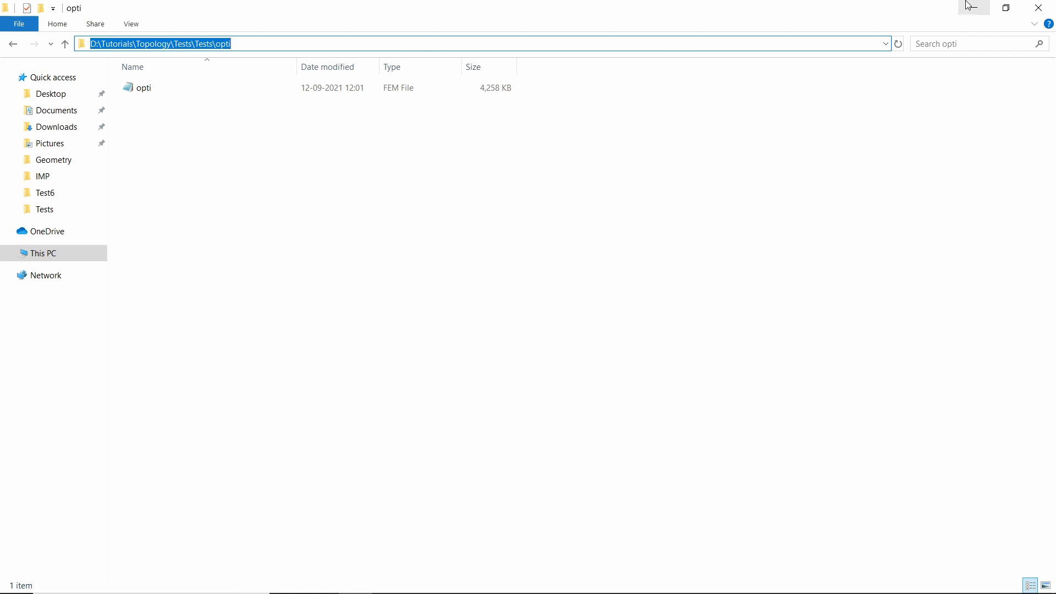
double_click(143, 88)
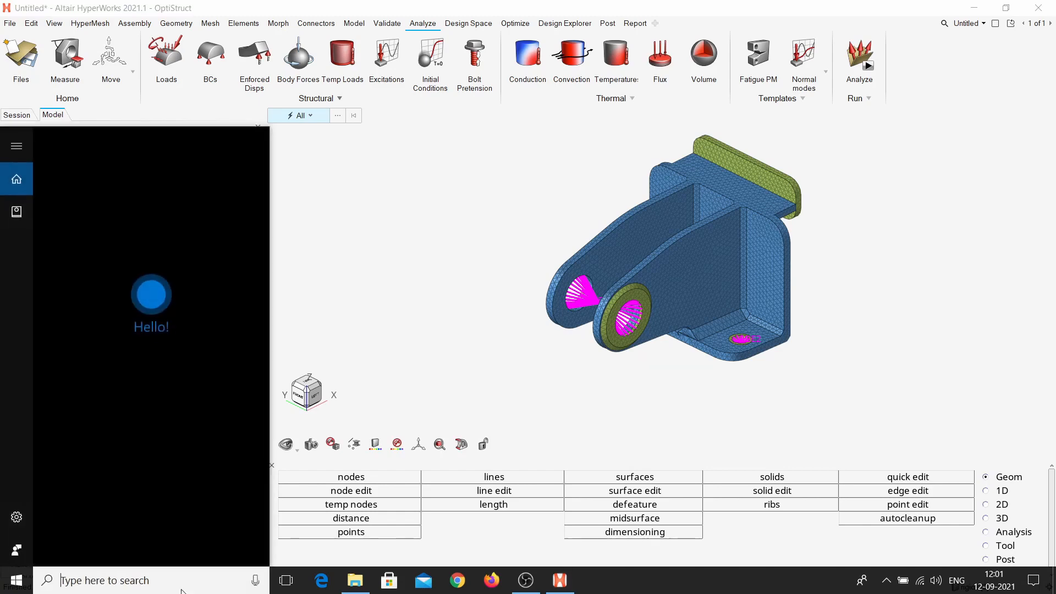
- Launch Compute Console 2021 and load D:\Tutorials\Topology\Tests\Tests\opti\opti.fem as input file
text(com)
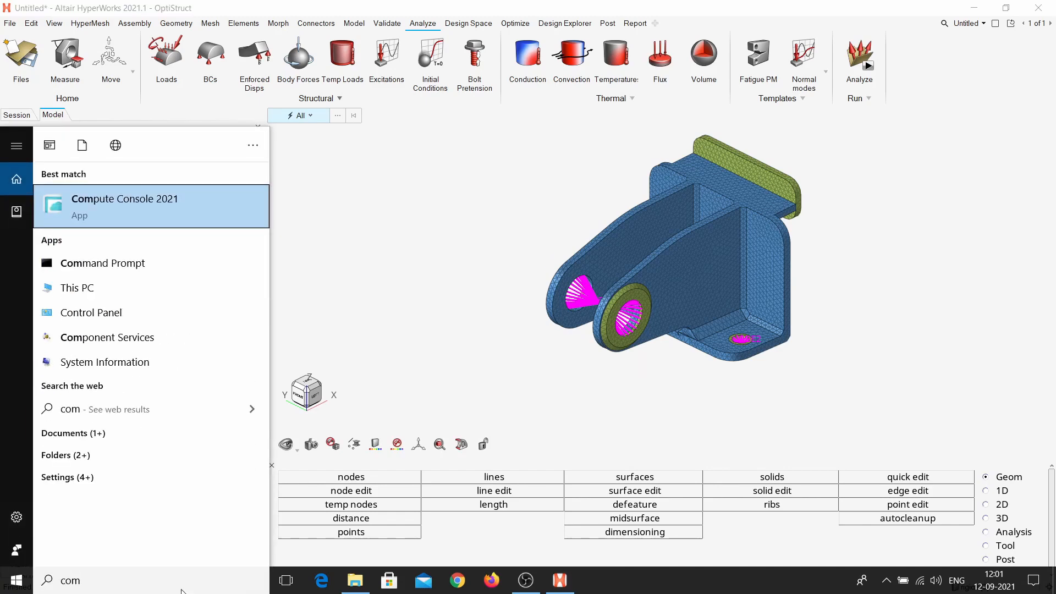
click(124, 205)
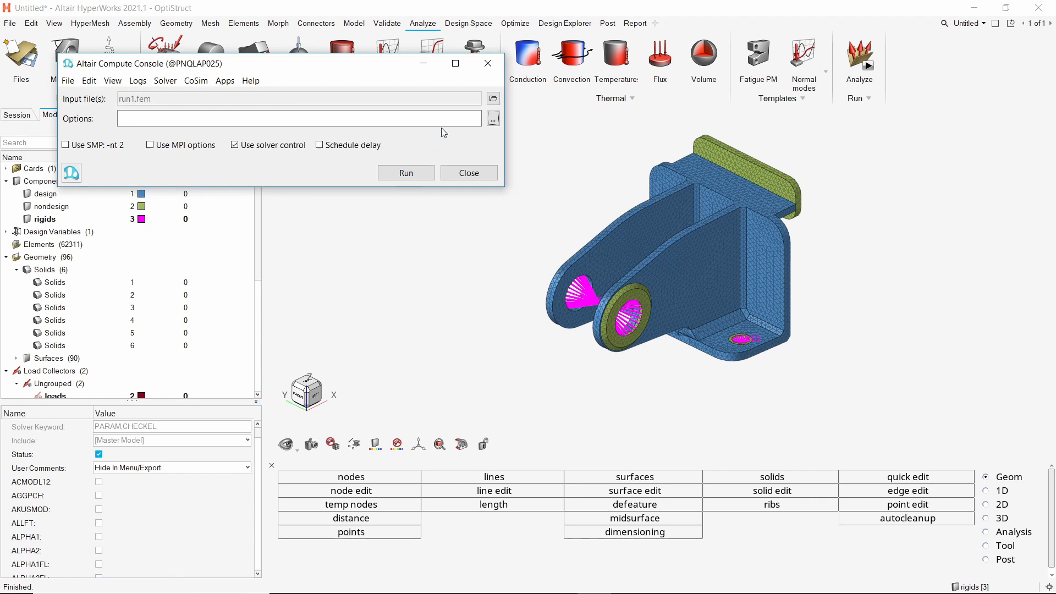
click(494, 98)
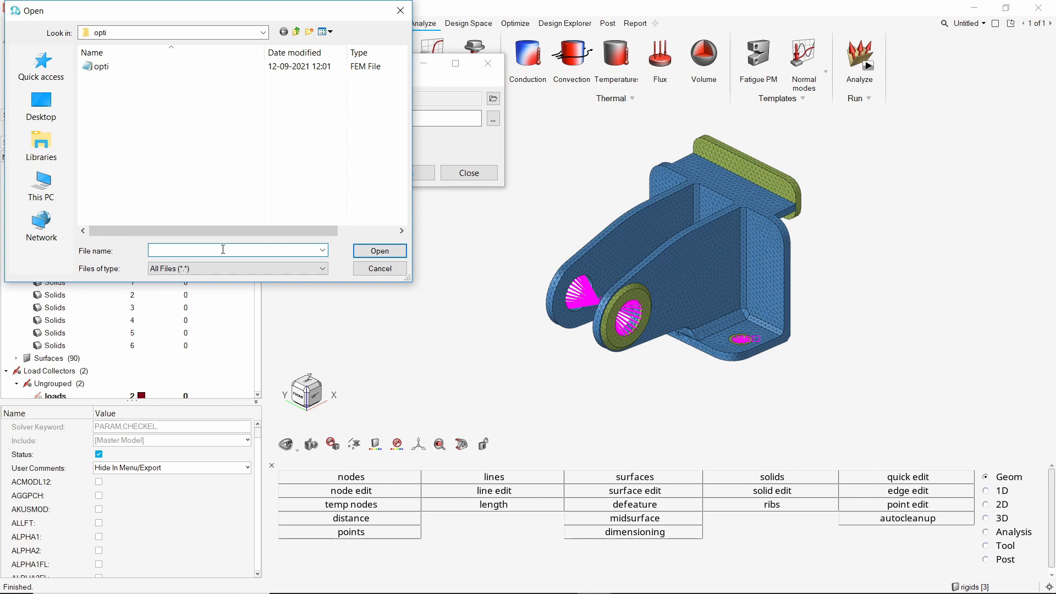
text(D:\Tutorials\Topology\Tests\Tests\opti)
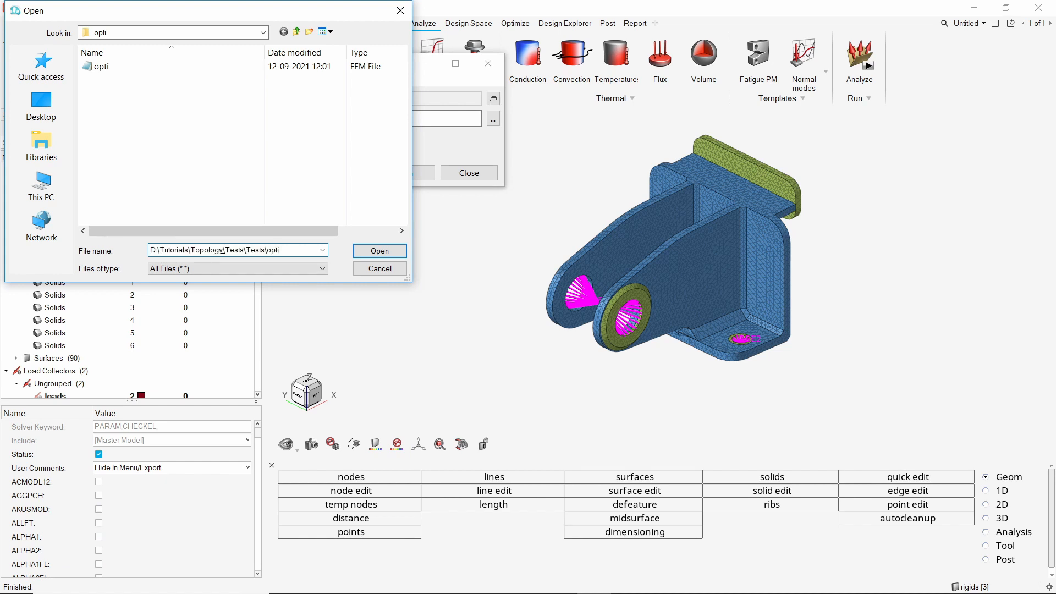
click(102, 66)
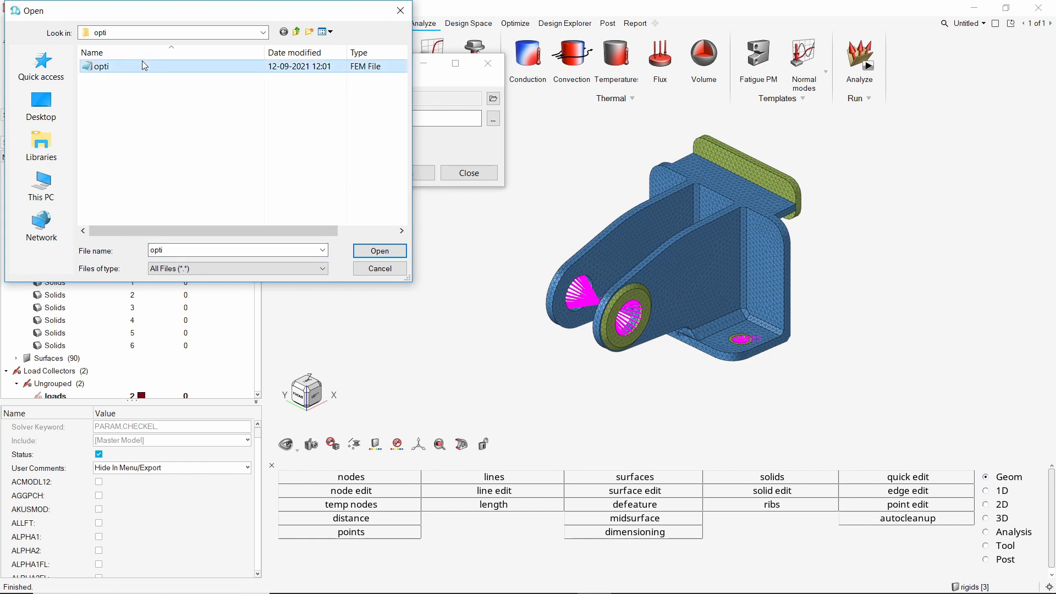
click(378, 251)
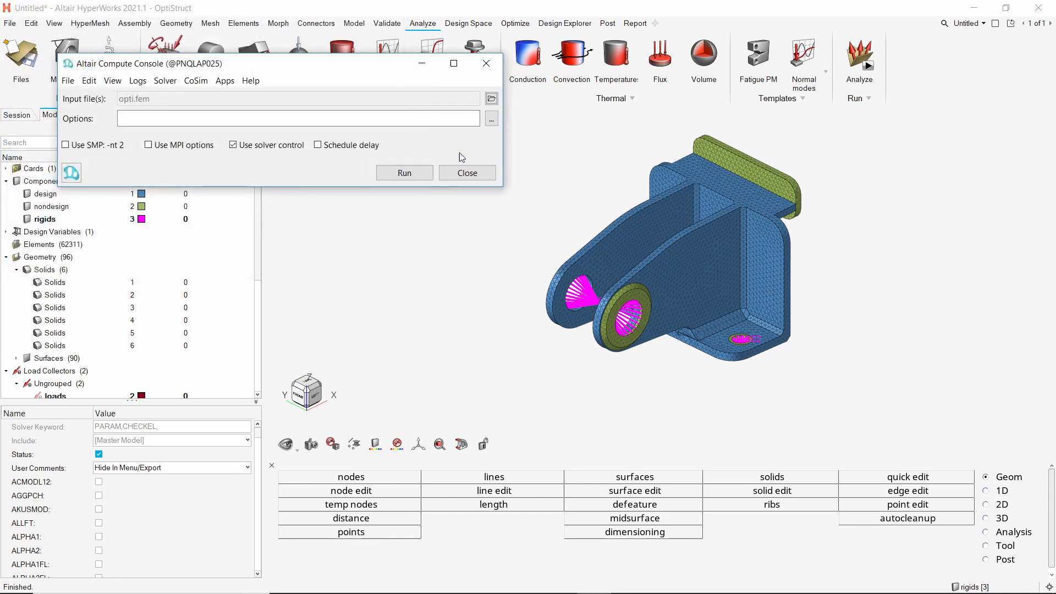
- Add the -nt 6 CPU core option to the run and start solving opti.fem
click(492, 119)
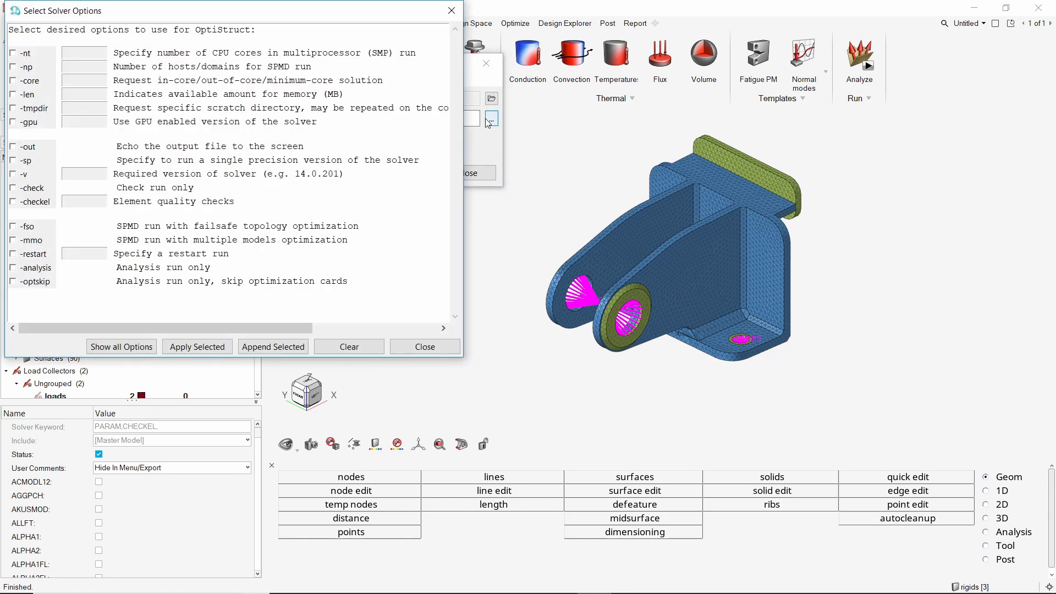
click(12, 53)
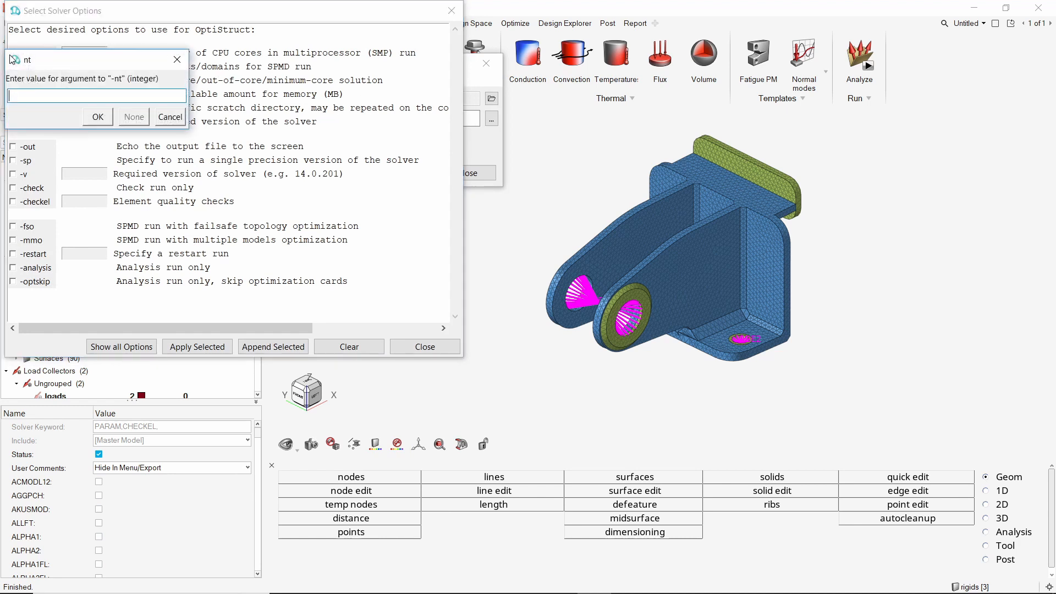
click(96, 116)
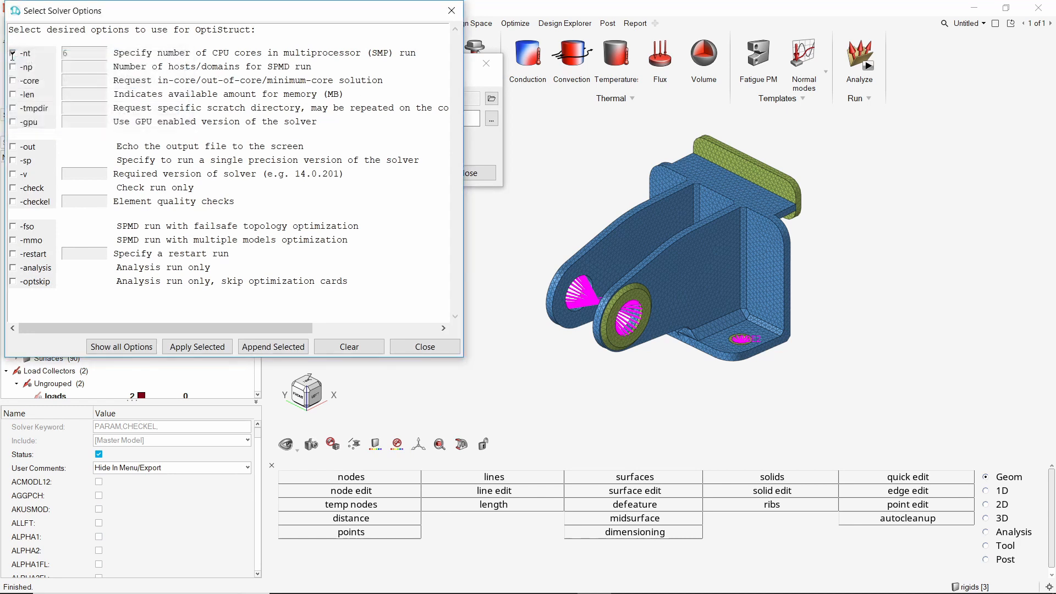
click(12, 52)
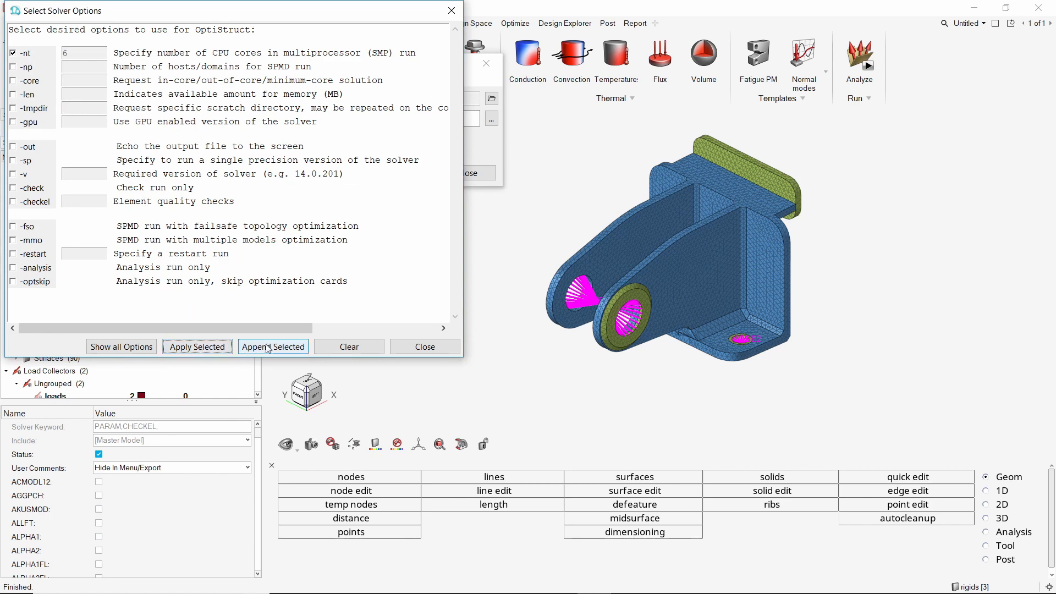
click(273, 346)
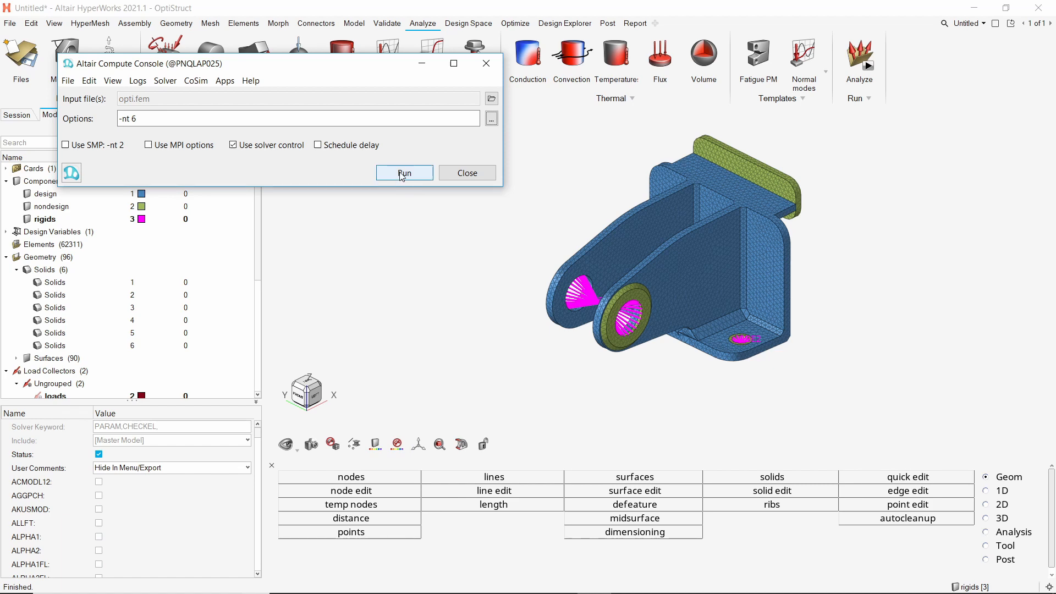
click(403, 173)
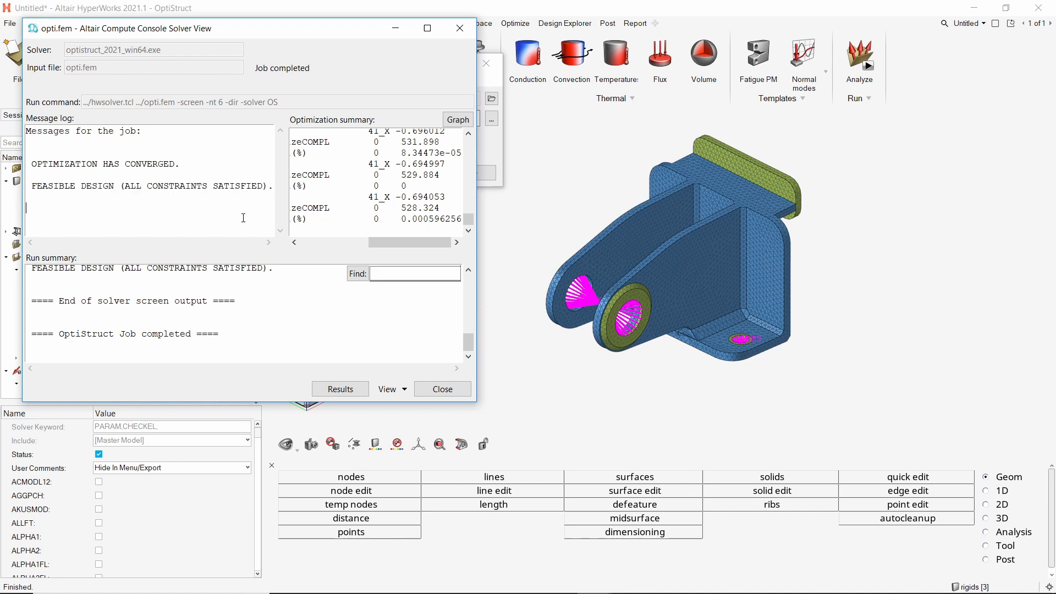
- Close the converged solver view and the Compute Console window
click(442, 388)
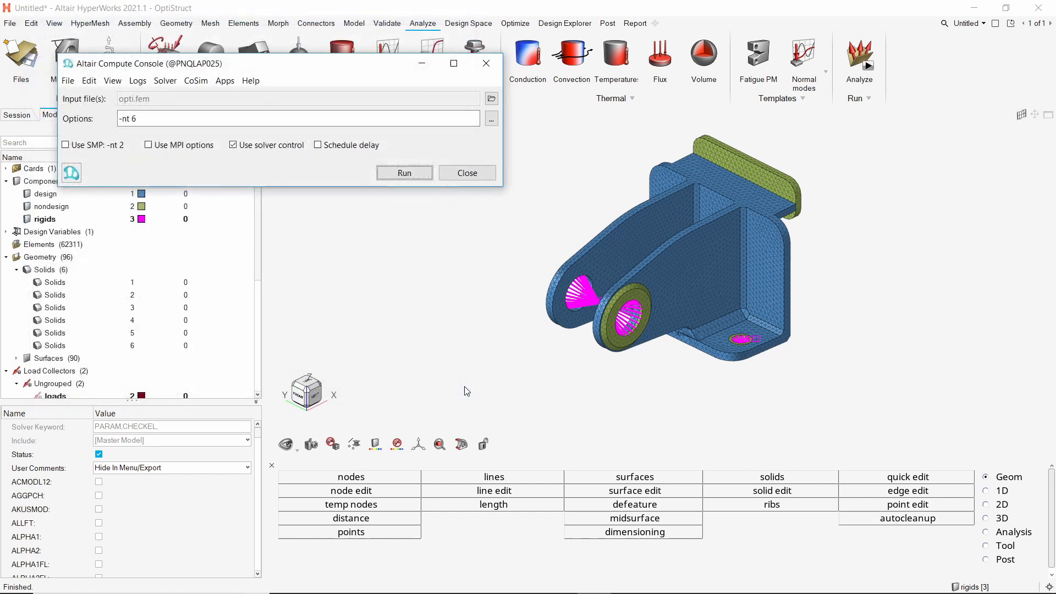
click(466, 173)
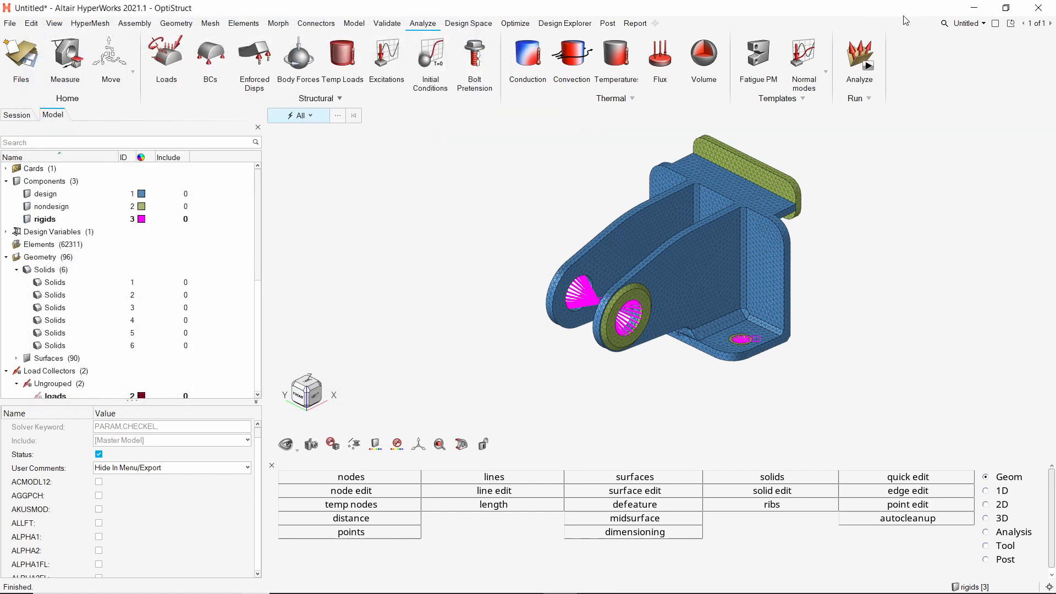
- Add a new HyperView page and bring up the model/results loader
click(965, 23)
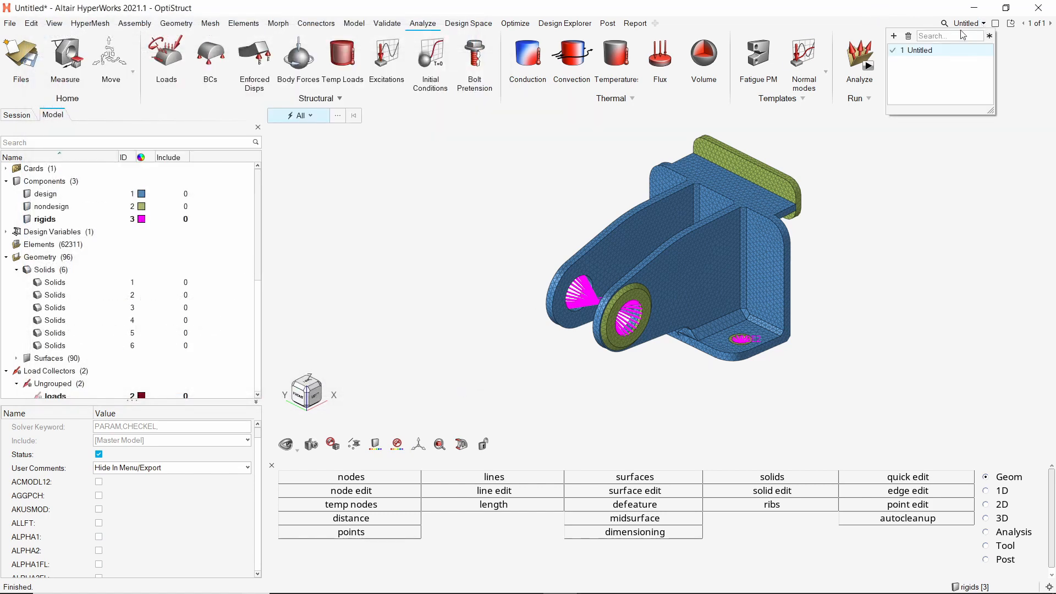
click(893, 35)
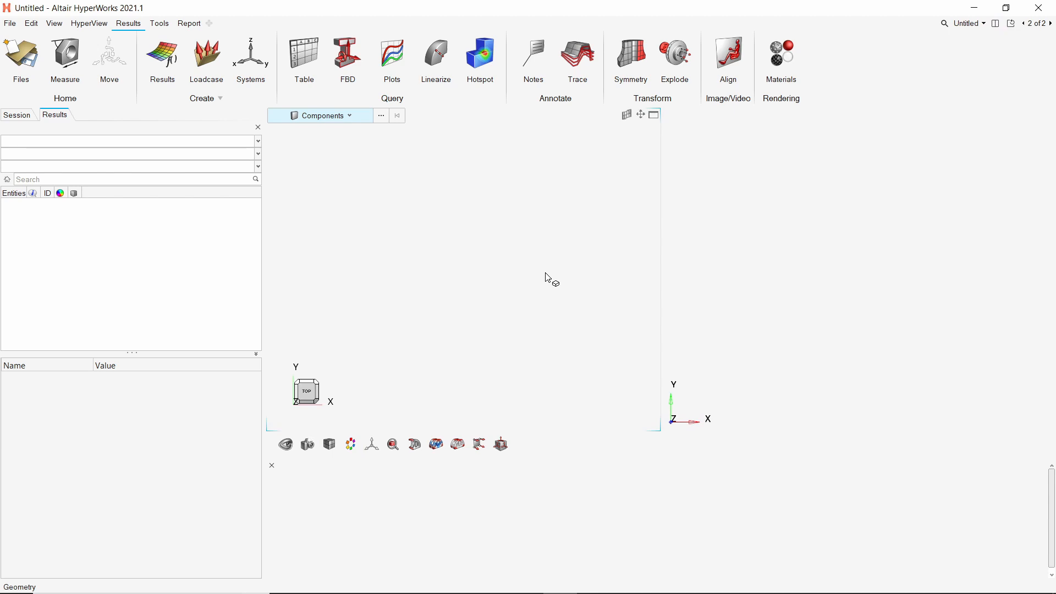
click(20, 57)
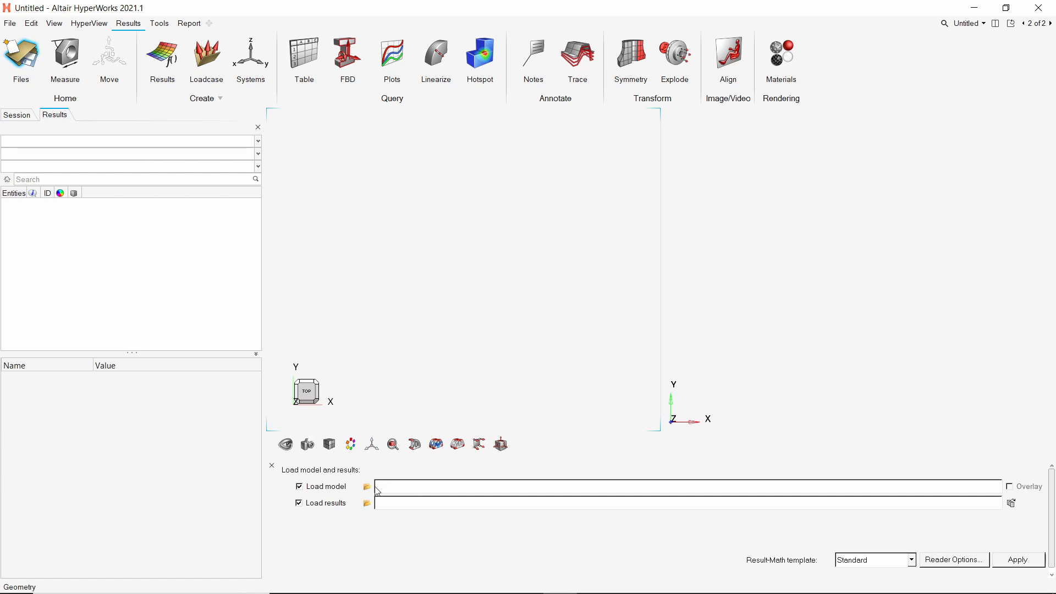
- Load opti_des.h3d as model and results from the opti folder and jump to the last frame
click(368, 486)
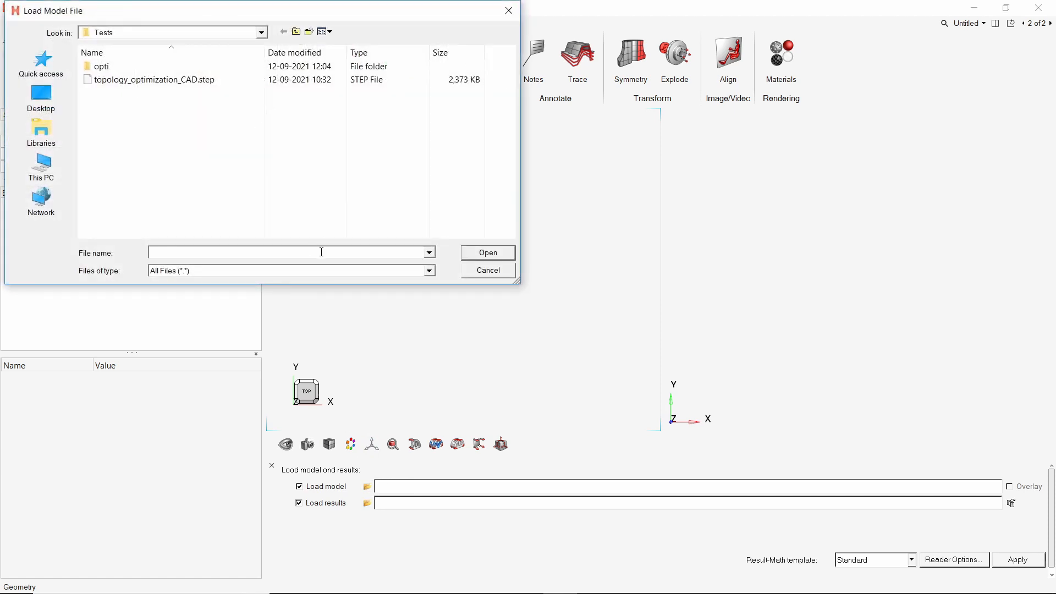
click(102, 66)
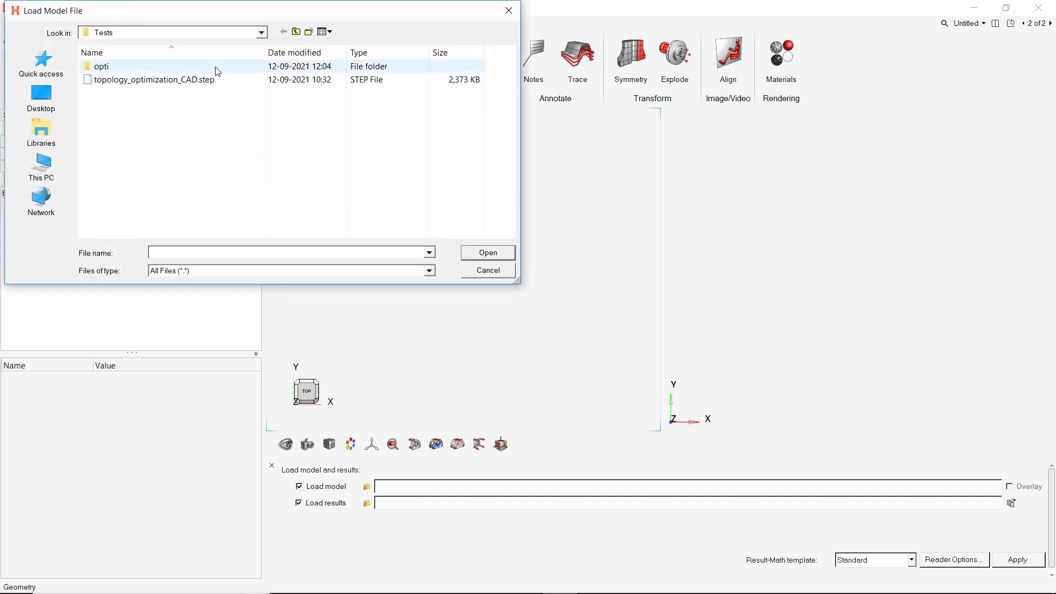
double_click(101, 66)
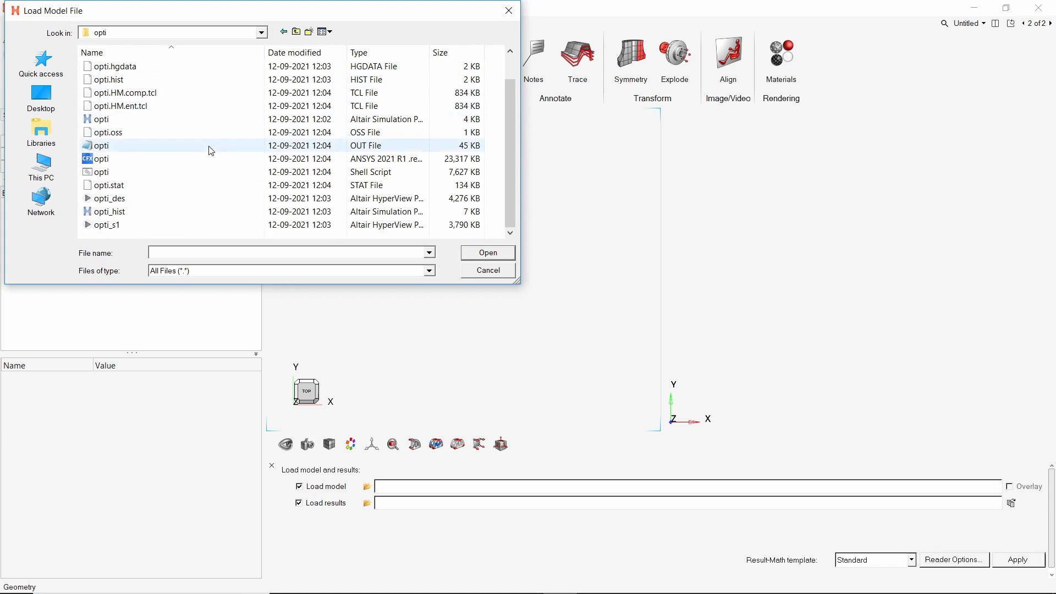
click(486, 251)
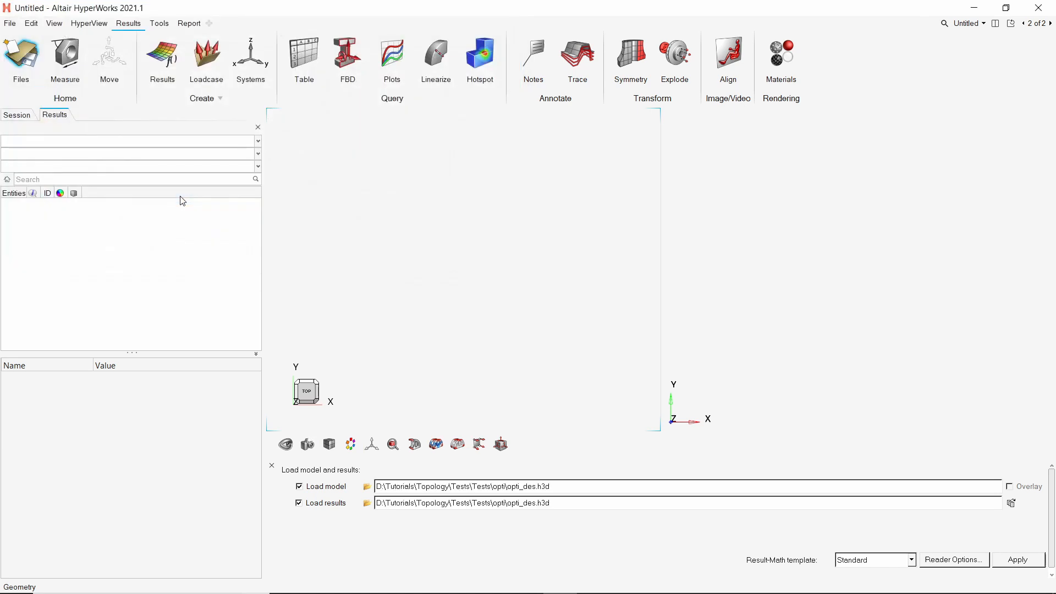
click(1017, 560)
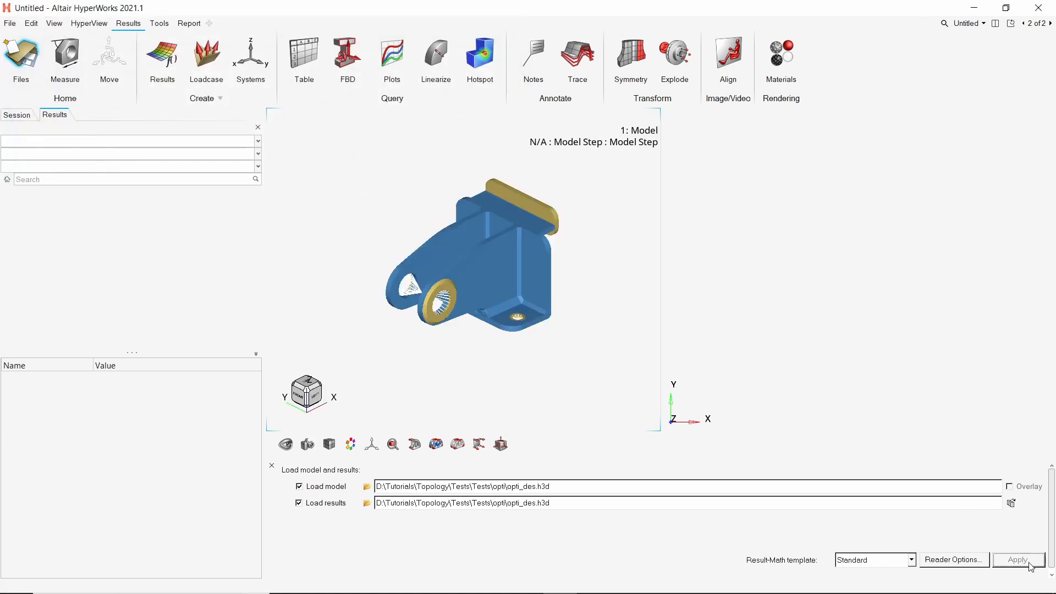
click(1017, 560)
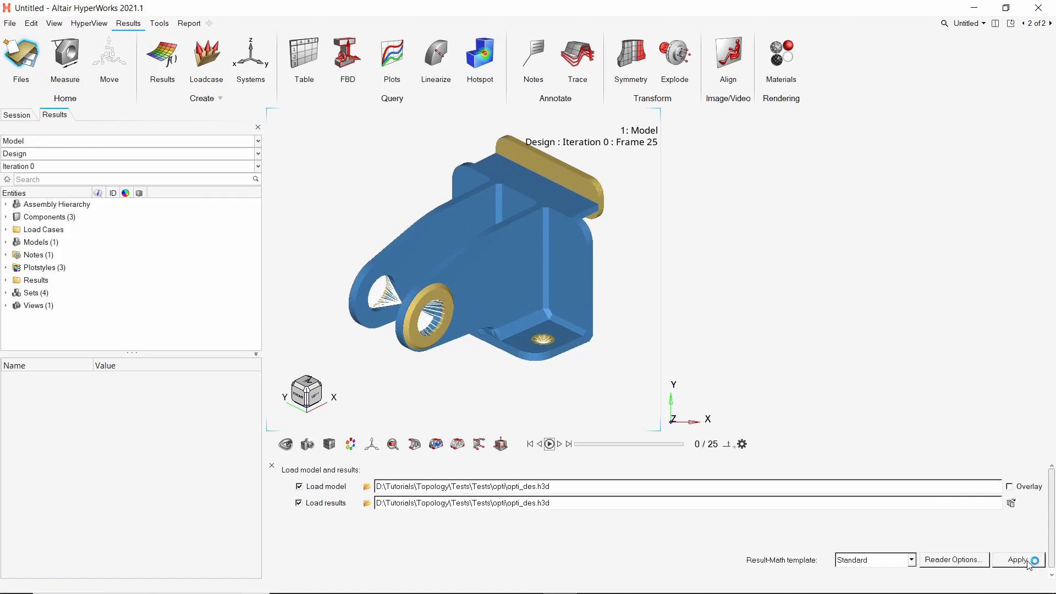
click(6, 217)
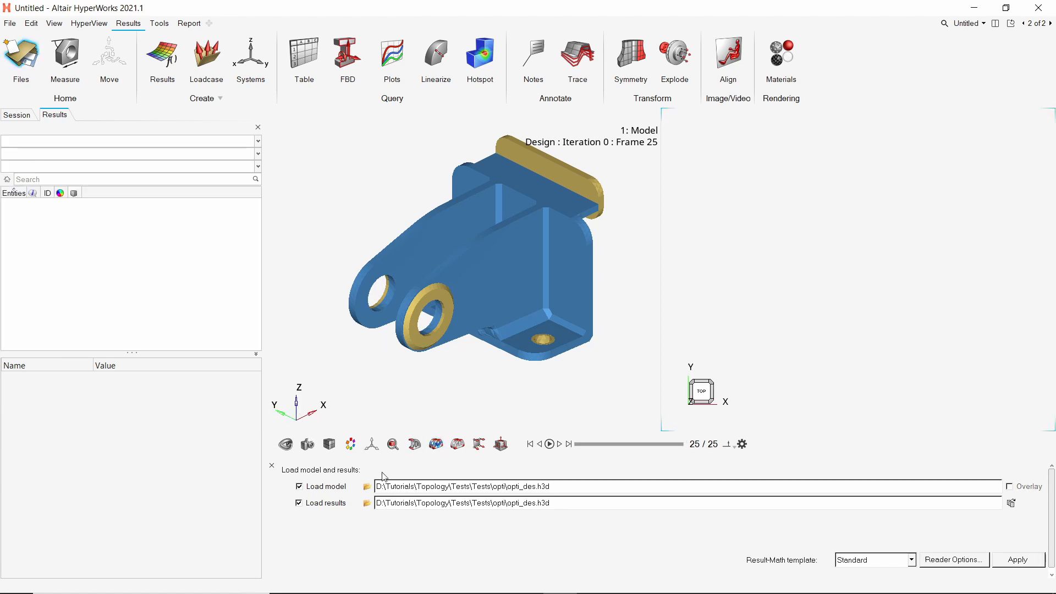
- Load opti_s1.h3d into the second window and synchronize both windows' views
click(366, 486)
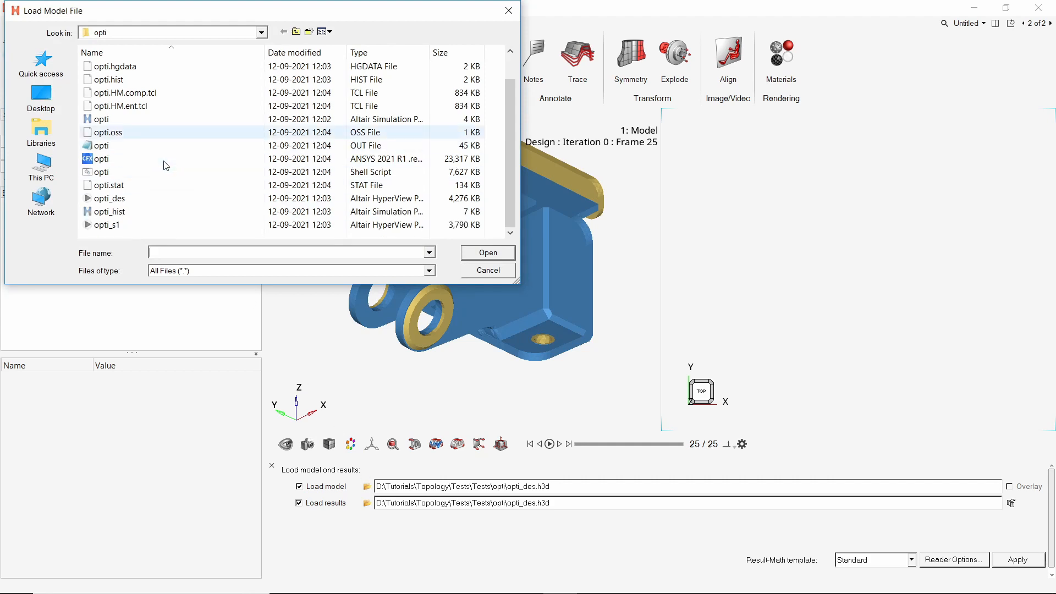
click(486, 253)
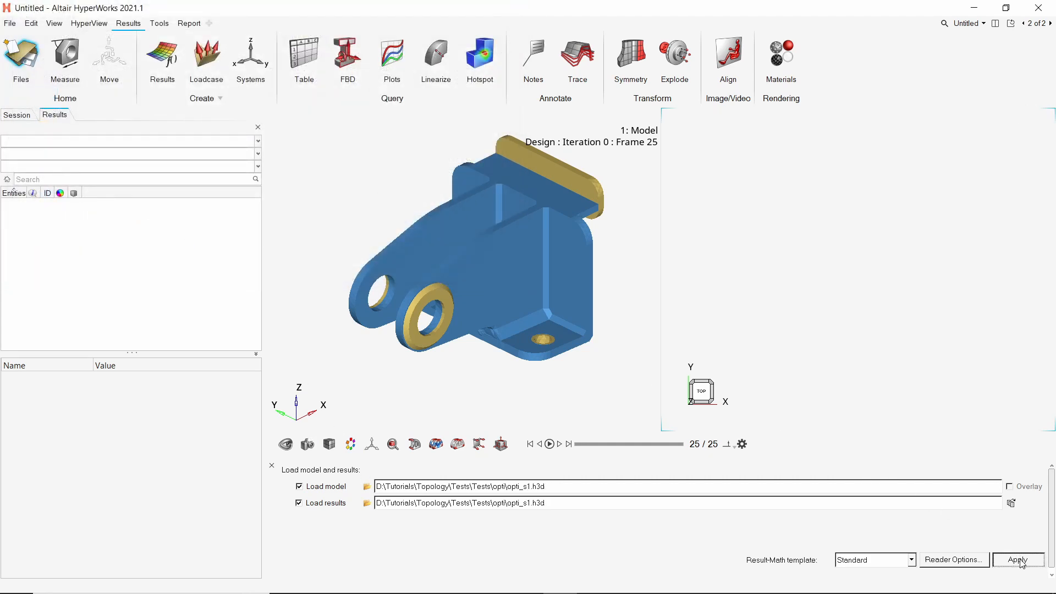
click(1017, 559)
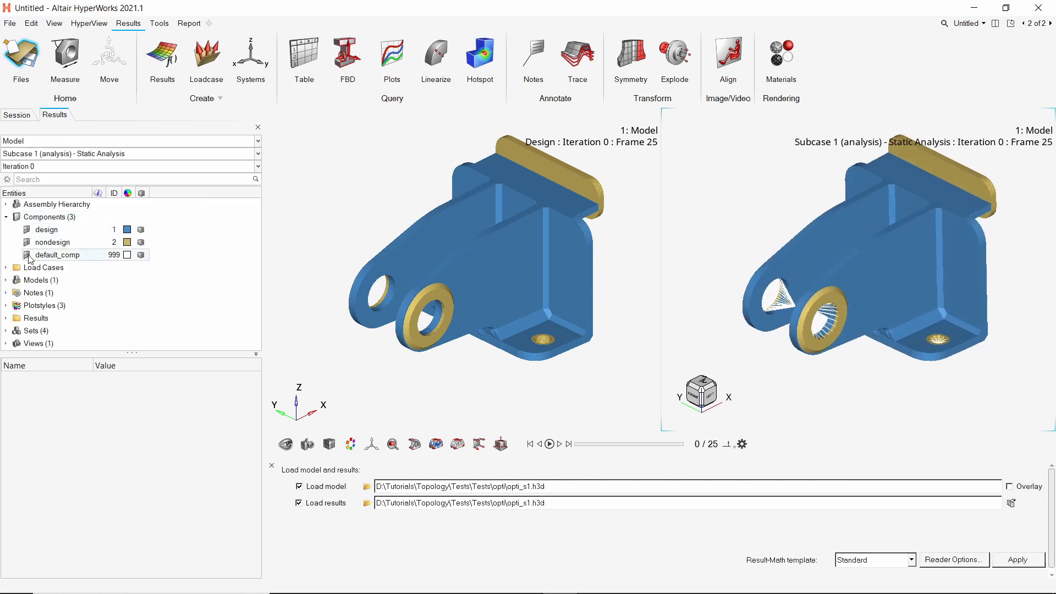
click(7, 217)
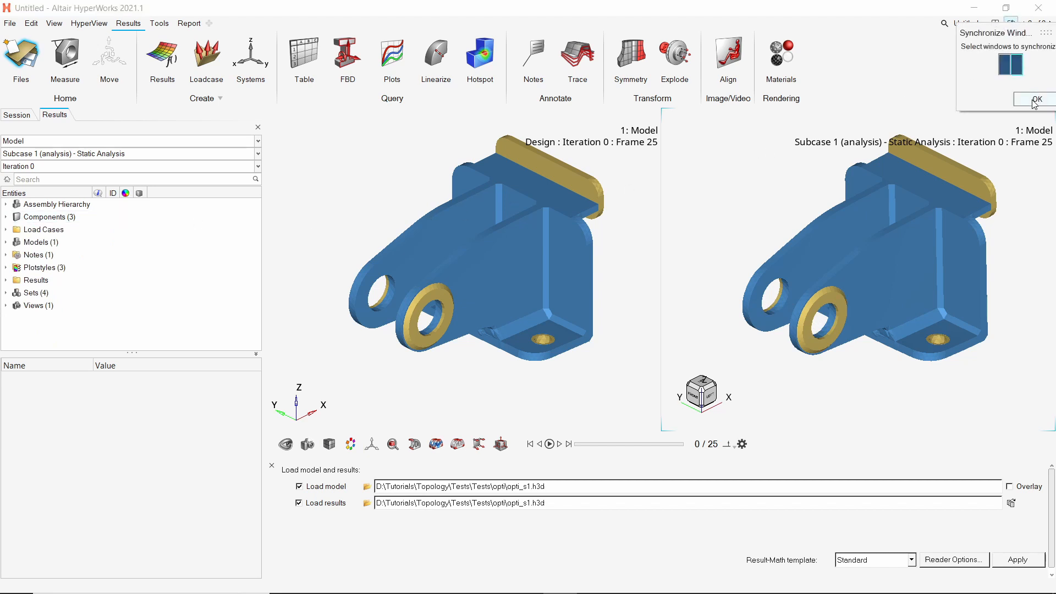
click(1036, 99)
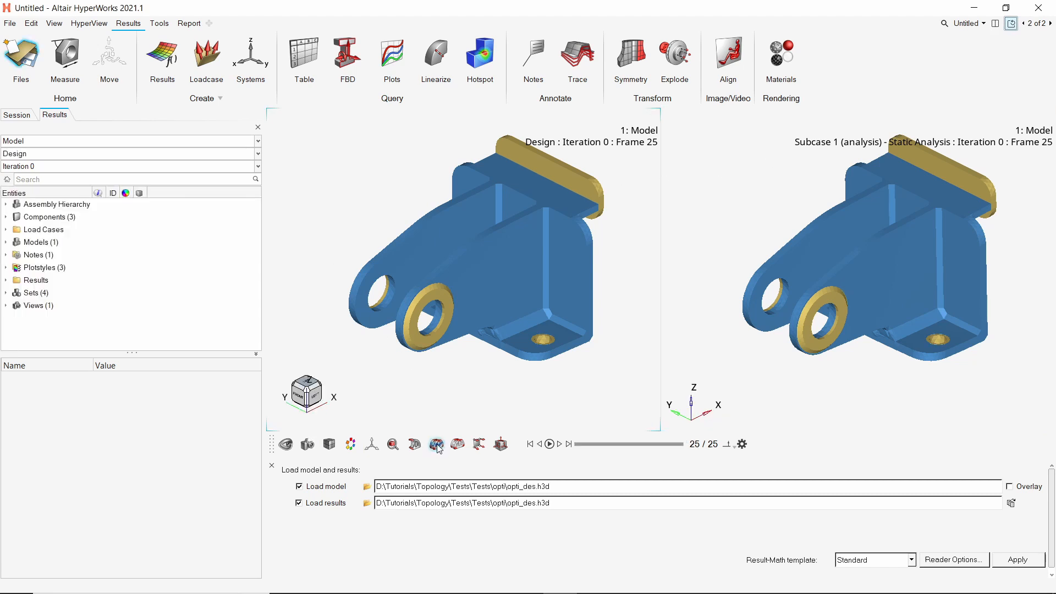
- Contour Element Densities with Simple averaging on the design model and von Mises element stresses on the analysis model
click(436, 443)
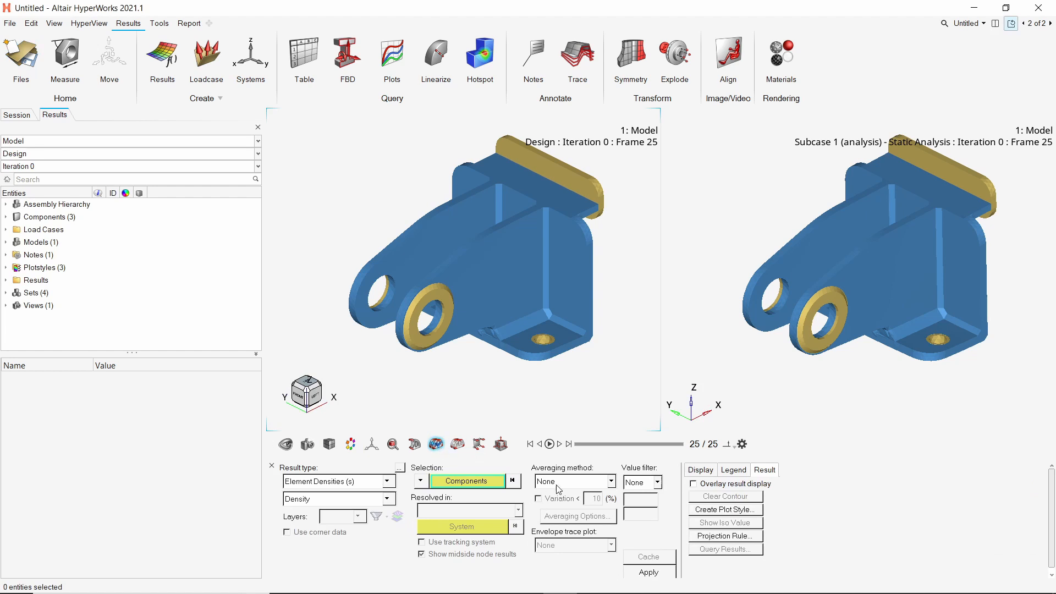
click(573, 480)
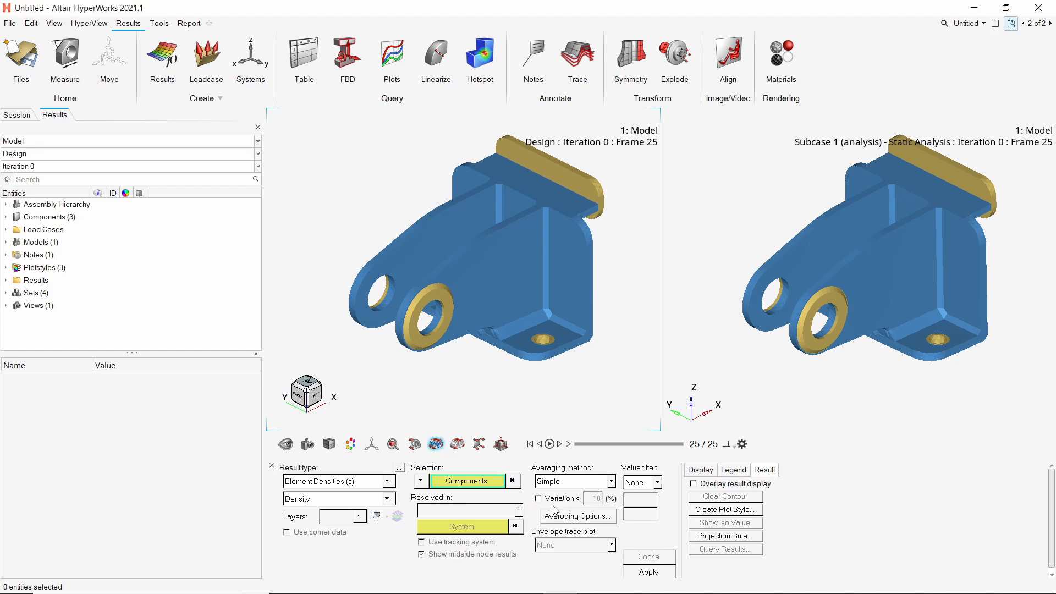
click(648, 572)
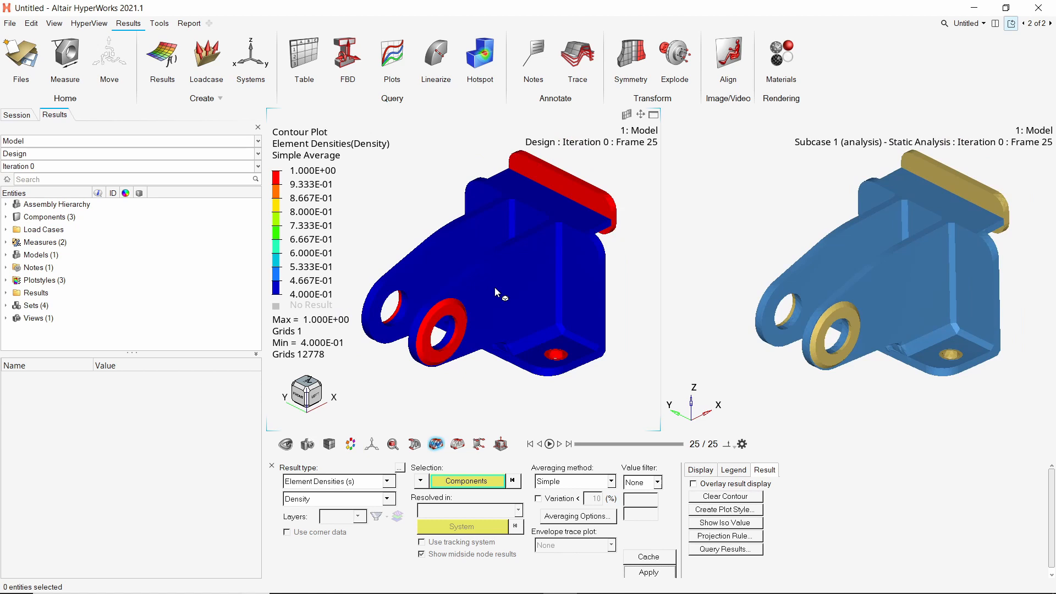
mouse_move(694, 279)
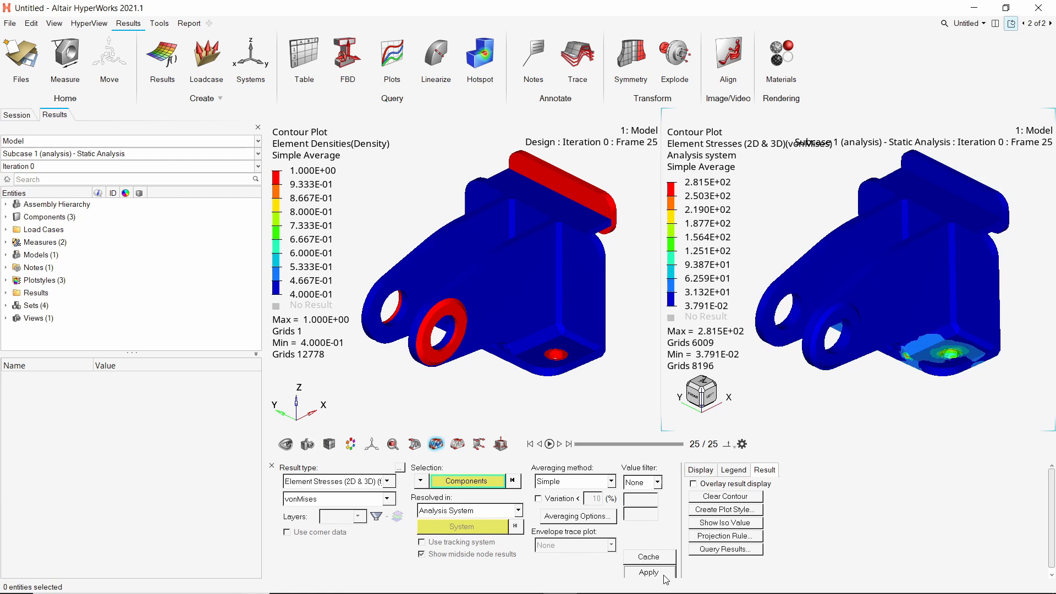
click(647, 571)
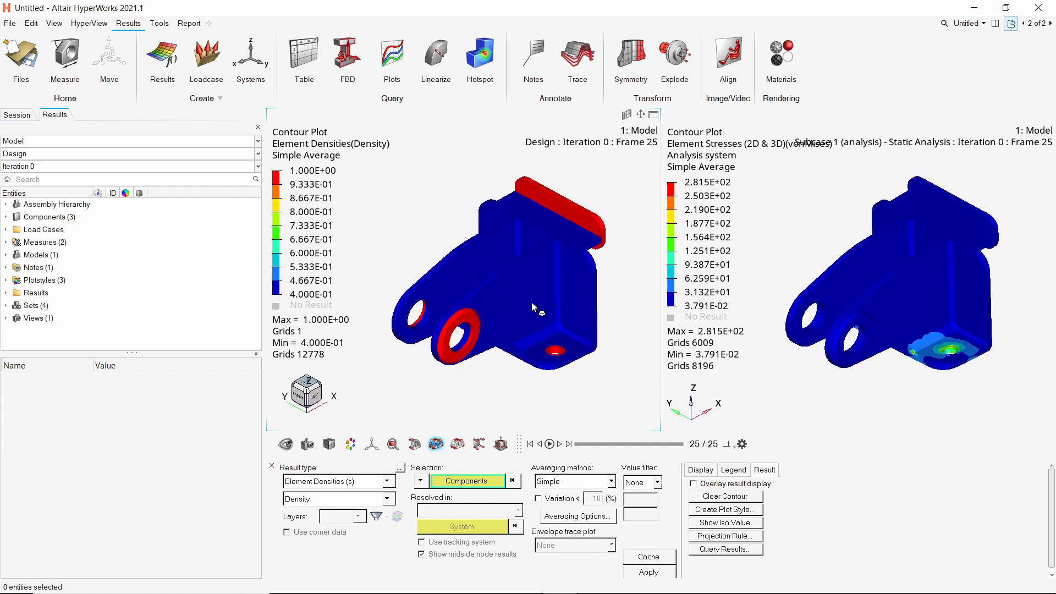
mouse_move(177, 160)
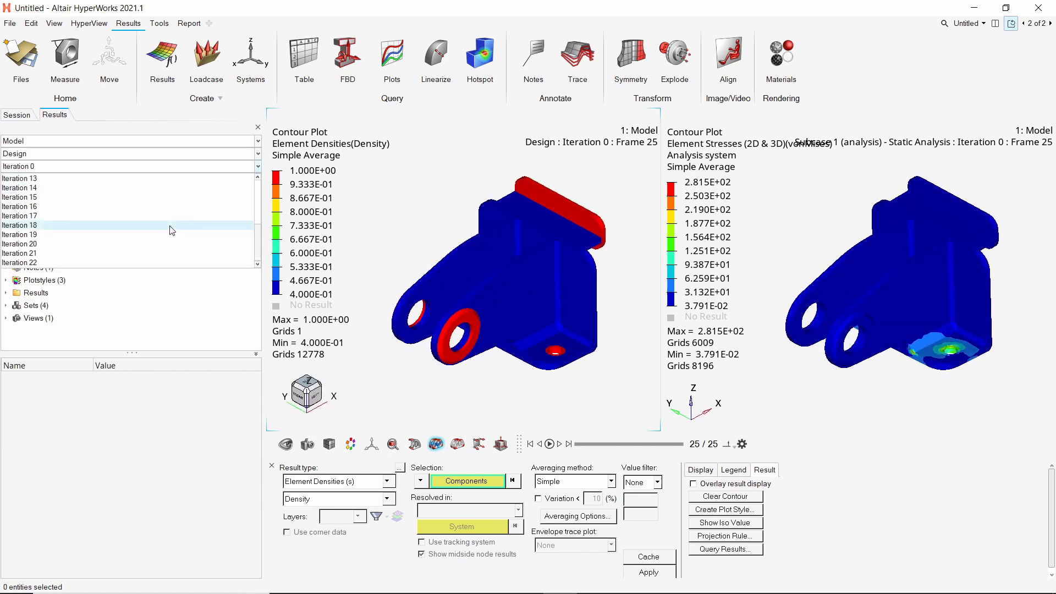
- Switch to the final Iteration 22 and enlarge the density window to fill the page
click(20, 262)
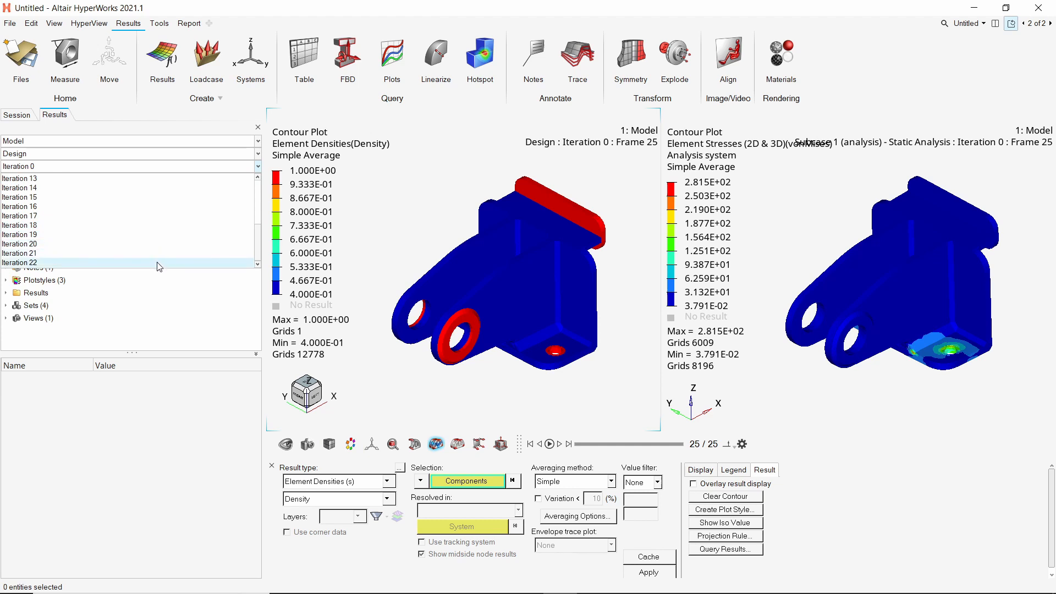
click(20, 261)
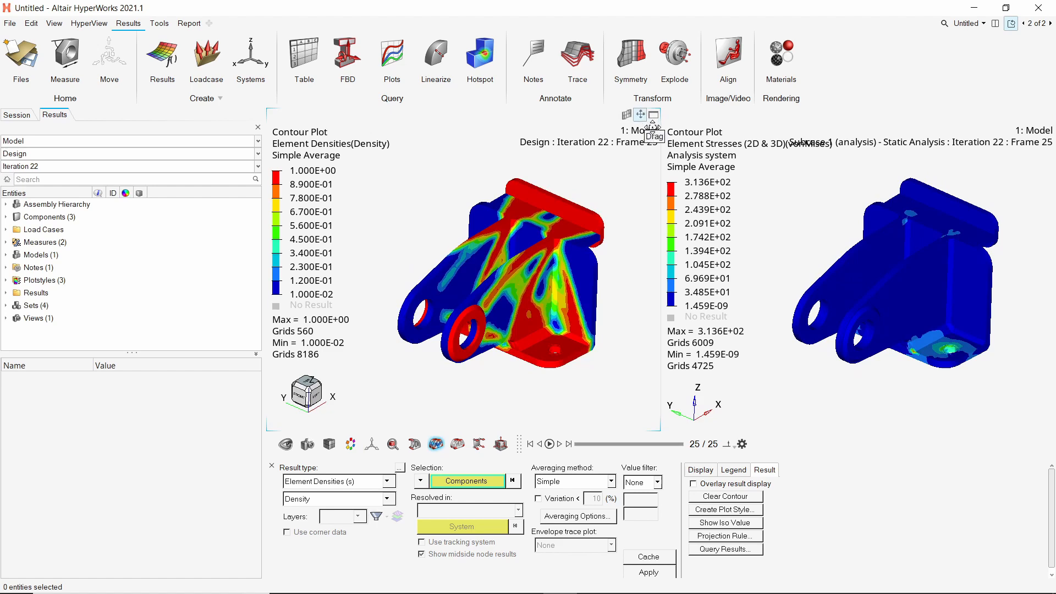
click(654, 114)
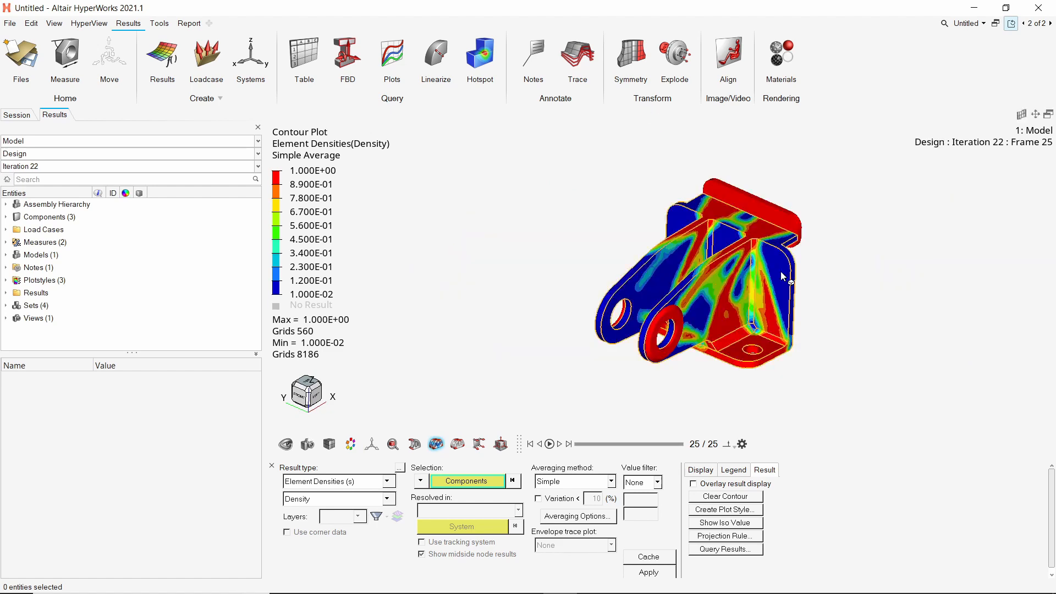
drag(781, 276, 755, 384)
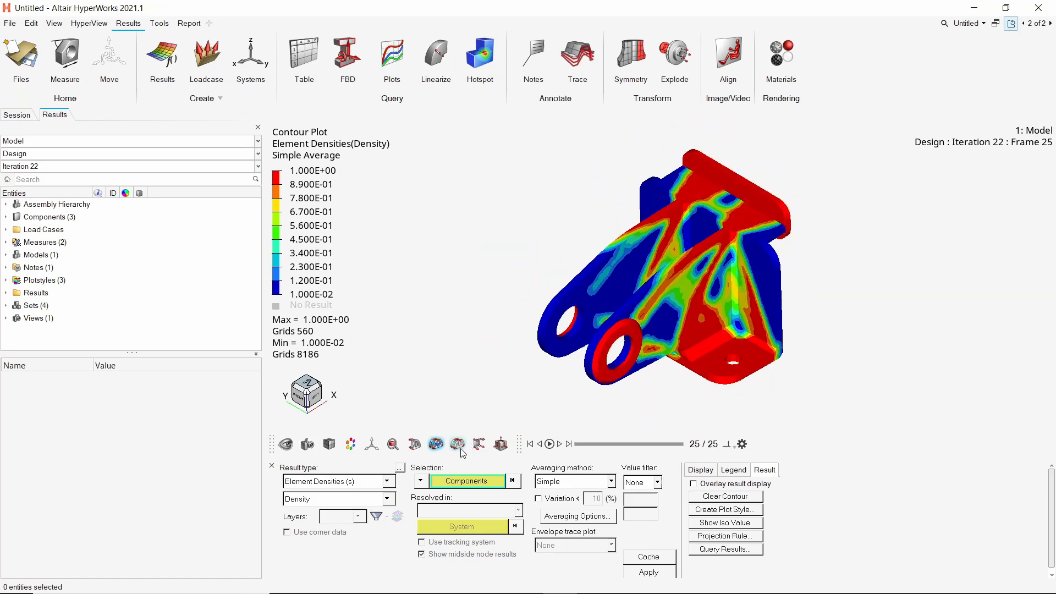
- Show a density iso-surface with values above 0.4 and rotate the bracket to inspect the load paths
click(457, 443)
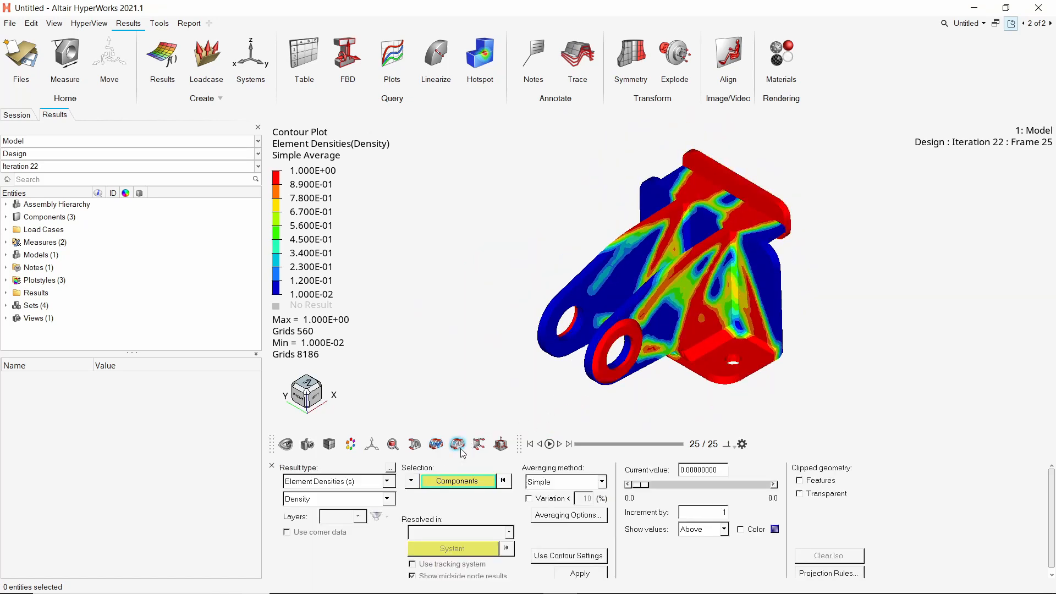
click(579, 573)
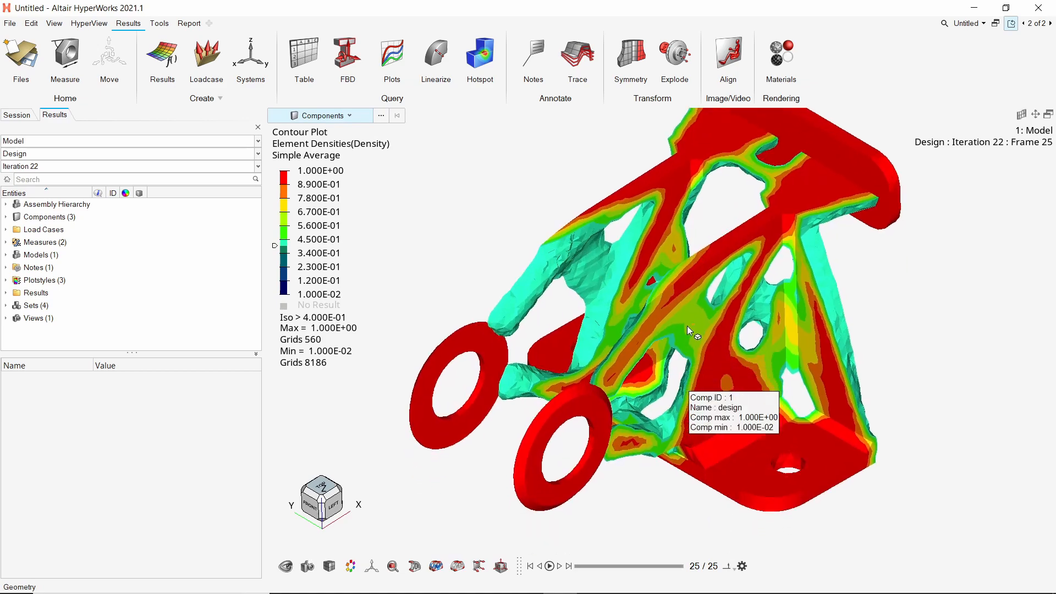
drag(691, 330, 667, 347)
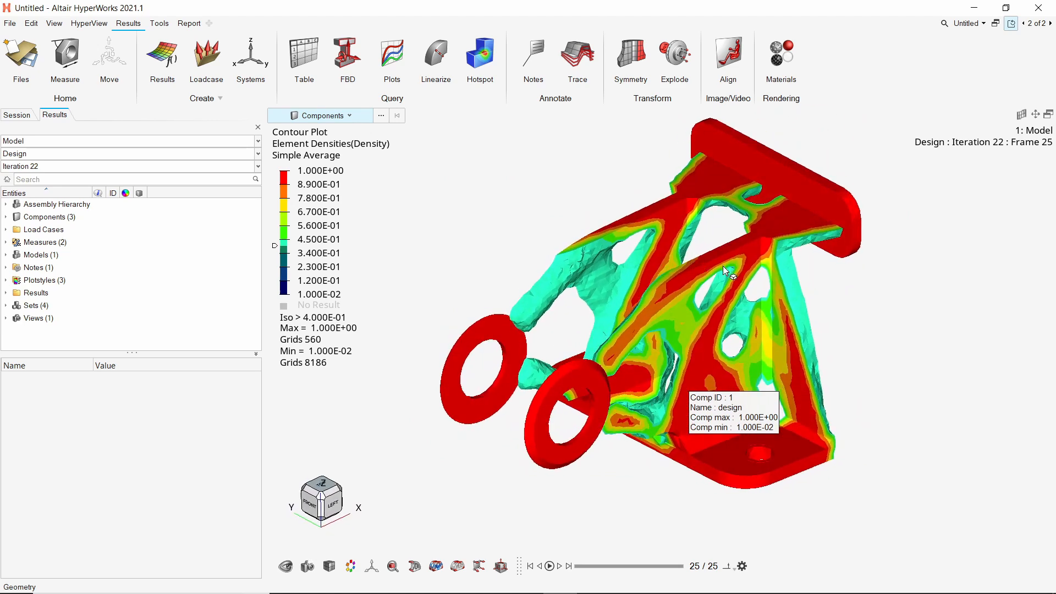
drag(723, 269, 825, 314)
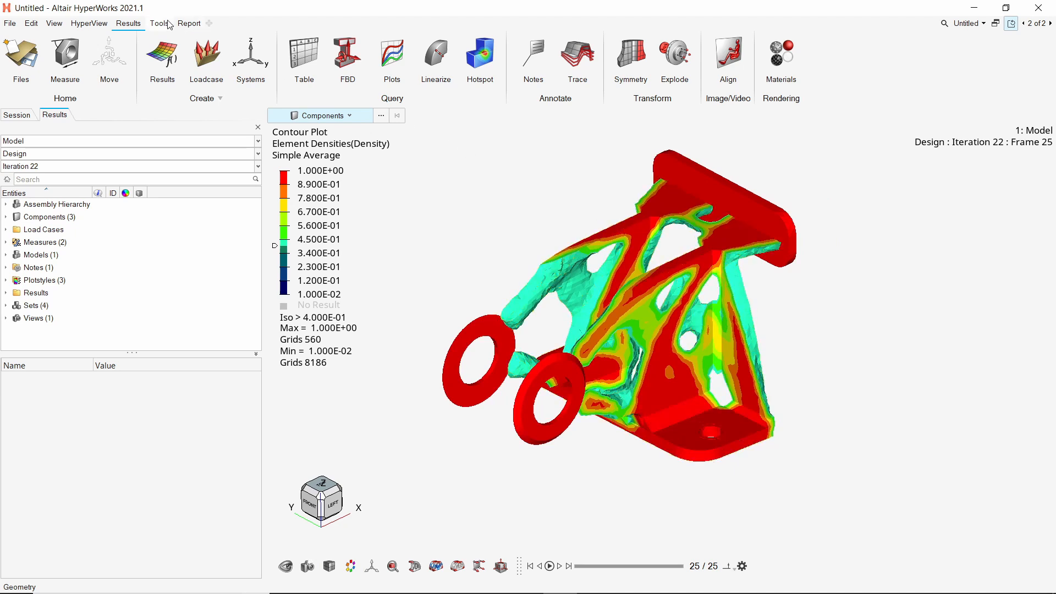
- Export the iso-surface as an STL file named optimized_geometry in the opti folder
click(159, 23)
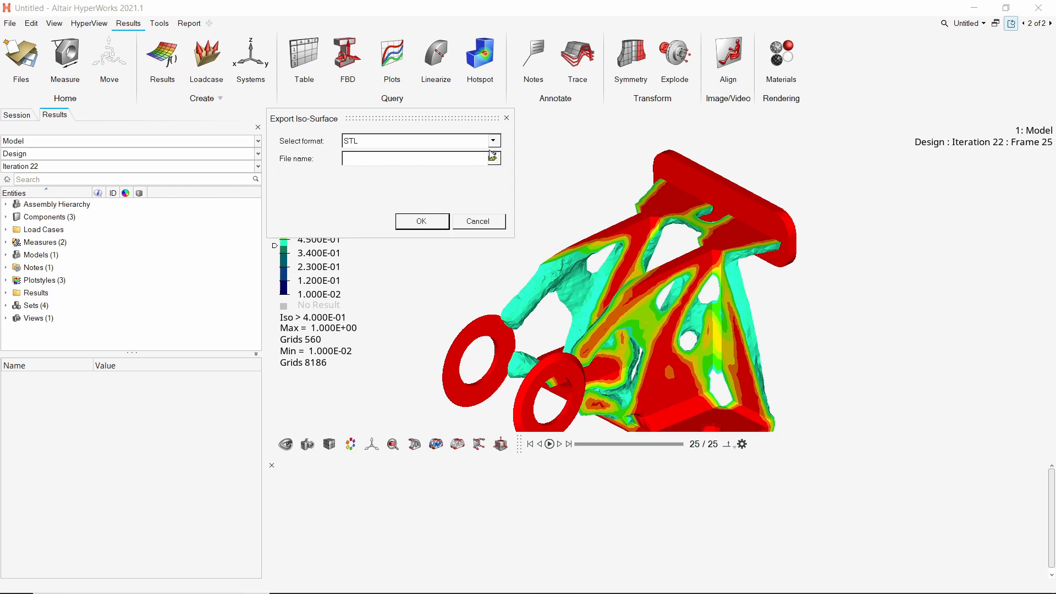
click(493, 157)
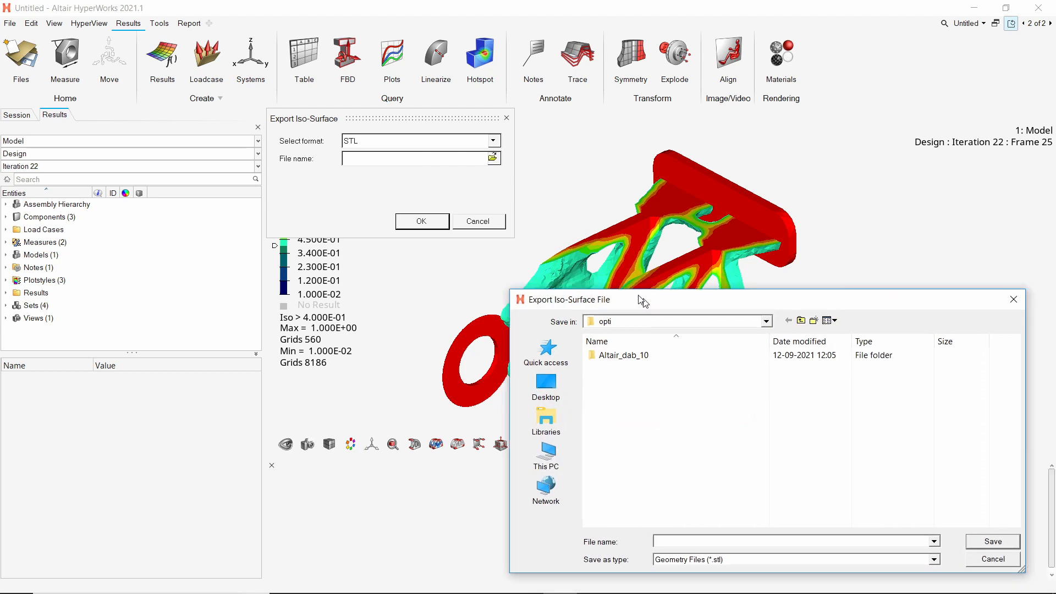
text(optimized_geome)
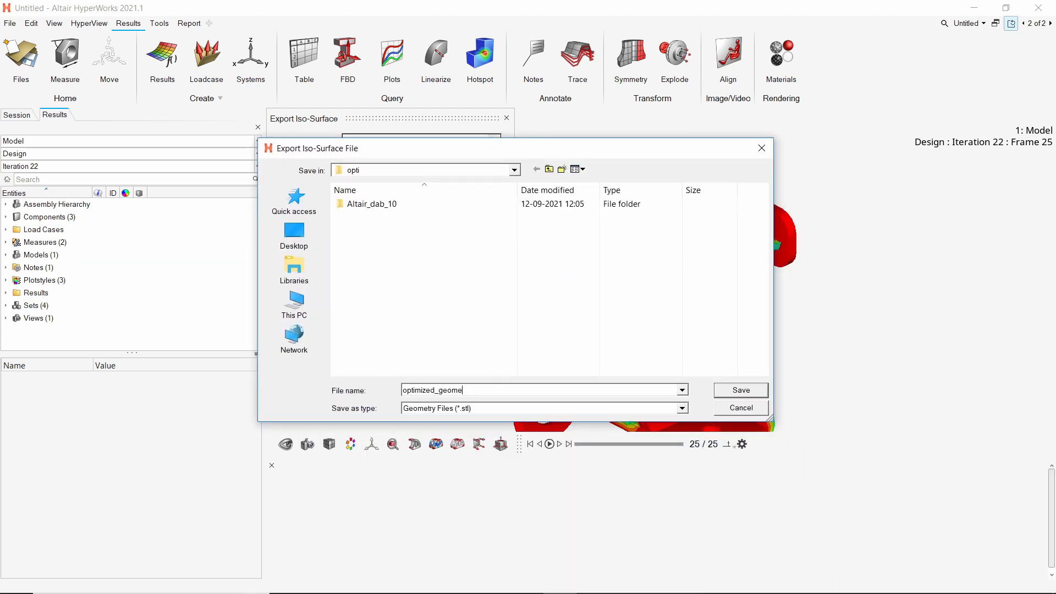
click(740, 389)
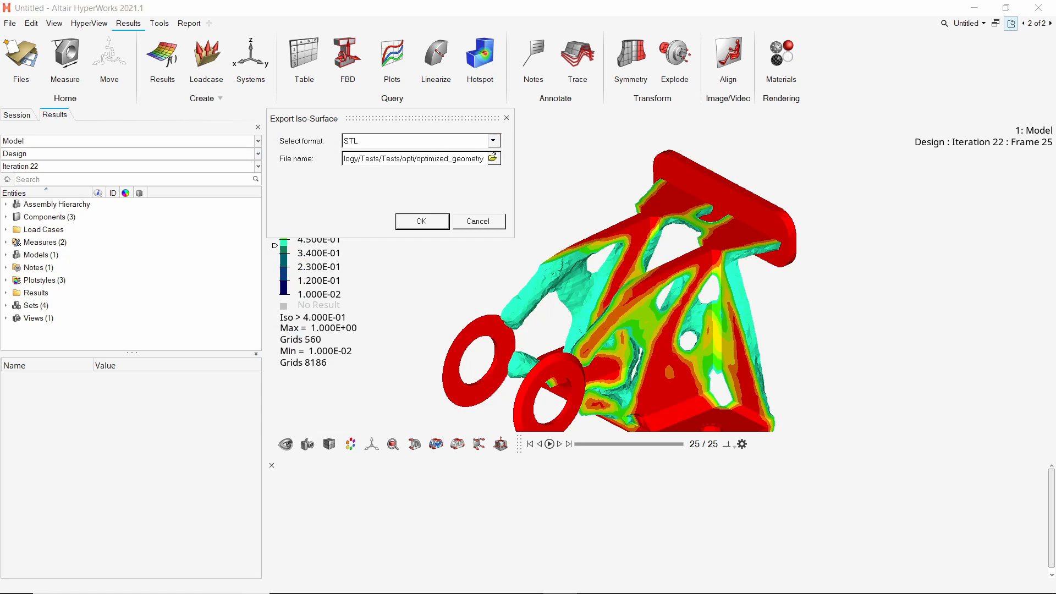
click(422, 221)
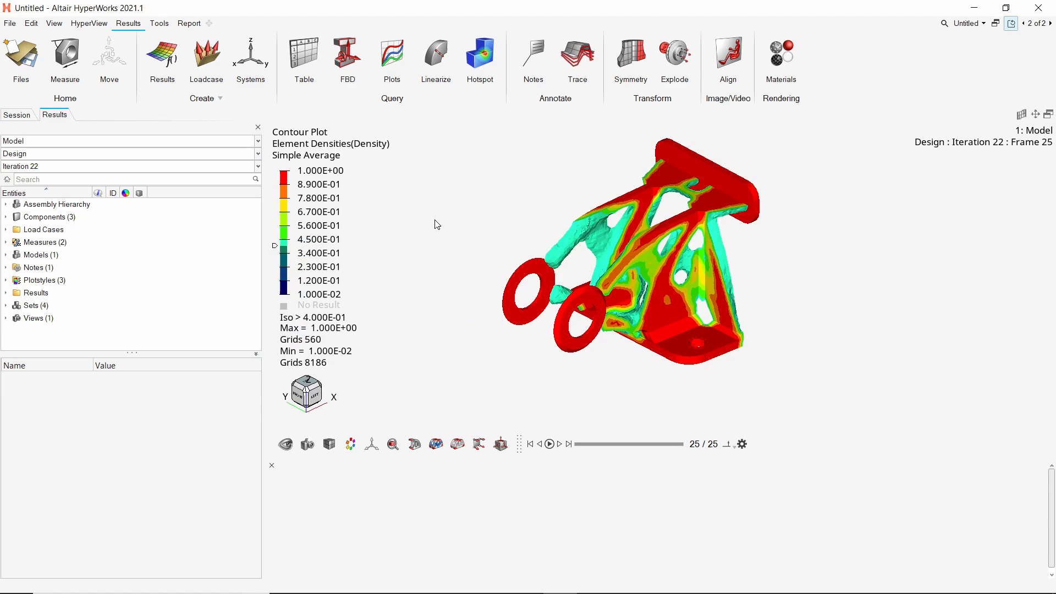
click(355, 579)
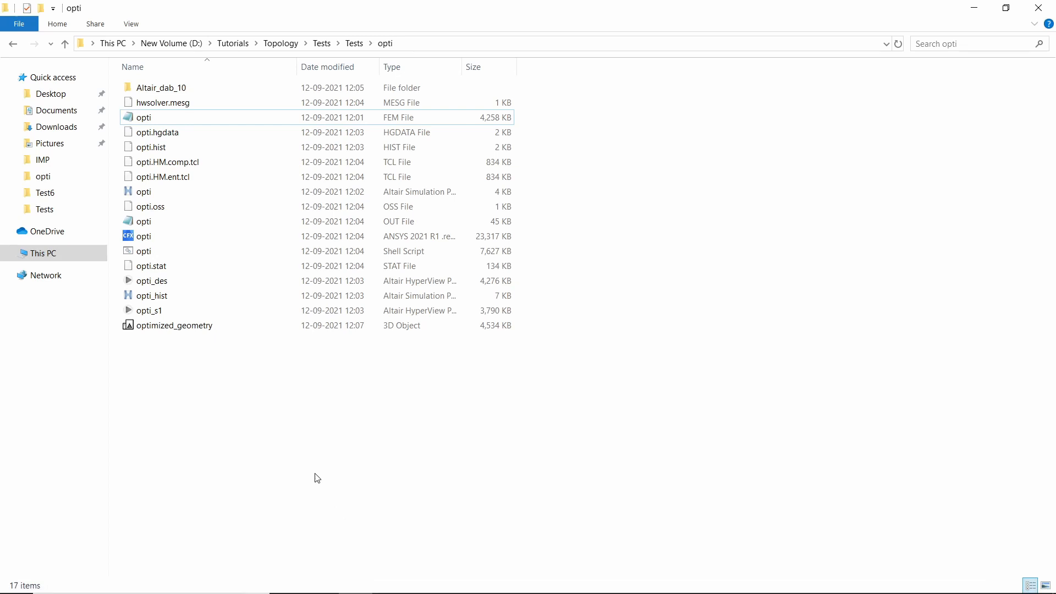
mouse_move(268, 412)
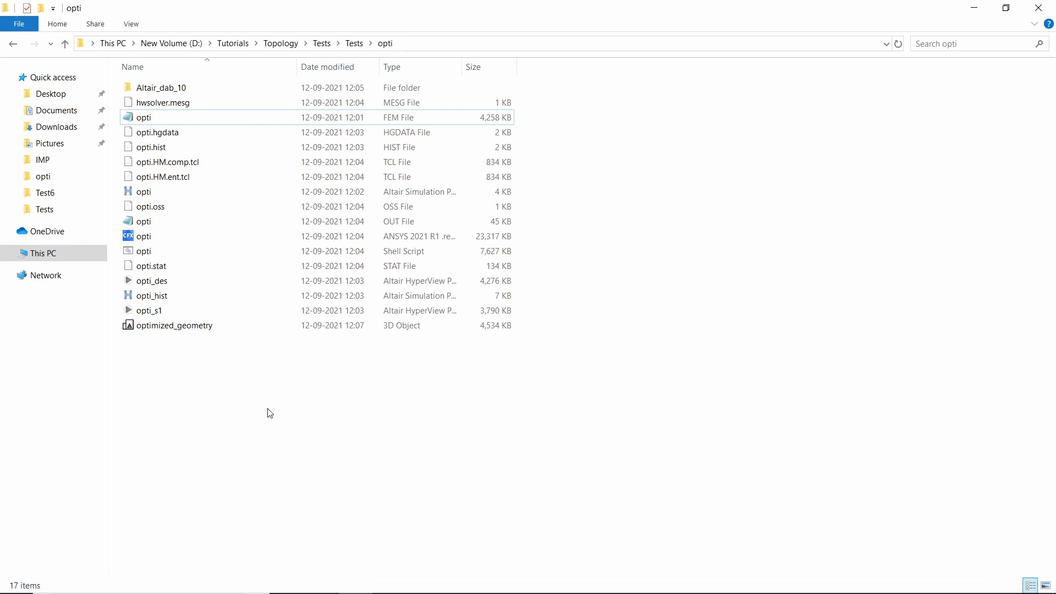
click(176, 326)
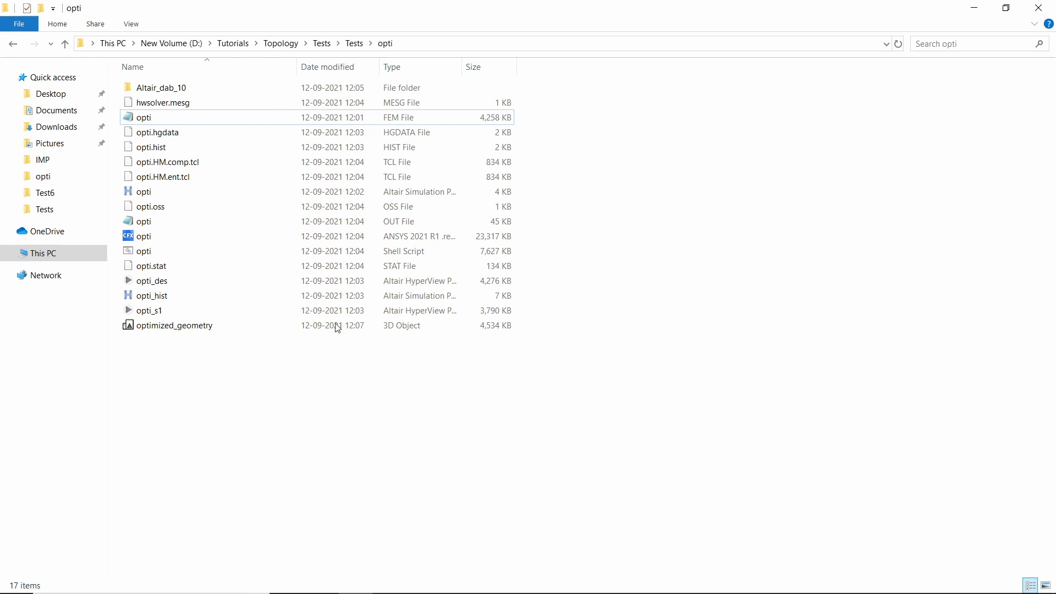
double_click(143, 116)
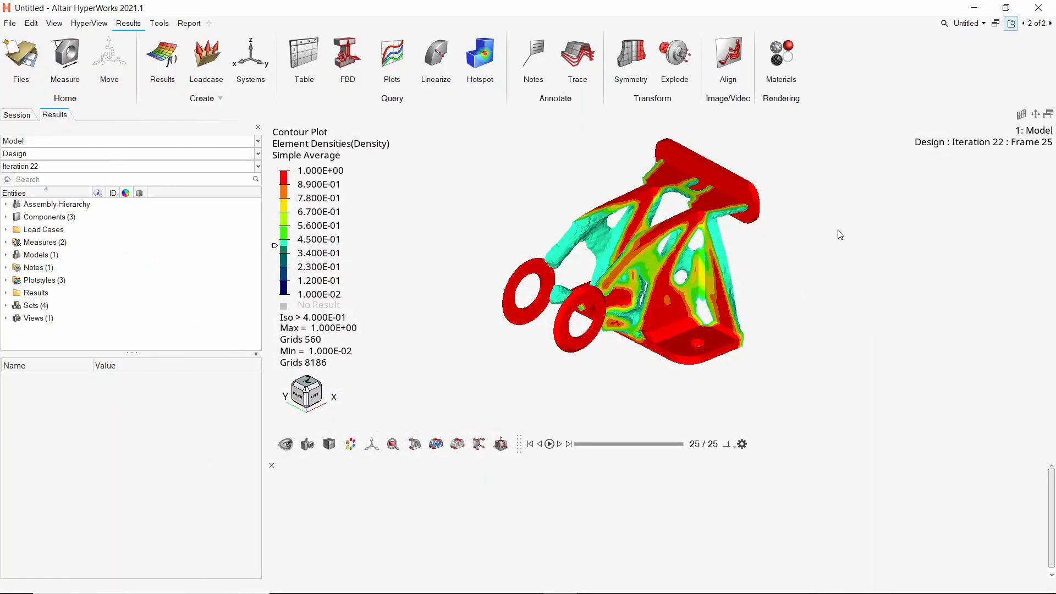